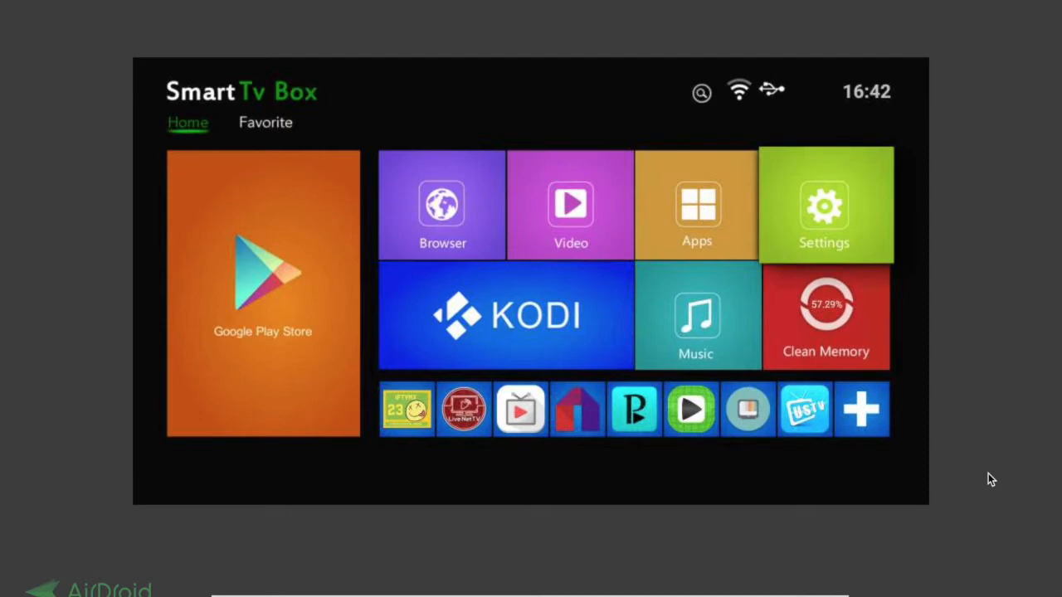
Step: Go to Settings > Apps and scroll the Downloaded apps row to the Kodi entry
left_click(825, 206)
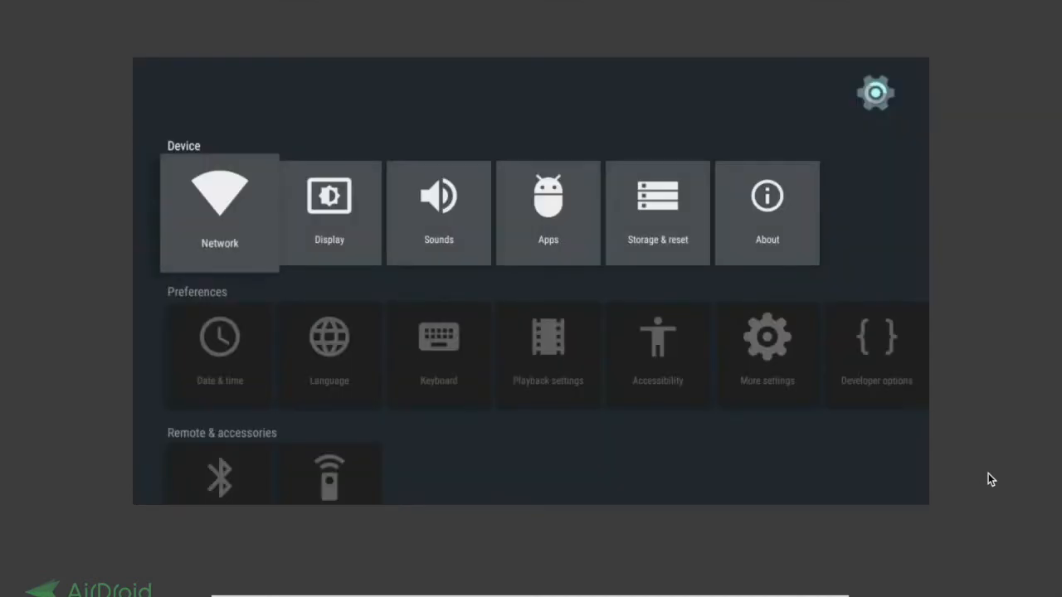
mouse_move(548, 212)
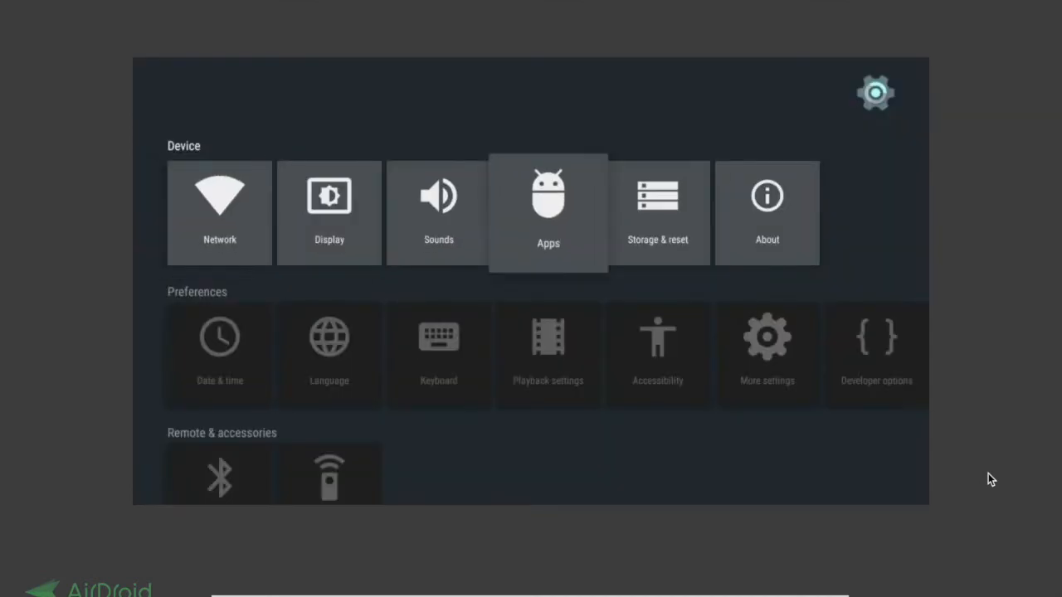
left_click(547, 212)
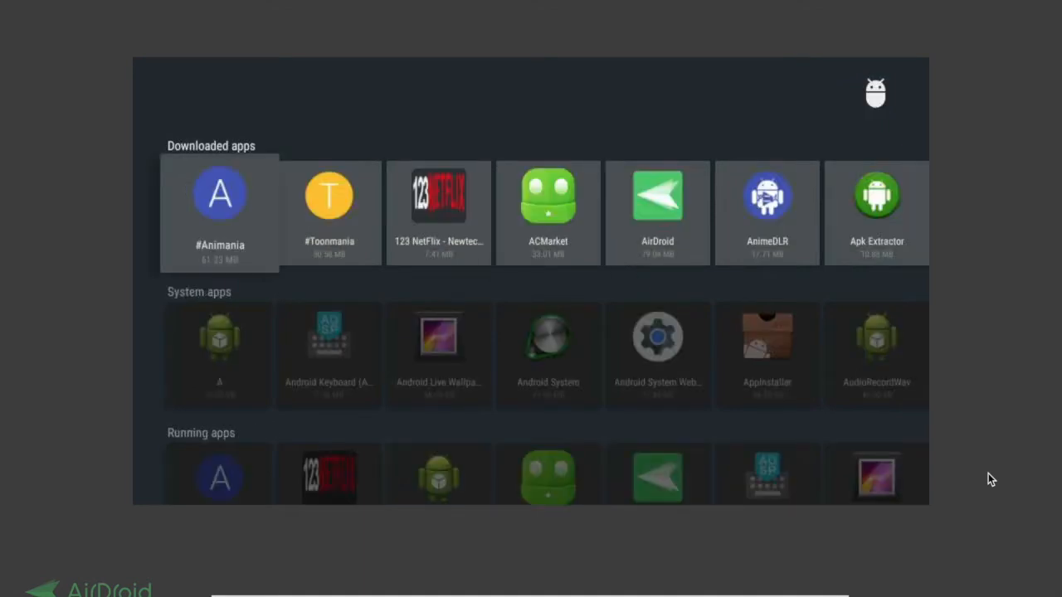
scroll("right", 3)
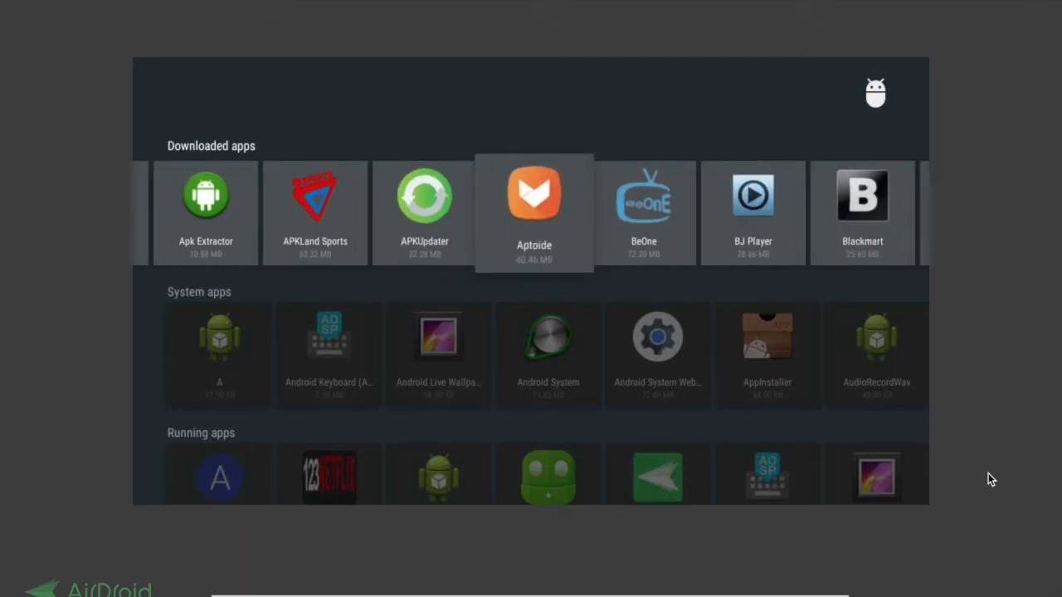
scroll("right", 3)
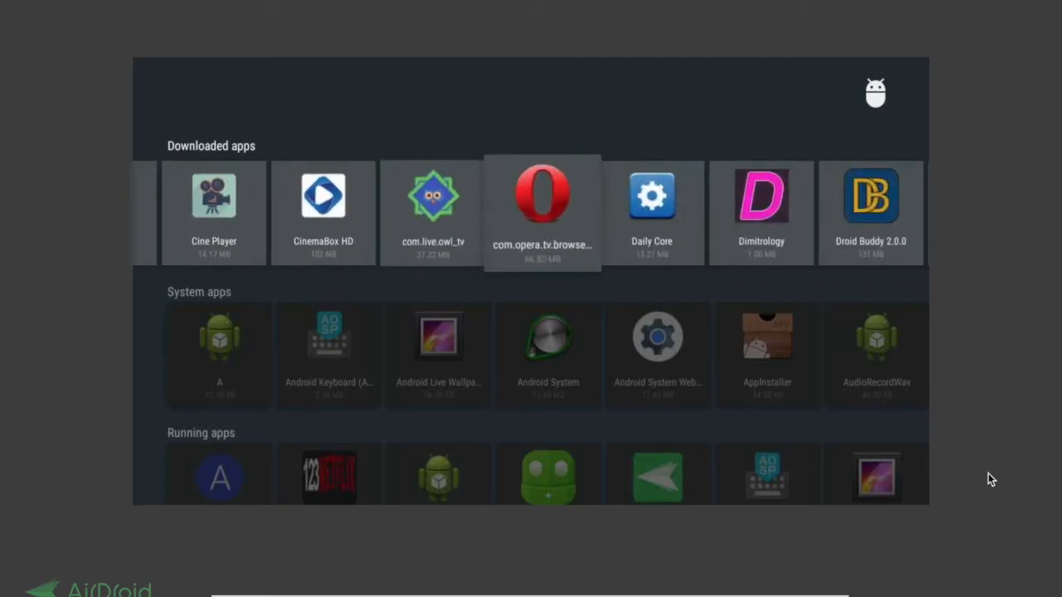
scroll("right", 3)
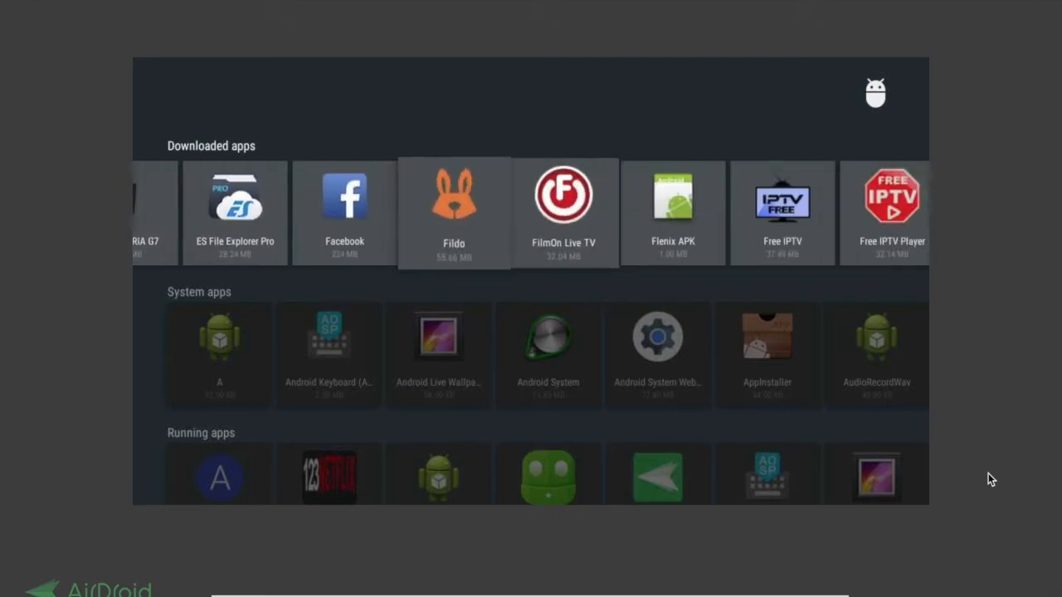
scroll("right", 3)
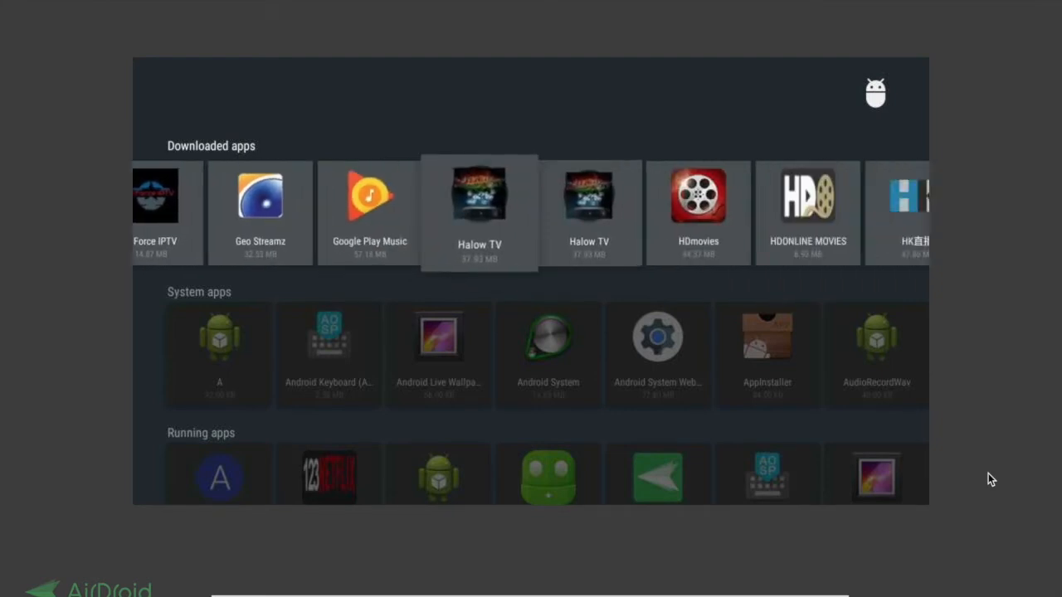
scroll("right", 3)
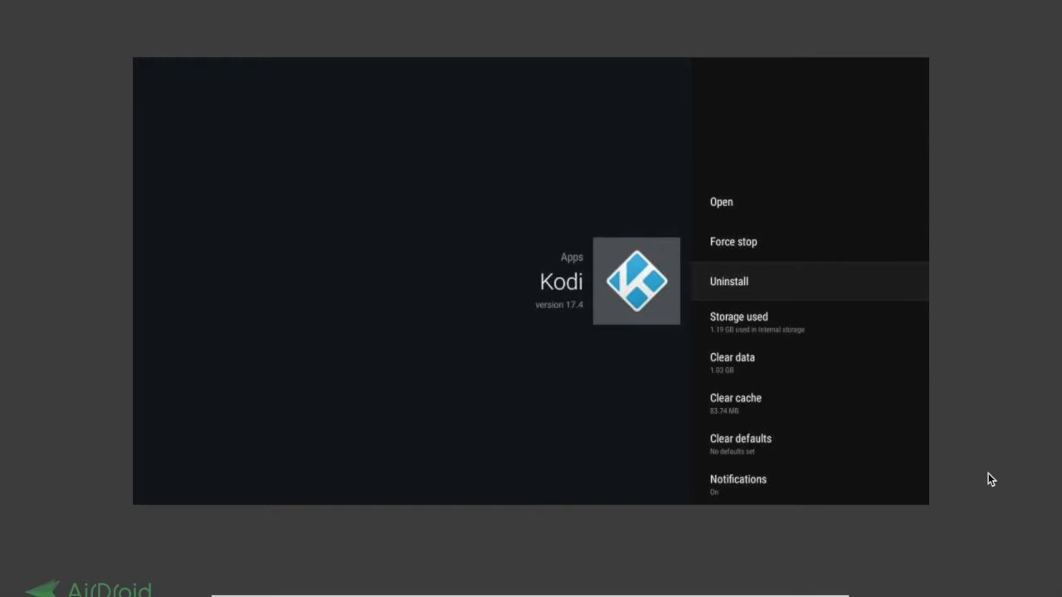
Step: Uninstall Kodi from the app page and confirm the removal
left_click(728, 282)
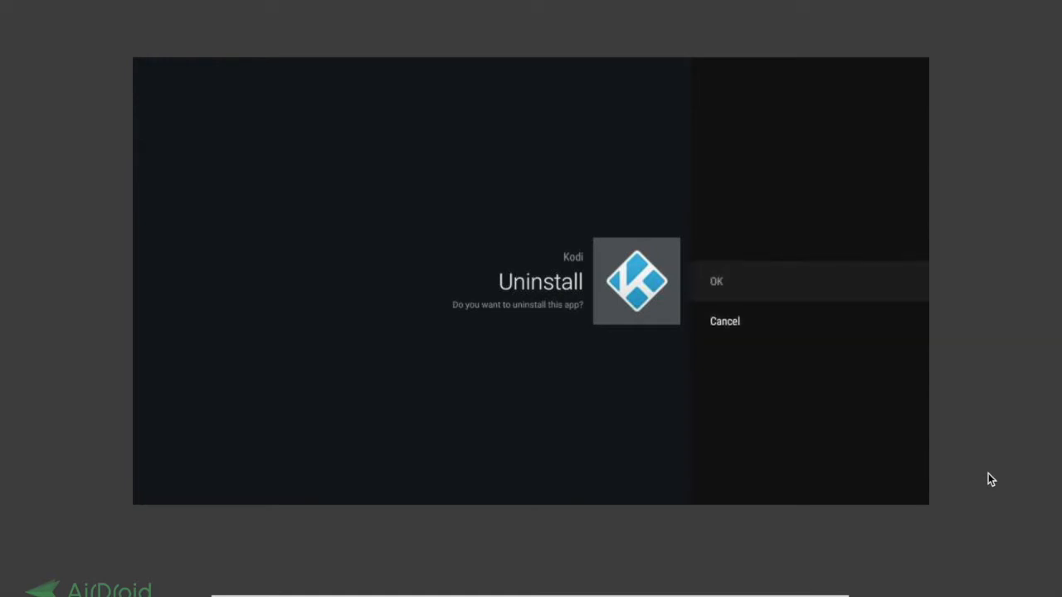
left_click(717, 282)
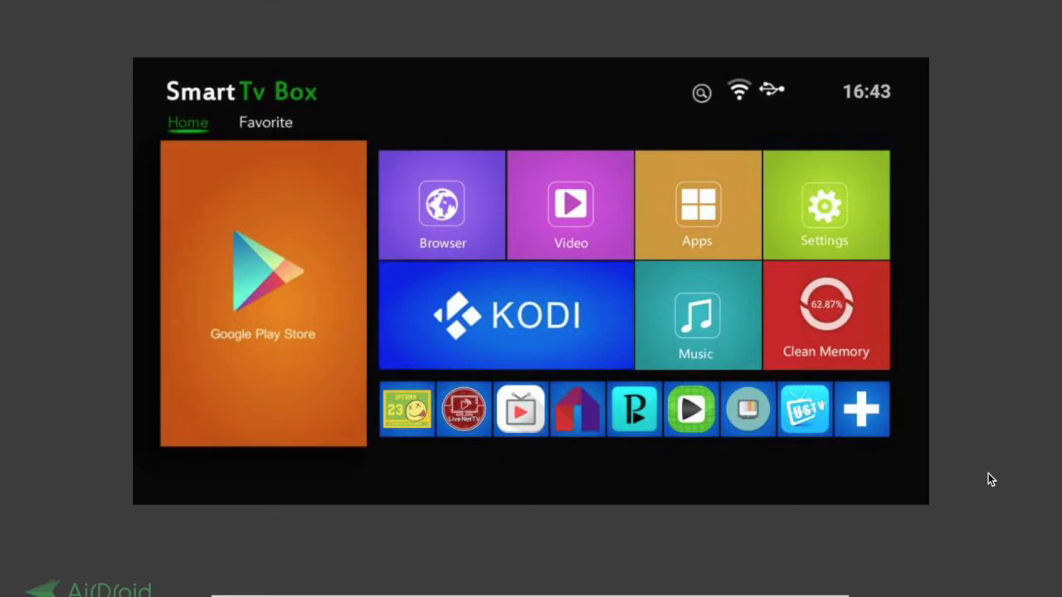
Step: Search the Play Store for 'kodi' and open the Kodi (XBMC Foundation) app page
left_click(263, 290)
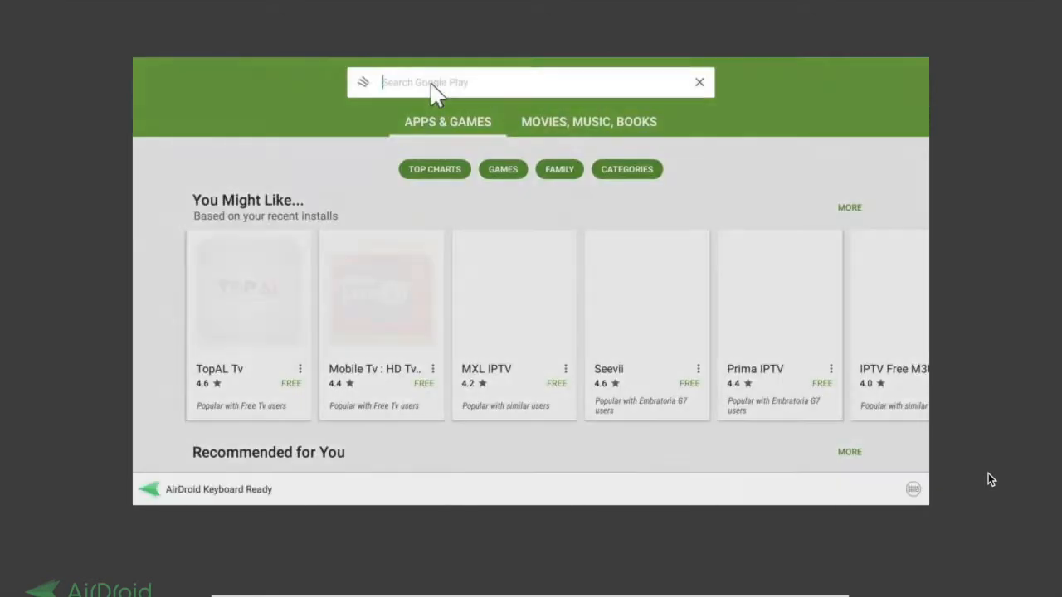
type("kodi")
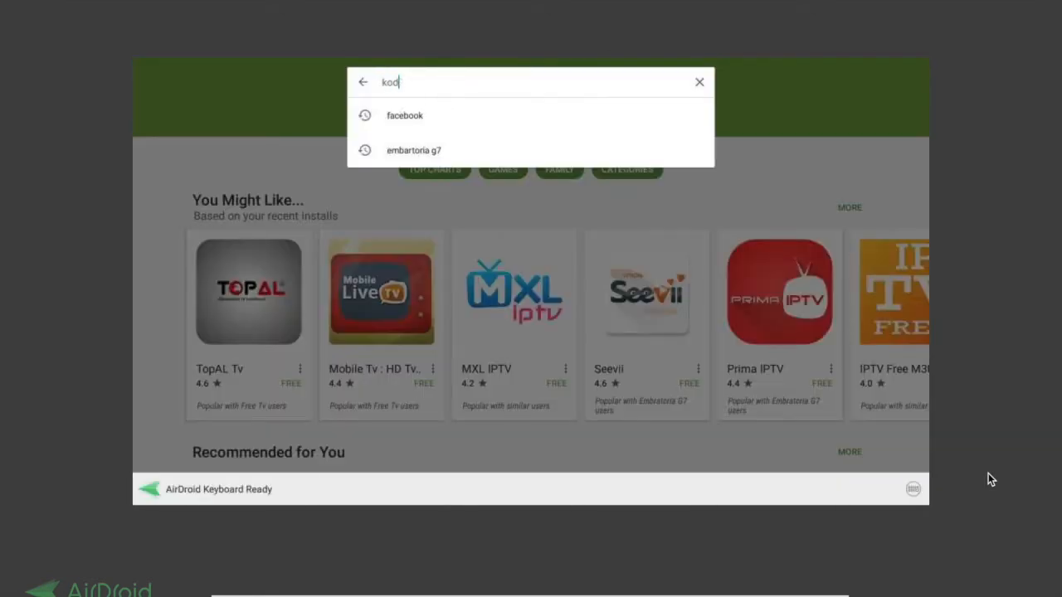
left_click(700, 83)
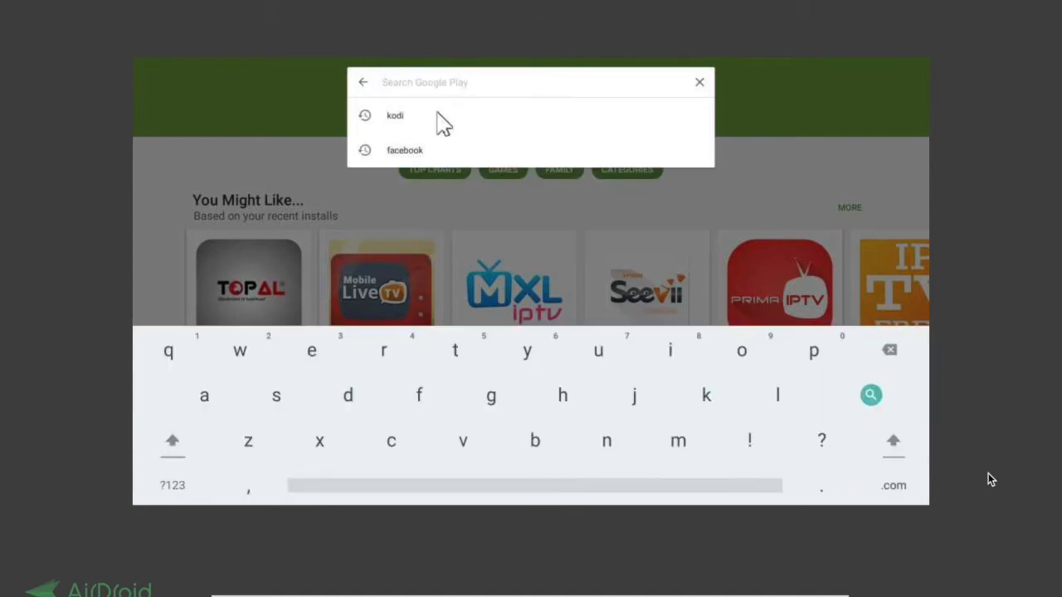
left_click(395, 116)
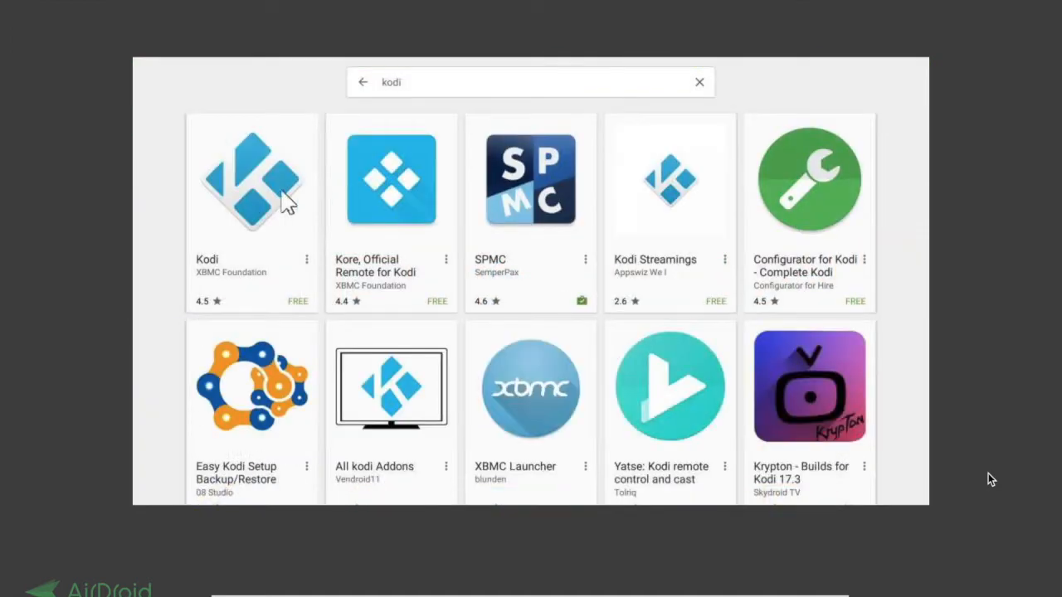
left_click(253, 179)
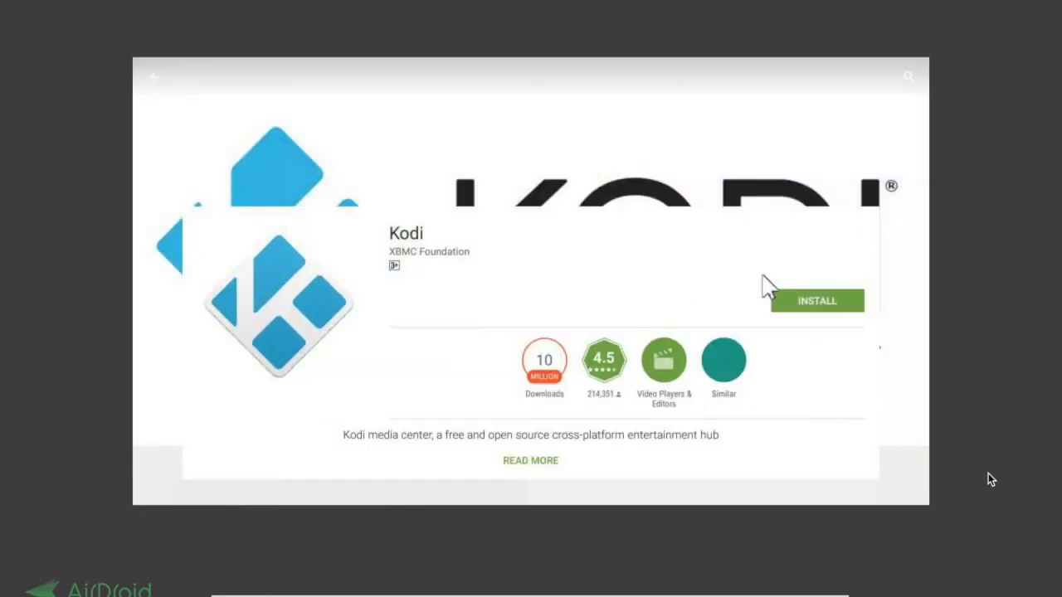
Step: Install Kodi and accept its permission requests
left_click(816, 300)
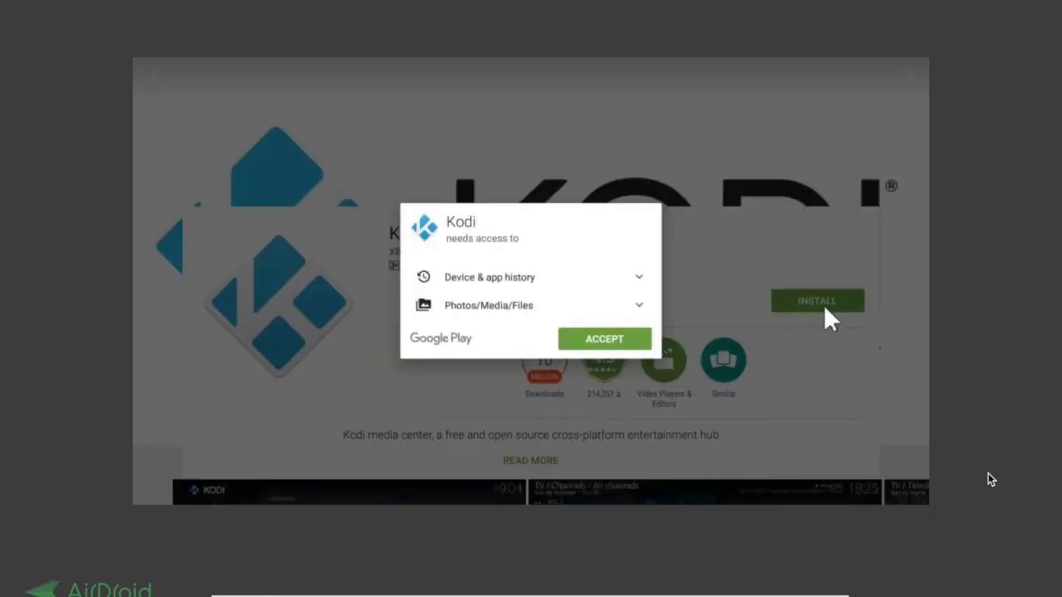
left_click(604, 339)
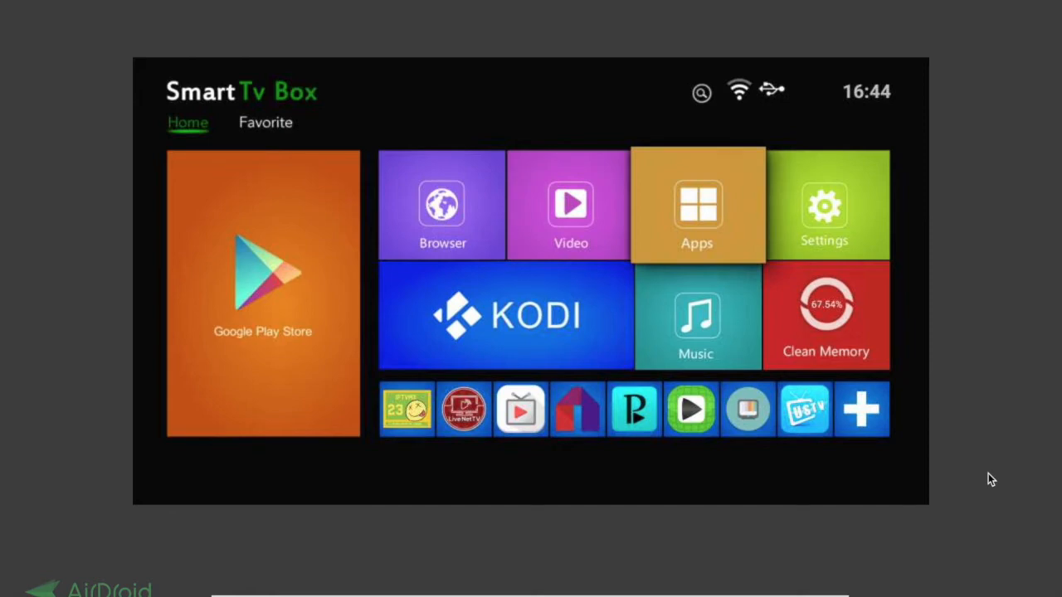
Step: Open the My Apps grid from the launcher home, browse it, and reopen it
left_click(696, 206)
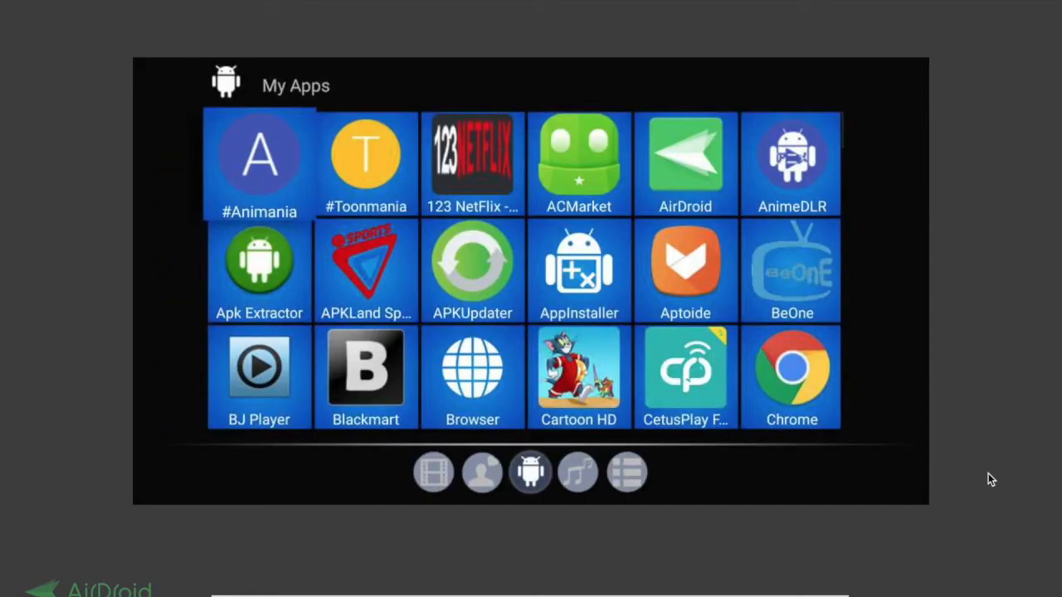
scroll("down", 3)
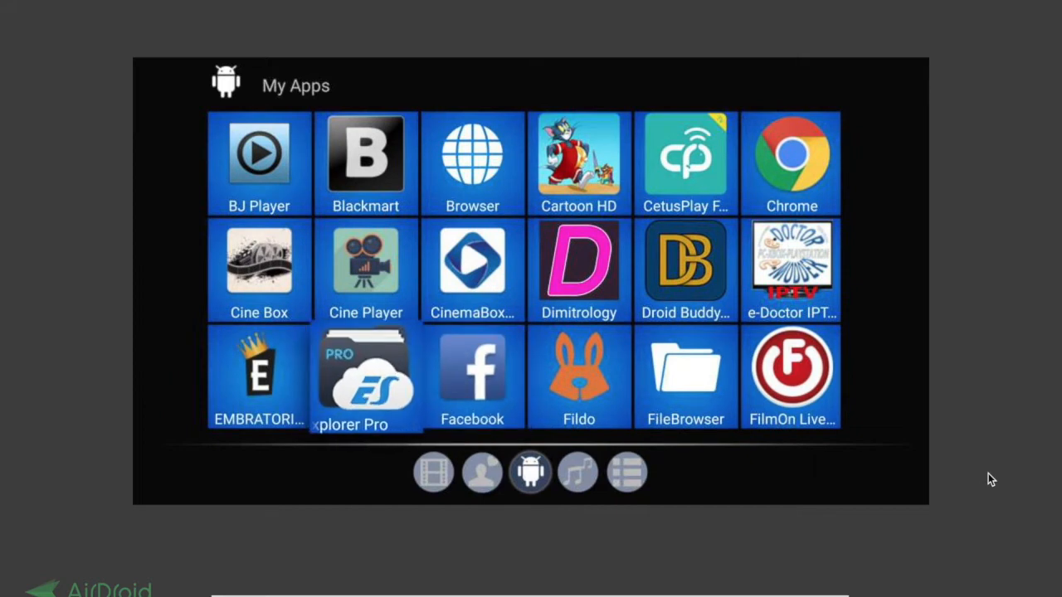
scroll("up", 3)
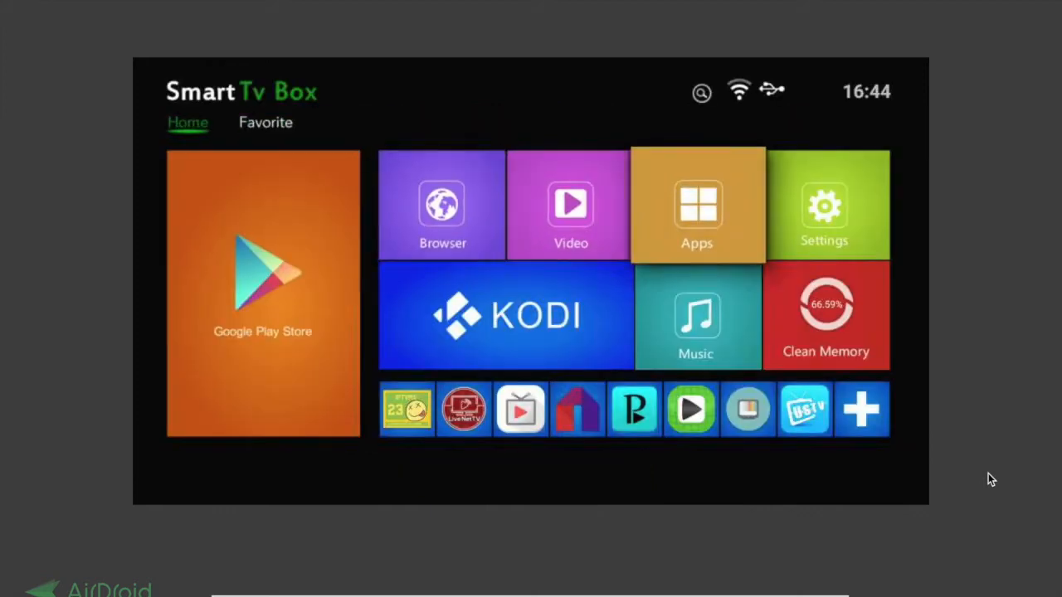
left_click(697, 206)
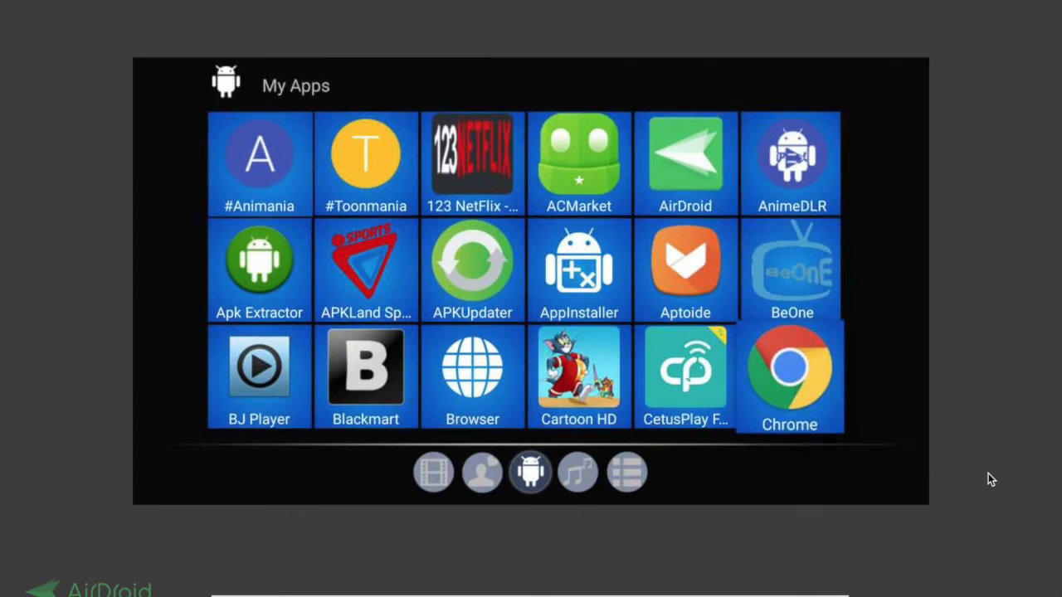
Step: Launch Chrome and enter the mediafire.com/file/51ag8vv7evp45d4/.kodi.rar address
left_click(790, 375)
type("mediafire.com")
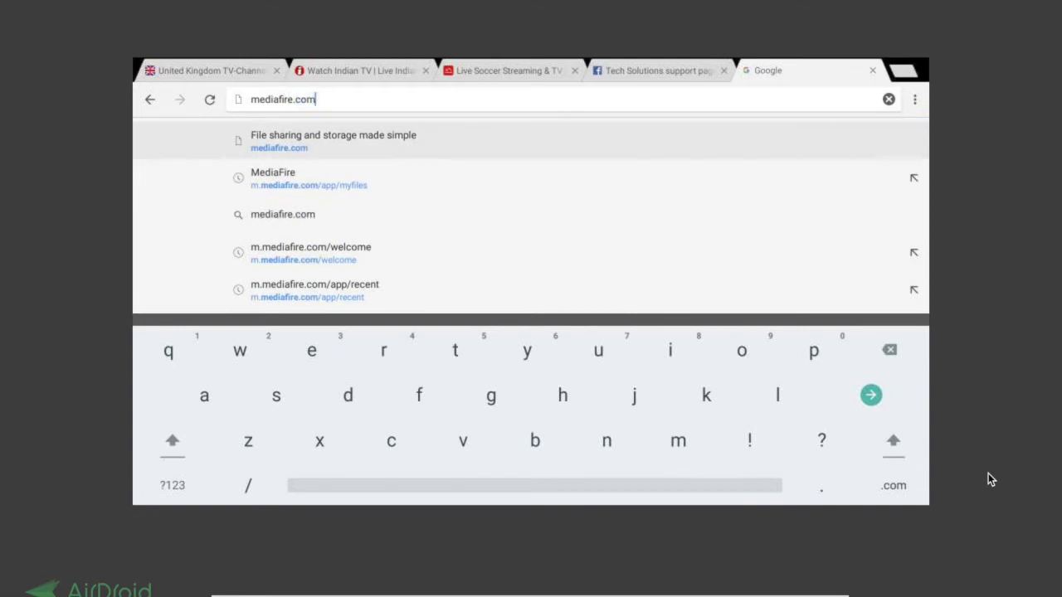
type("/")
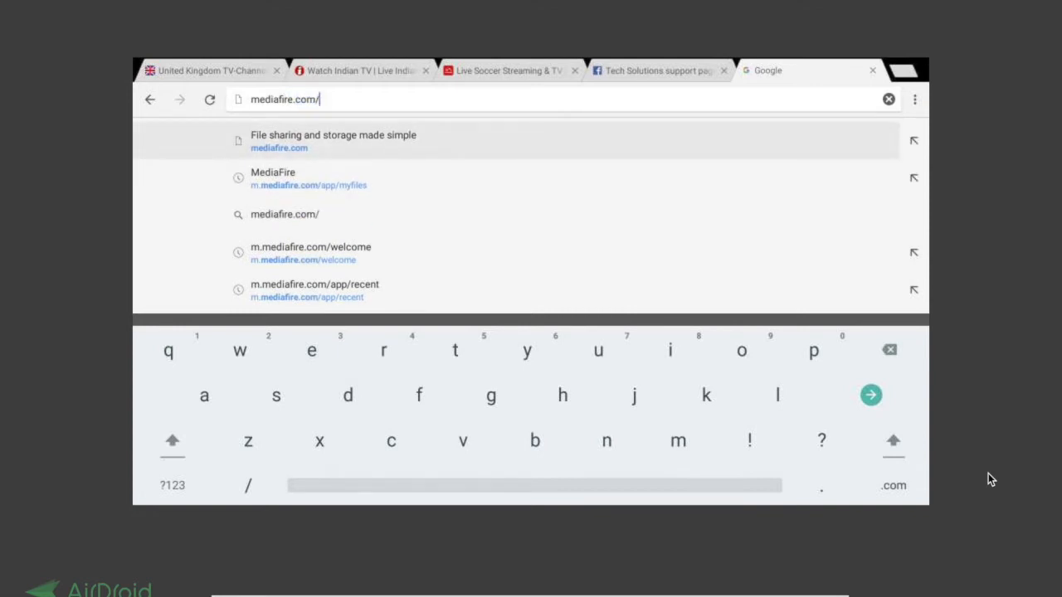
type("file/")
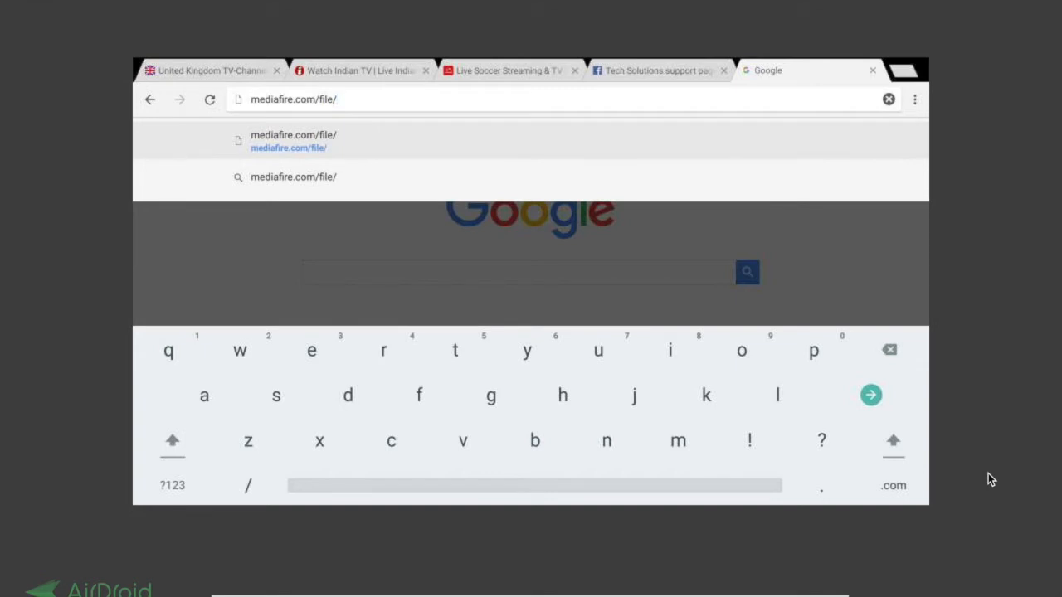
type("51ag")
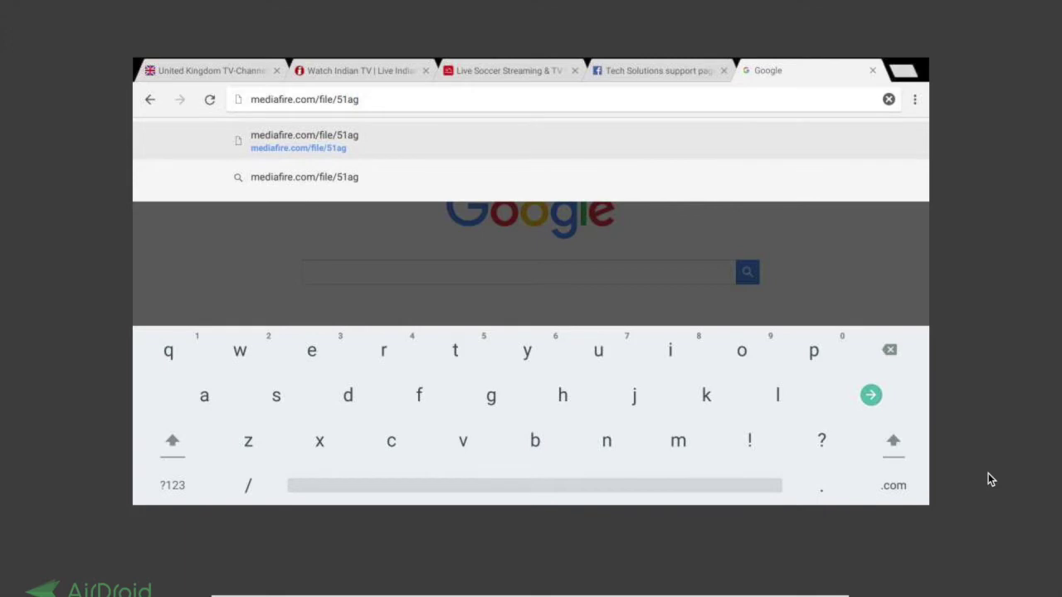
type("8vv7")
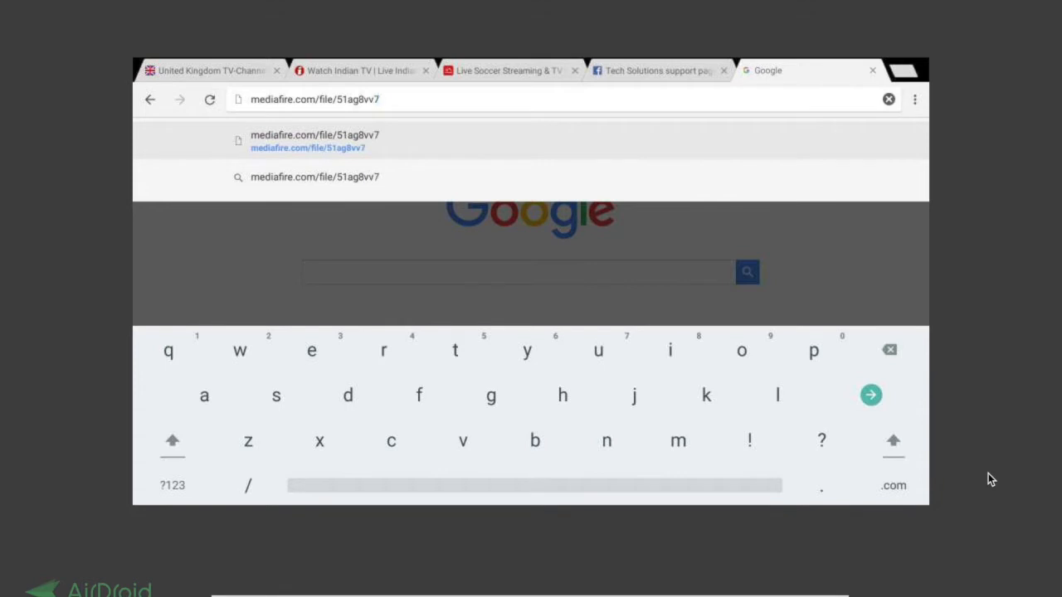
type("evp45d")
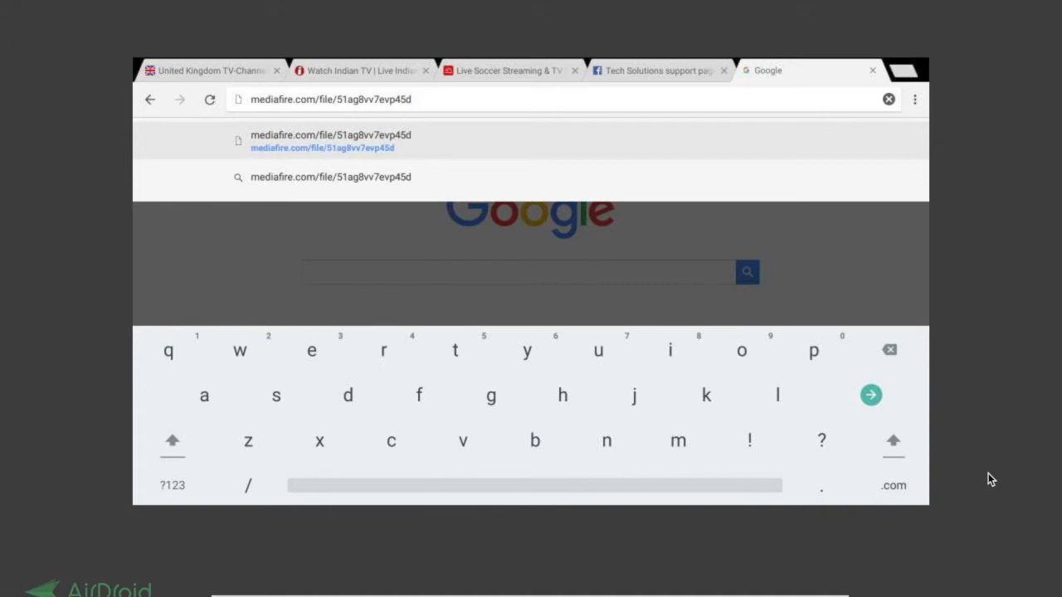
type("4/")
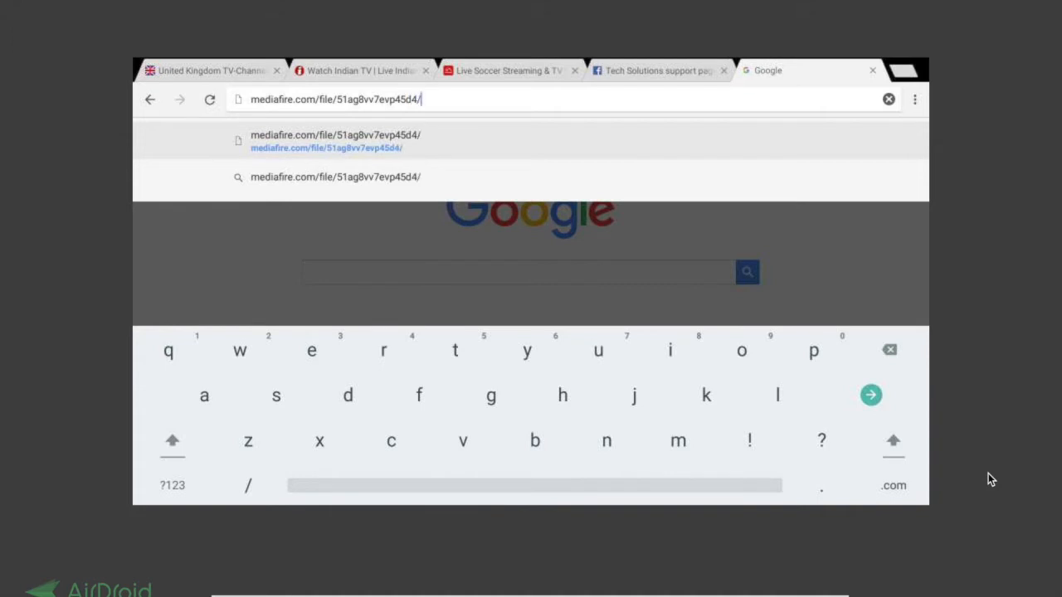
type(".kodi.rar")
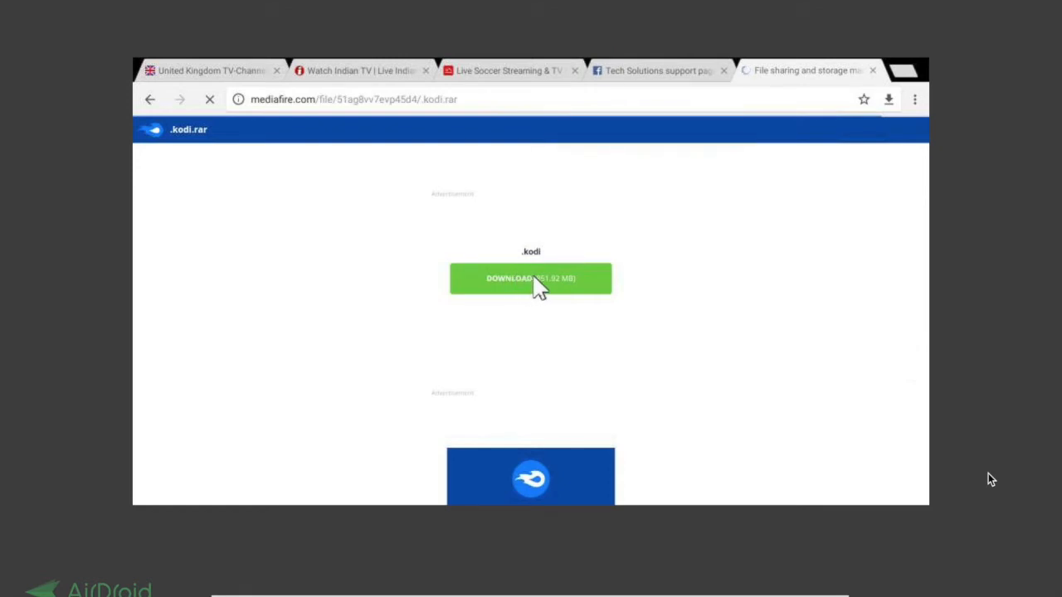
Step: Start the 851.92 MB .kodi.rar download and hide it to continue in the background
left_click(531, 279)
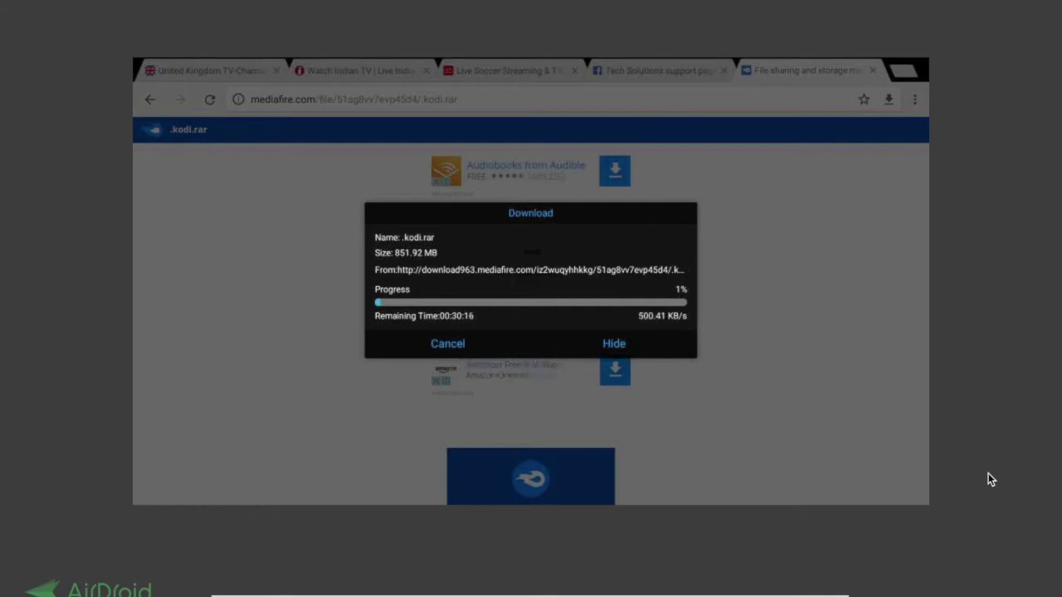
left_click(447, 343)
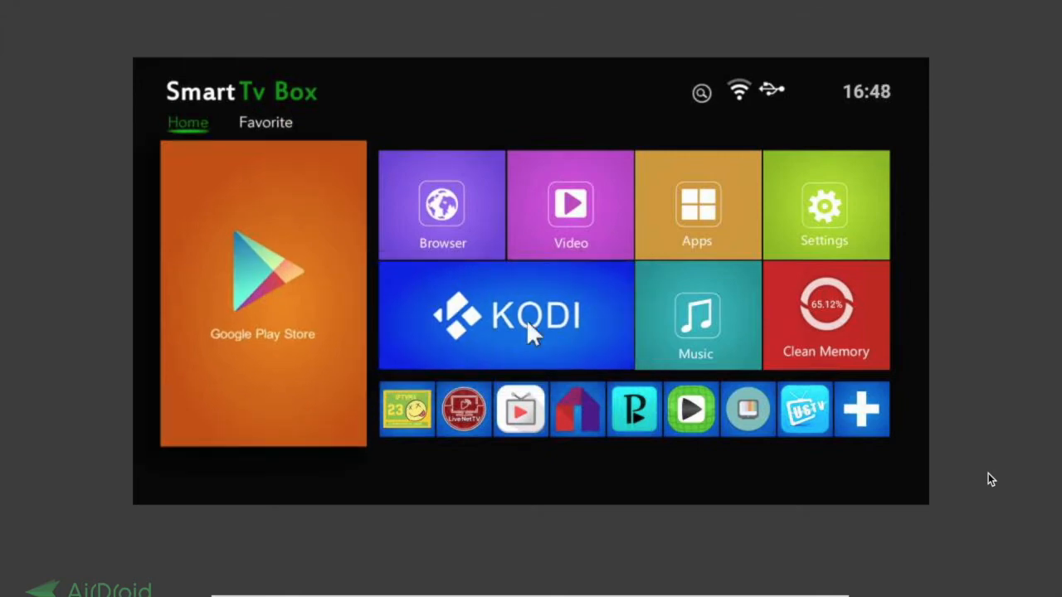
Step: Launch Kodi for its first run, then exit it from the power menu
left_click(506, 315)
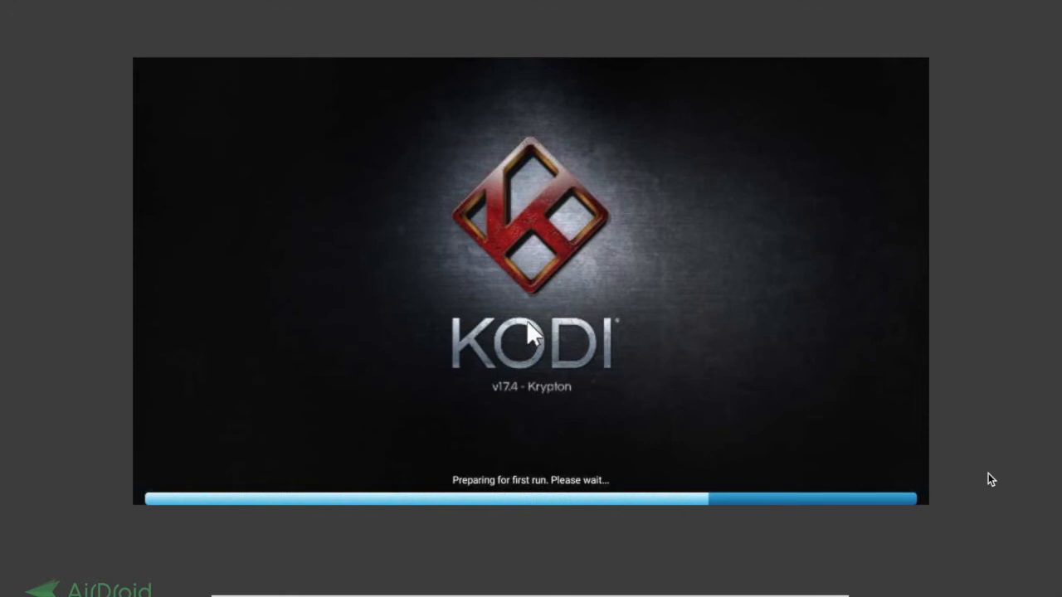
mouse_move(992, 478)
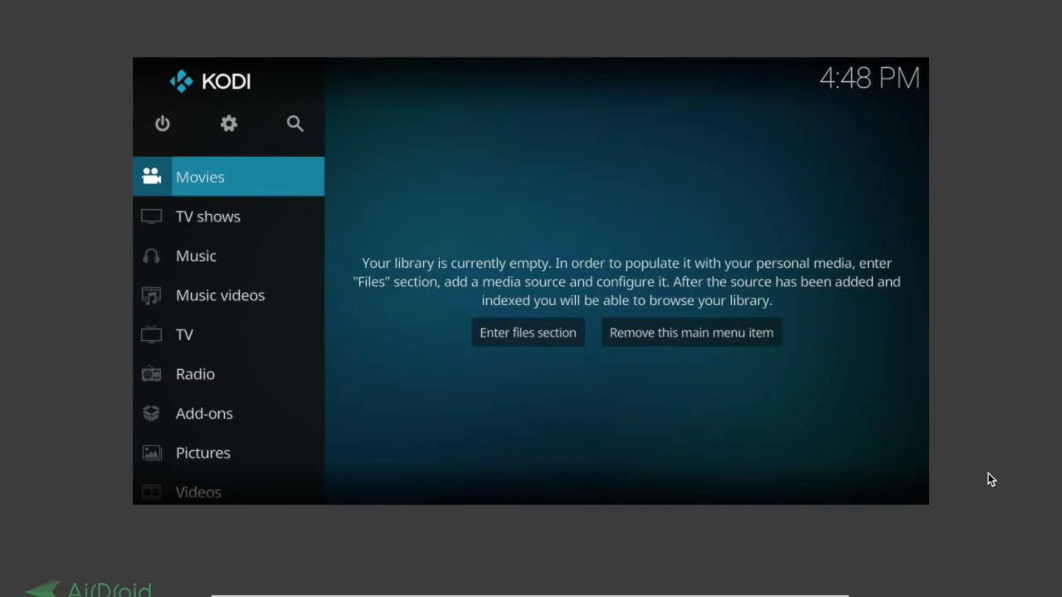
mouse_move(162, 122)
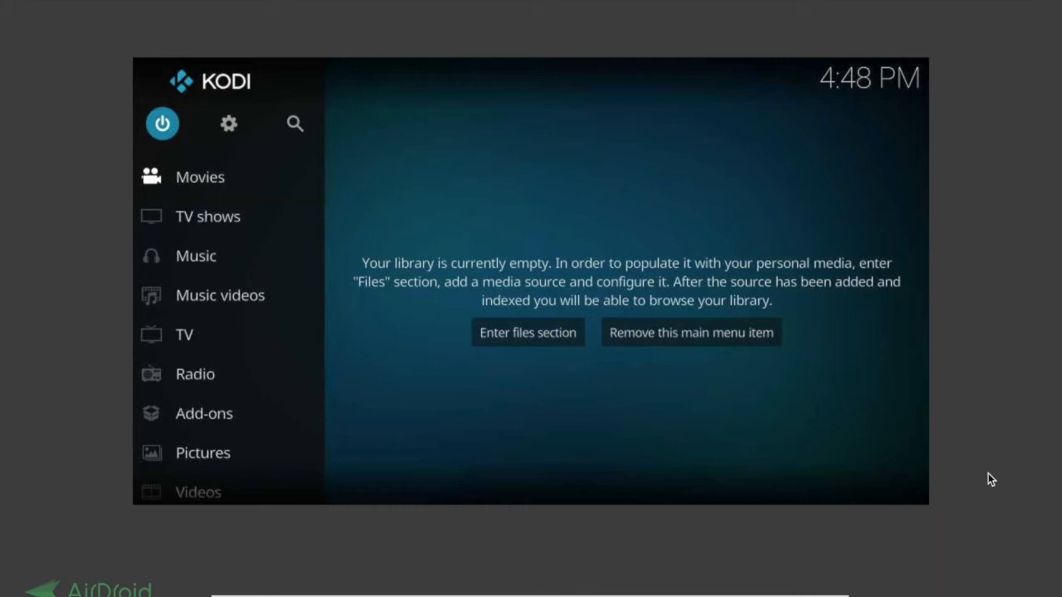
left_click(163, 123)
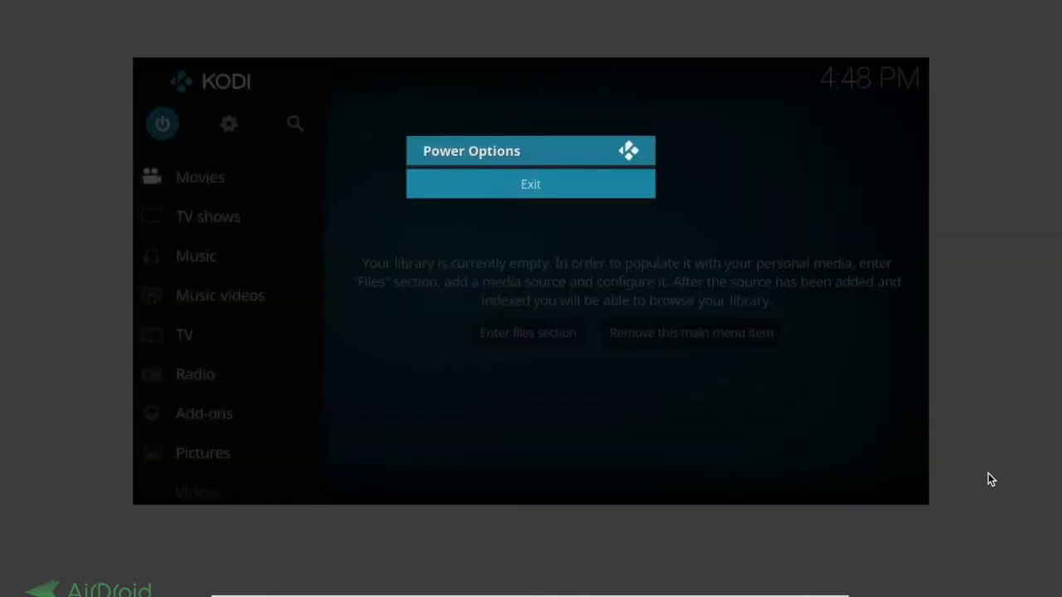
left_click(530, 185)
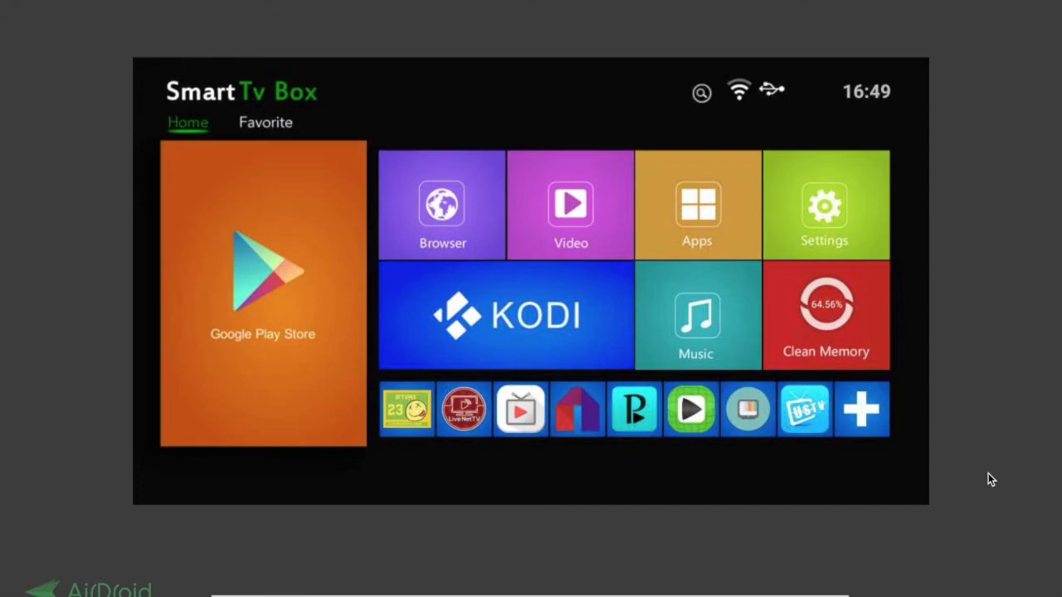
mouse_move(671, 241)
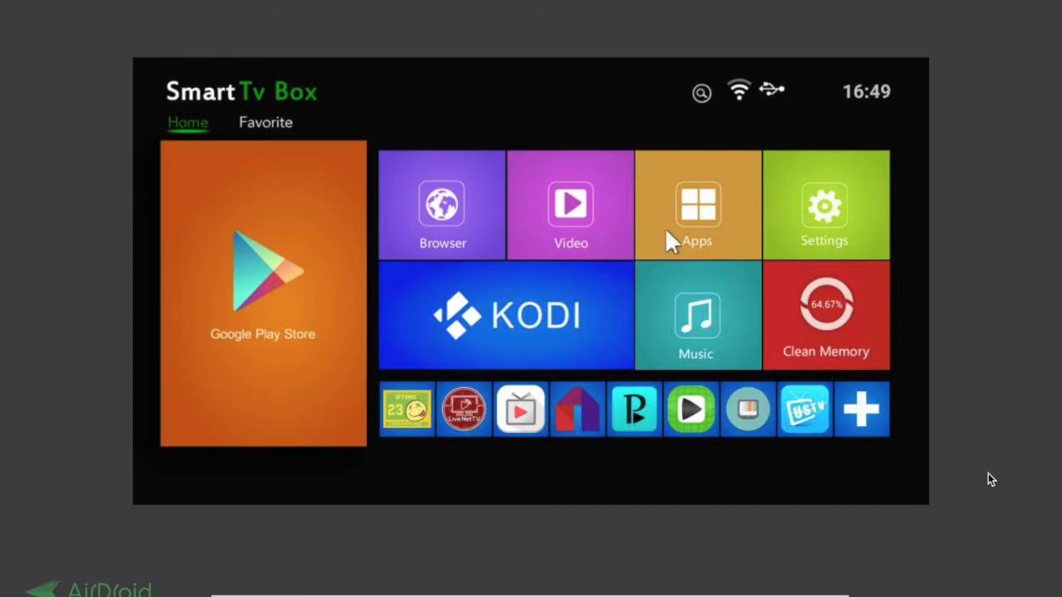
Step: Launch ES File Explorer from My Apps and re-enable Show hidden files for the sdcard
left_click(697, 205)
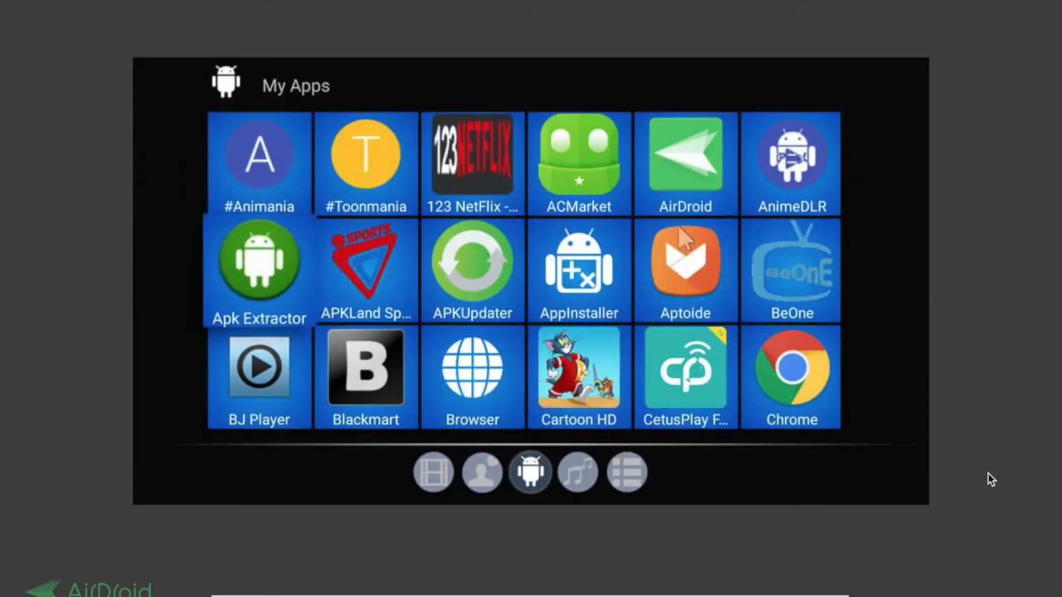
scroll("down", 3)
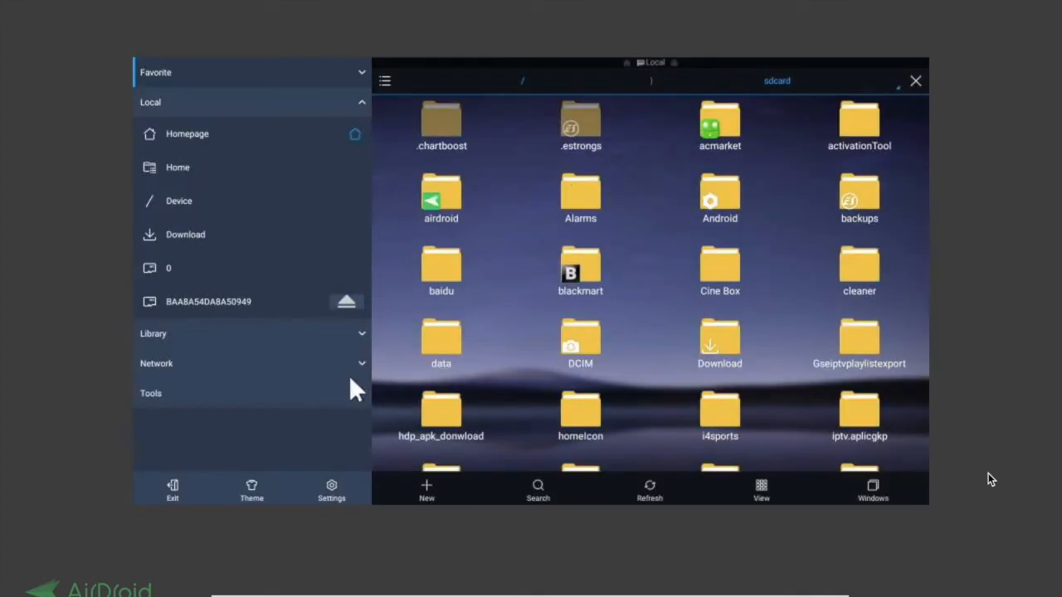
mouse_move(355, 403)
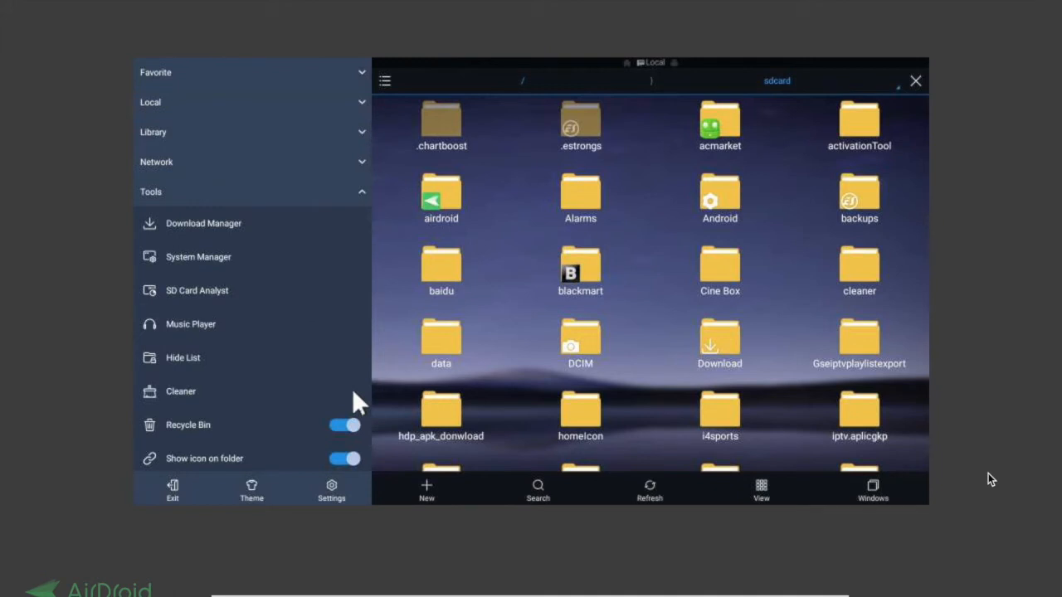
scroll("down", 3)
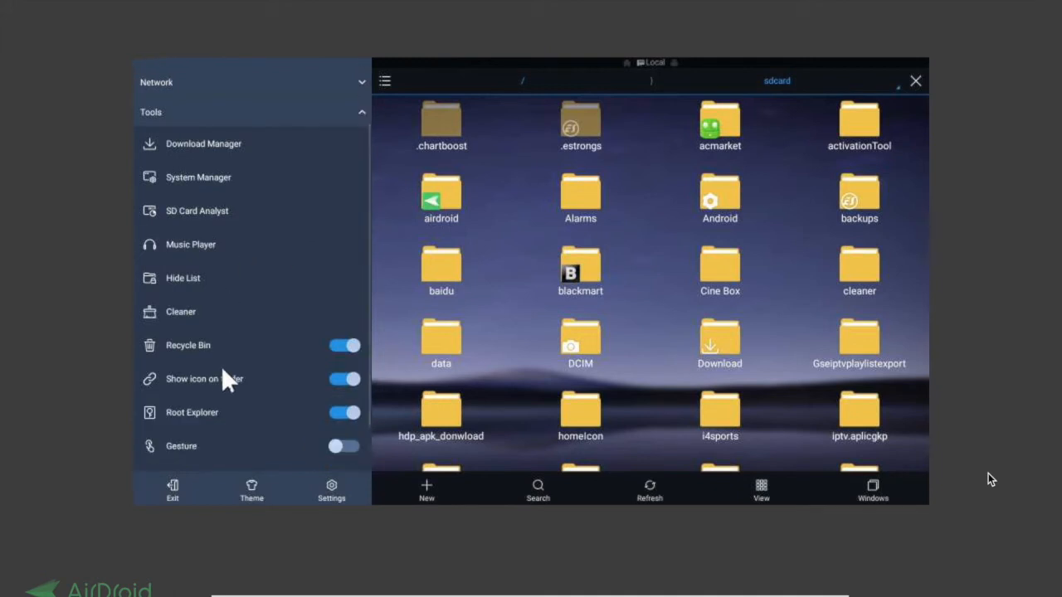
mouse_move(235, 390)
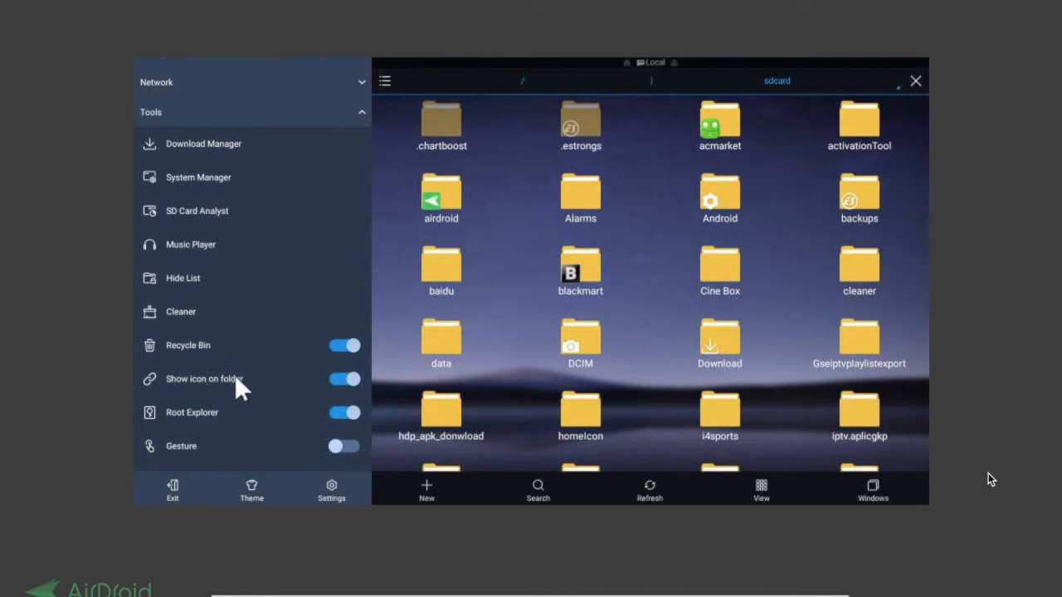
mouse_move(233, 411)
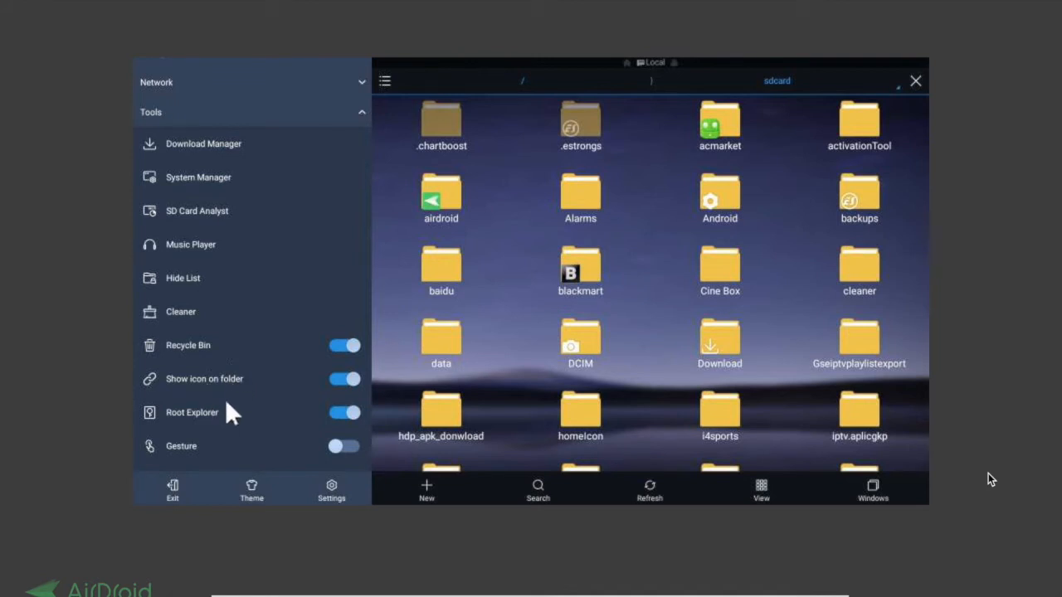
scroll("down", 3)
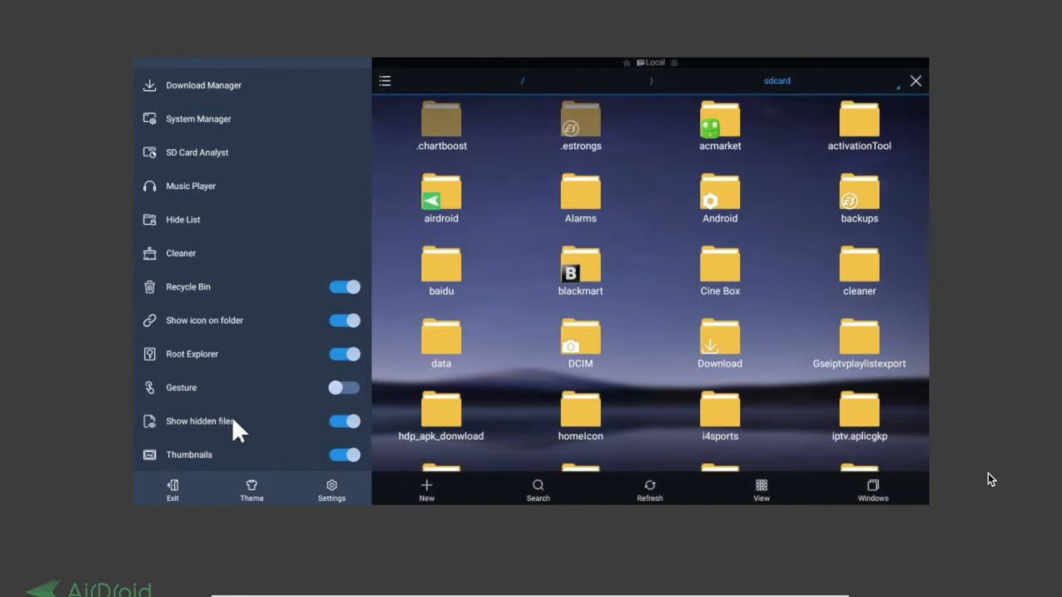
mouse_move(473, 132)
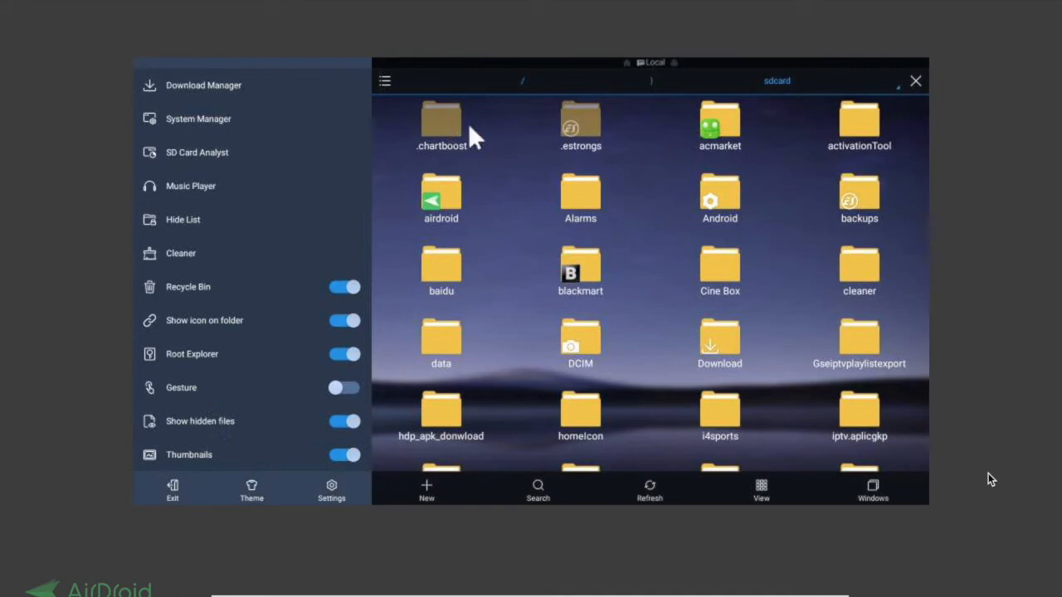
mouse_move(591, 198)
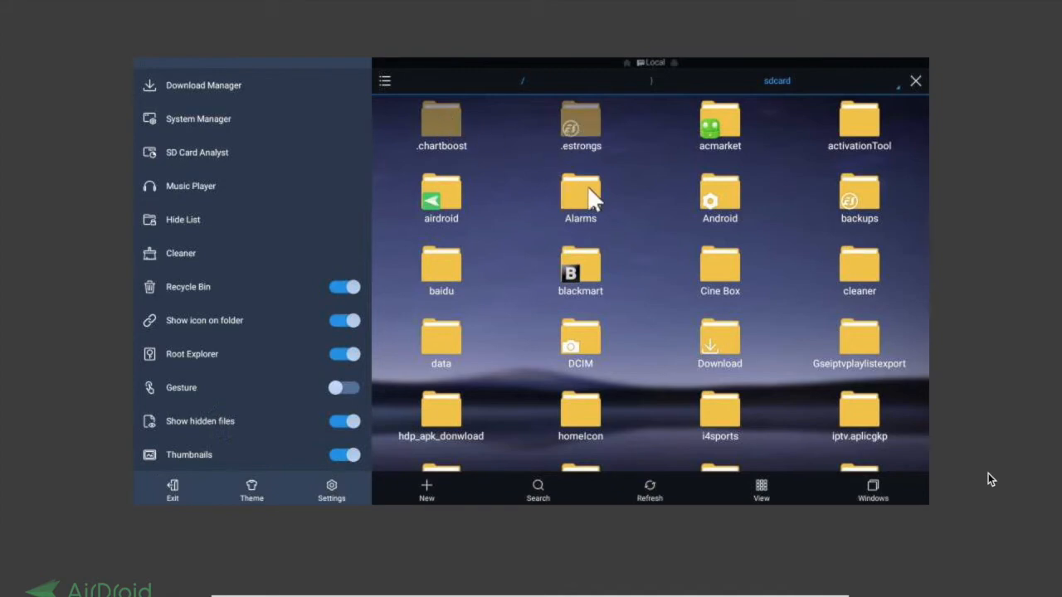
mouse_move(214, 461)
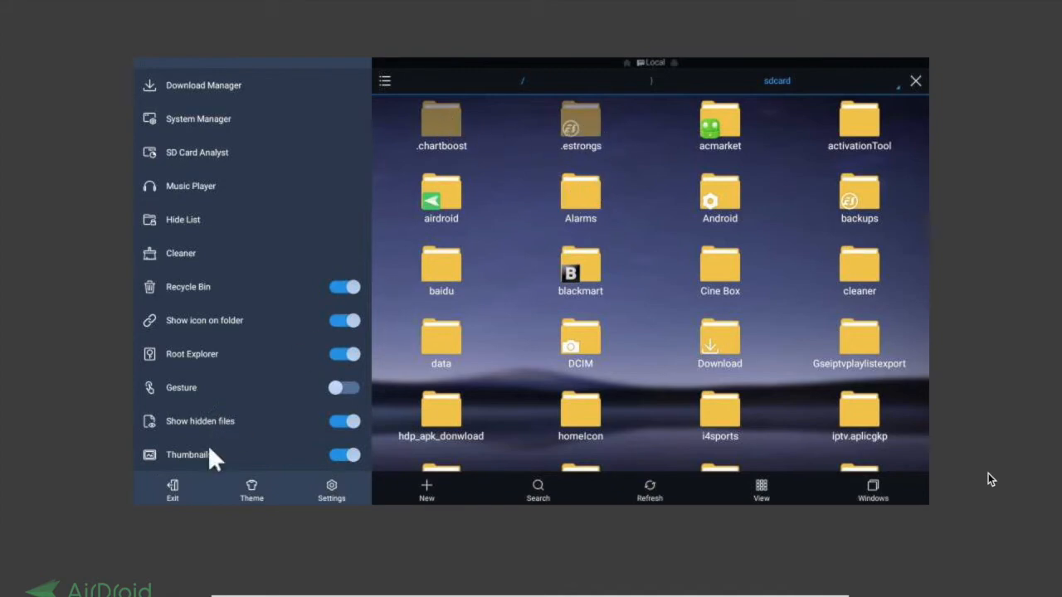
left_click(343, 422)
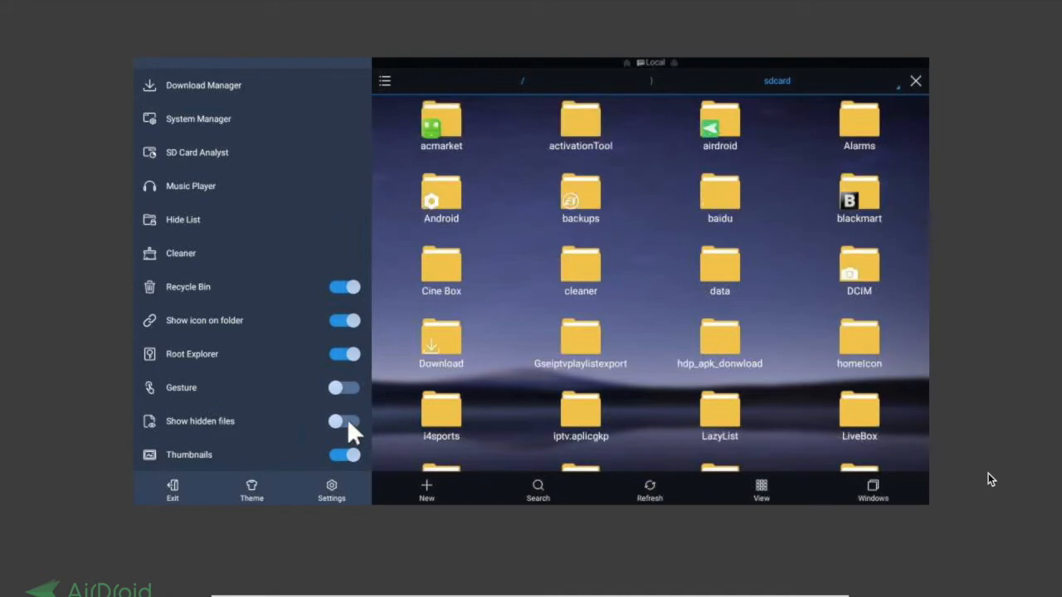
left_click(343, 421)
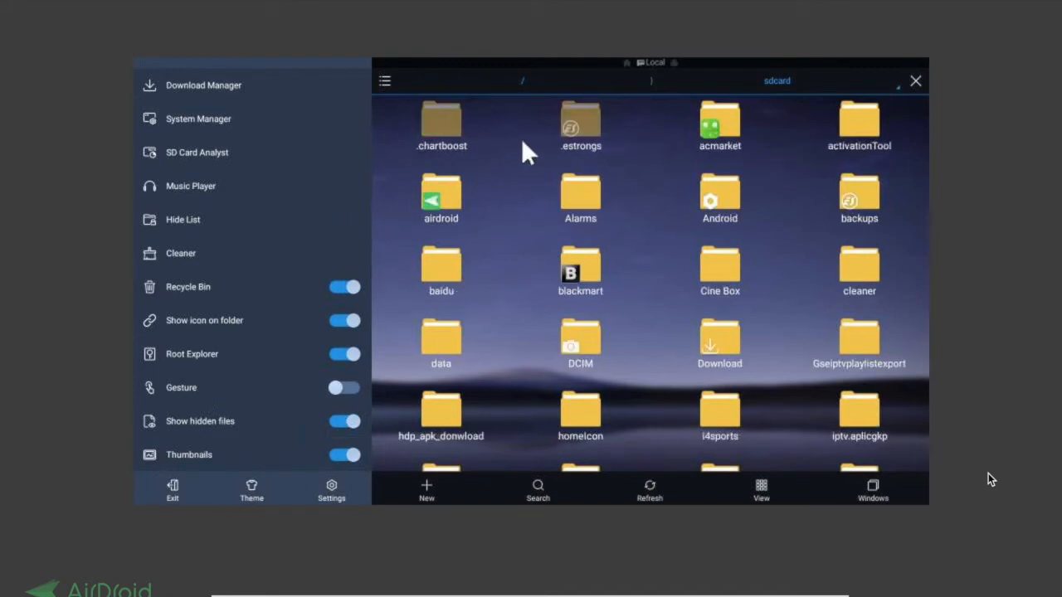
mouse_move(246, 335)
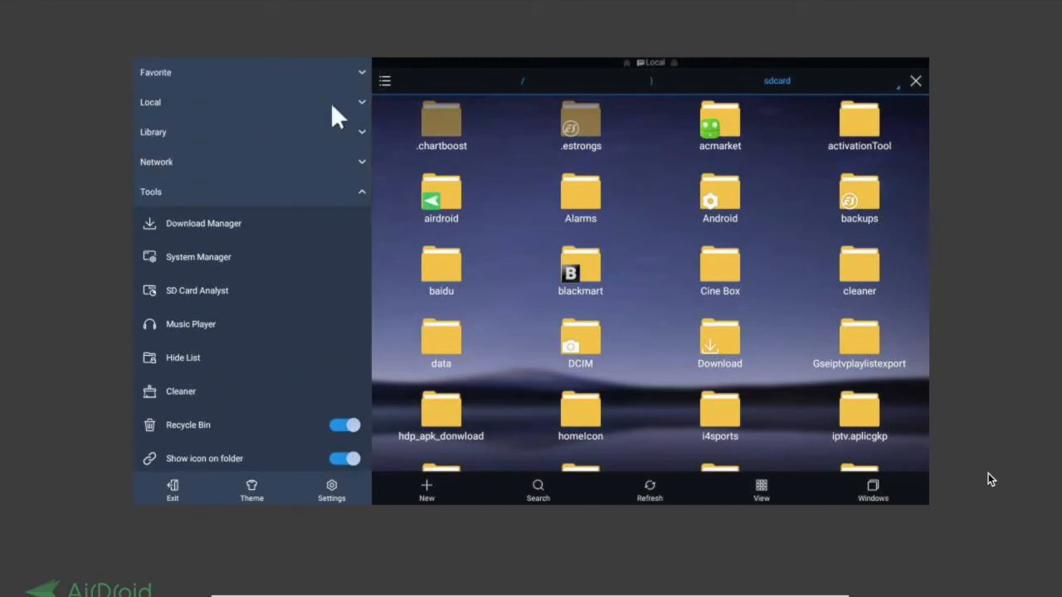
Step: Browse Local > Download, then return to sdcard home and enter the DCIM folder
left_click(149, 103)
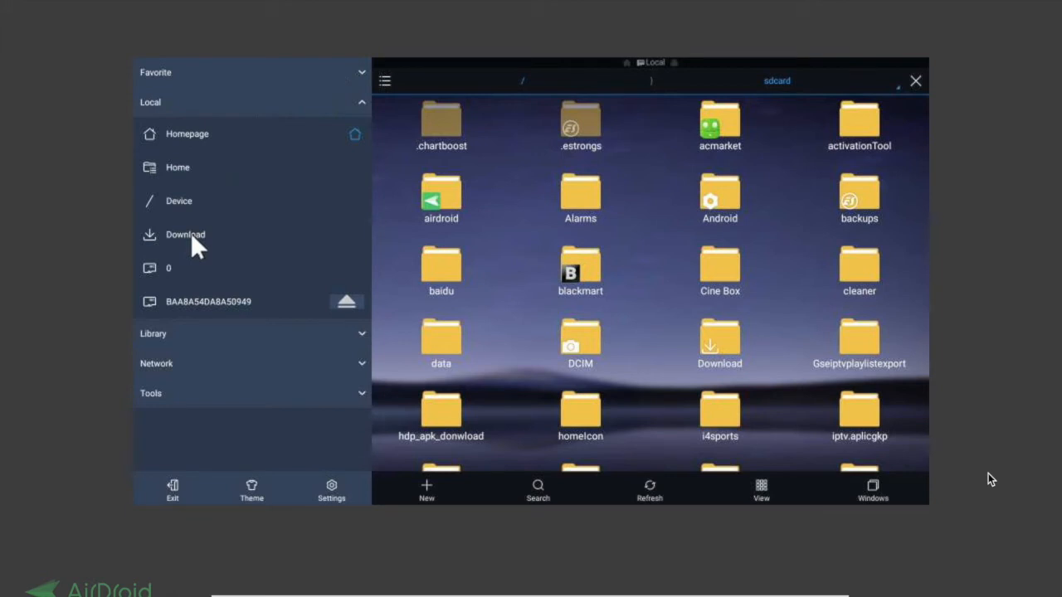
left_click(185, 234)
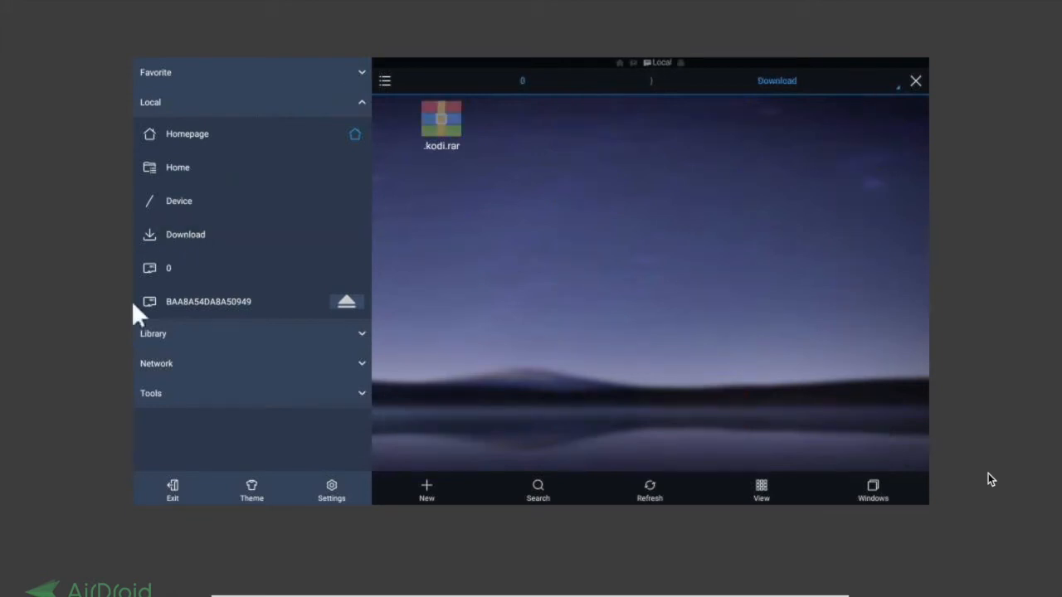
mouse_move(432, 179)
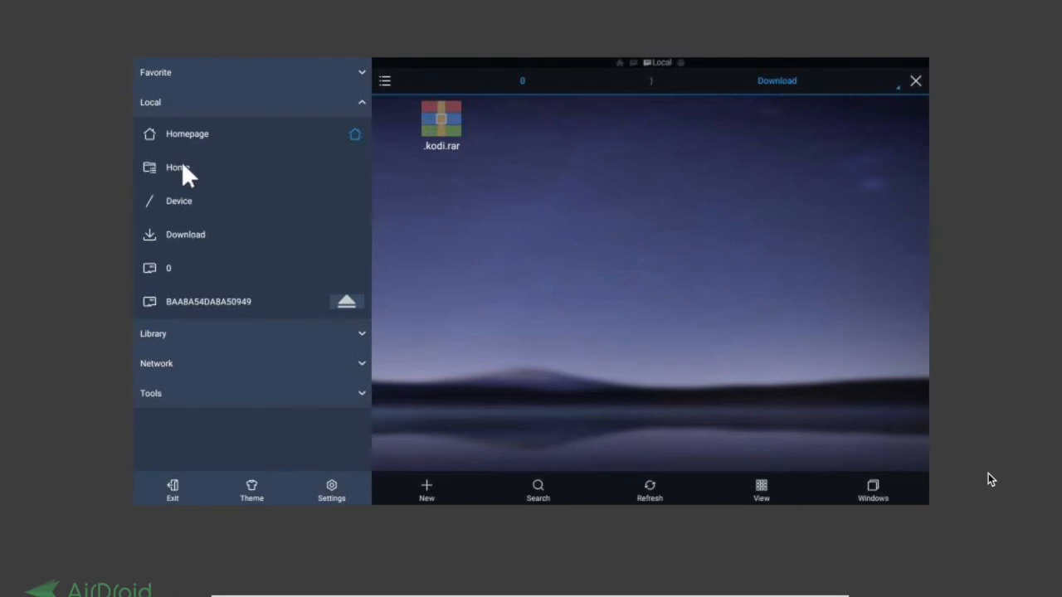
left_click(177, 166)
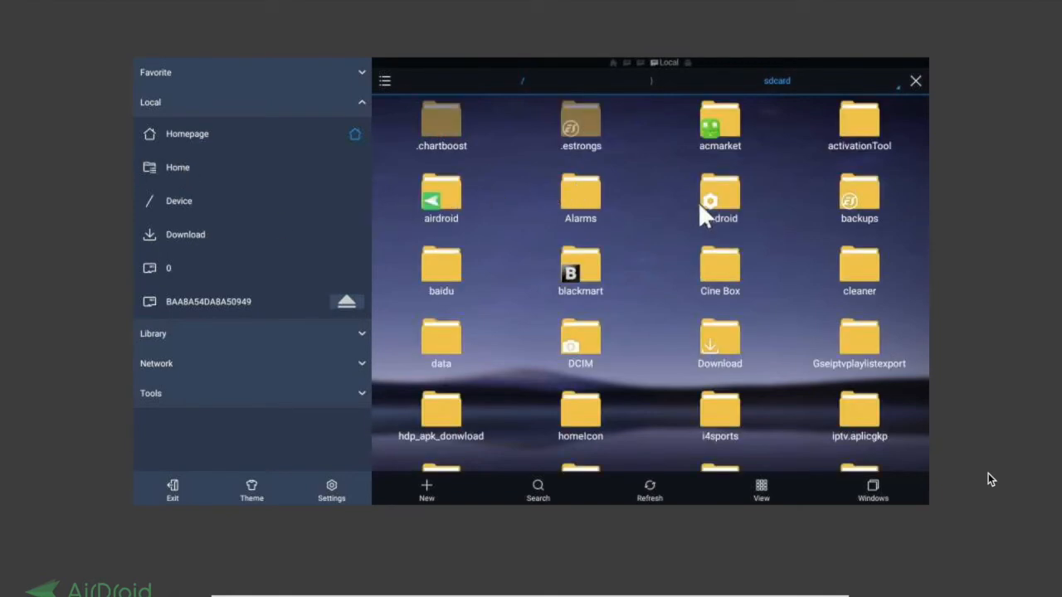
mouse_move(580, 348)
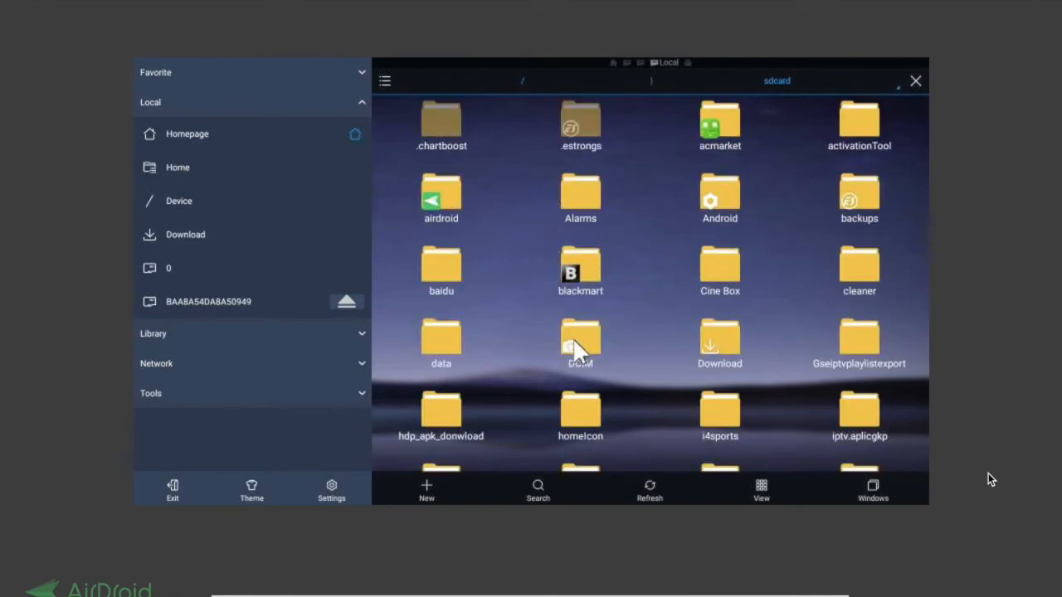
double_click(581, 340)
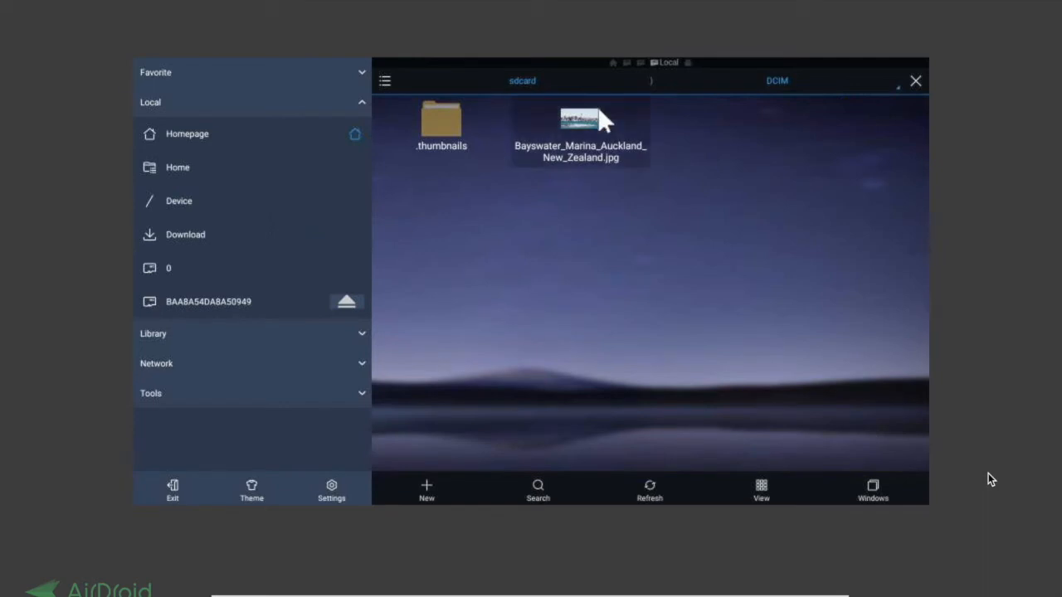
Step: Copy Bayswater_Marina_Auckland_New_Zealand.jpg from DCIM and paste it into Download beside kodi.rar
left_click(581, 119)
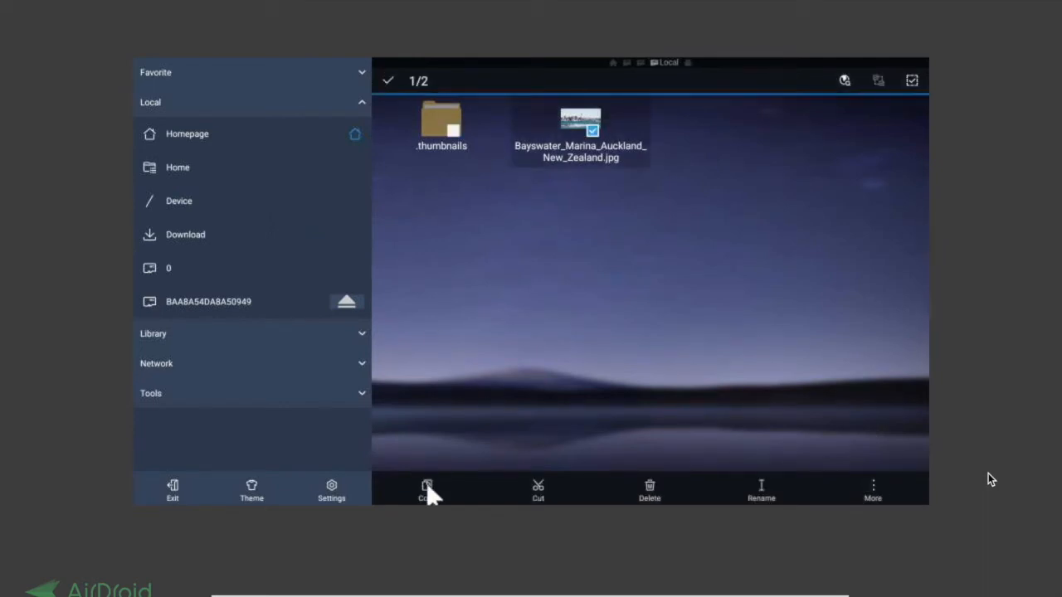
left_click(428, 489)
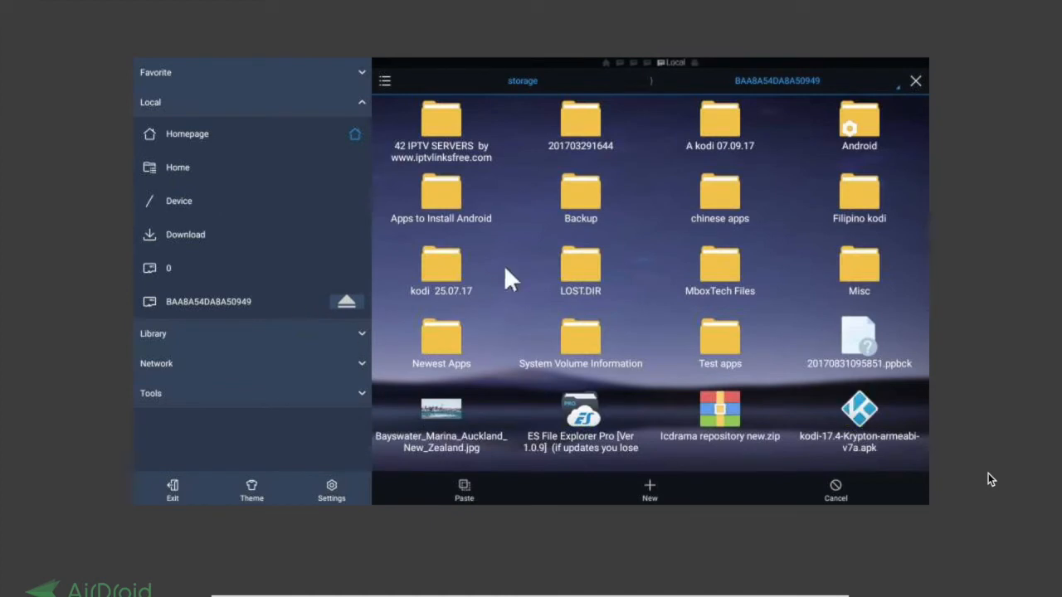
left_click(186, 234)
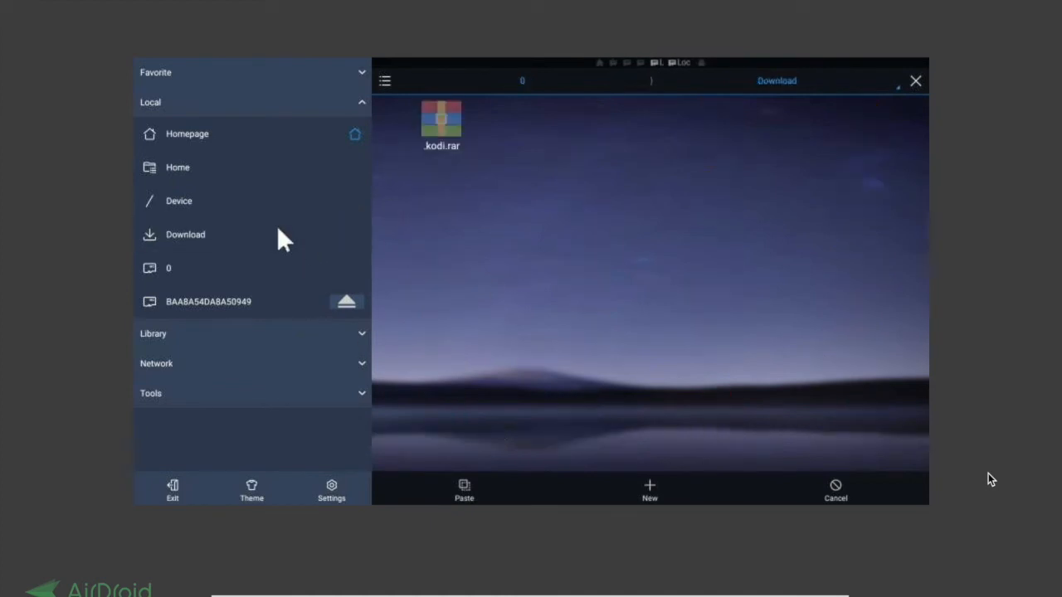
left_click(465, 489)
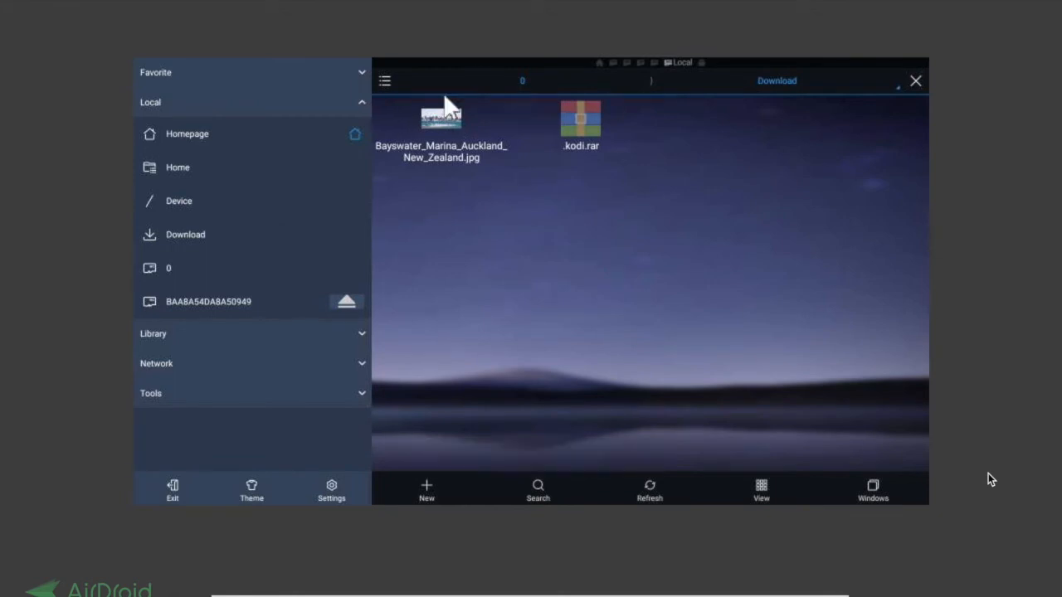
mouse_move(430, 151)
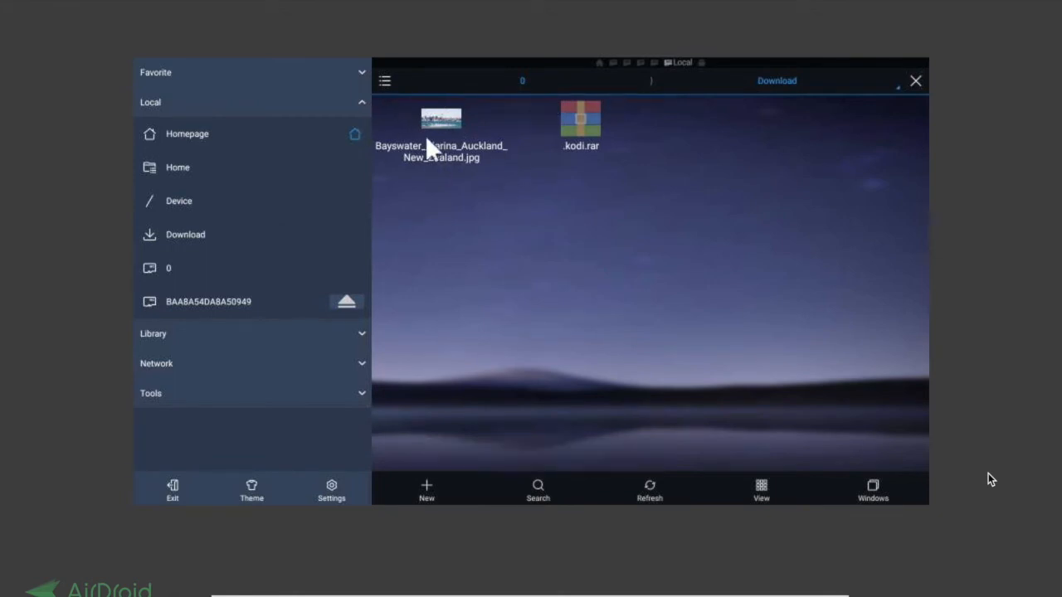
mouse_move(454, 136)
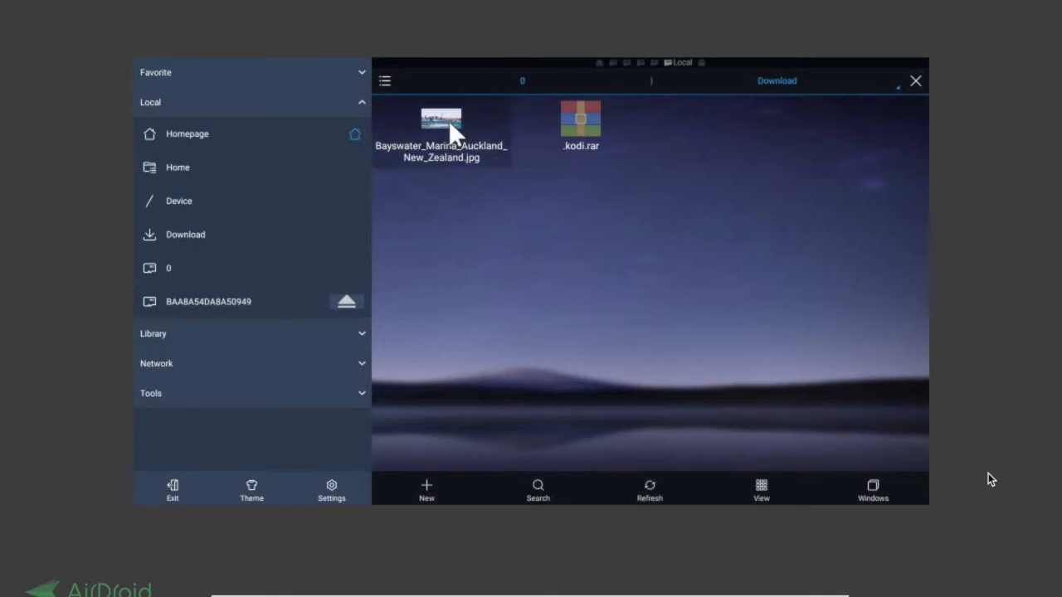
Step: Copy the Auckland marina jpg from Download and navigate to the sdcard DCIM folder
left_click(441, 124)
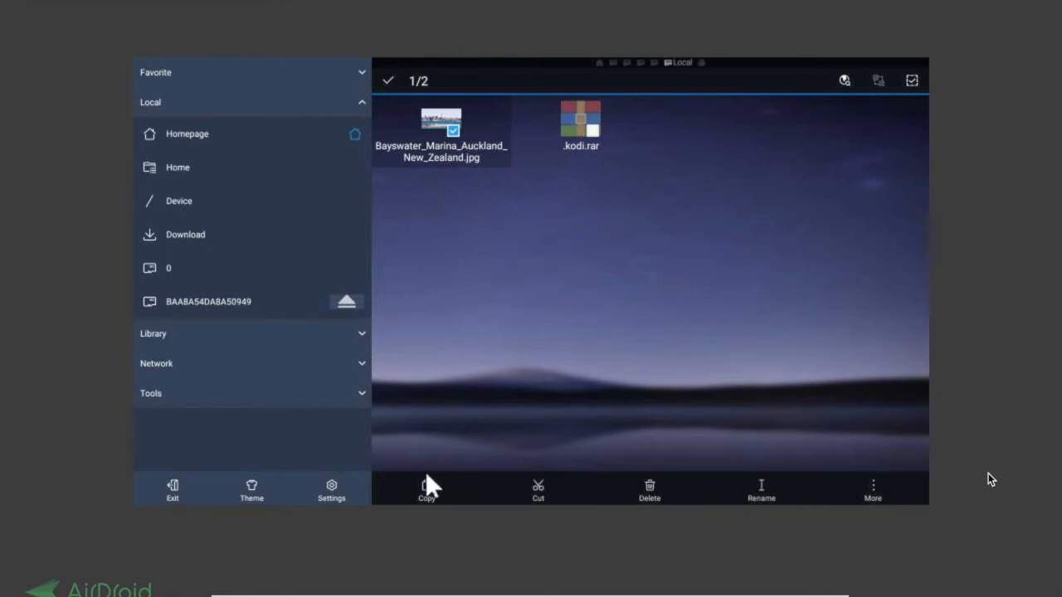
left_click(426, 489)
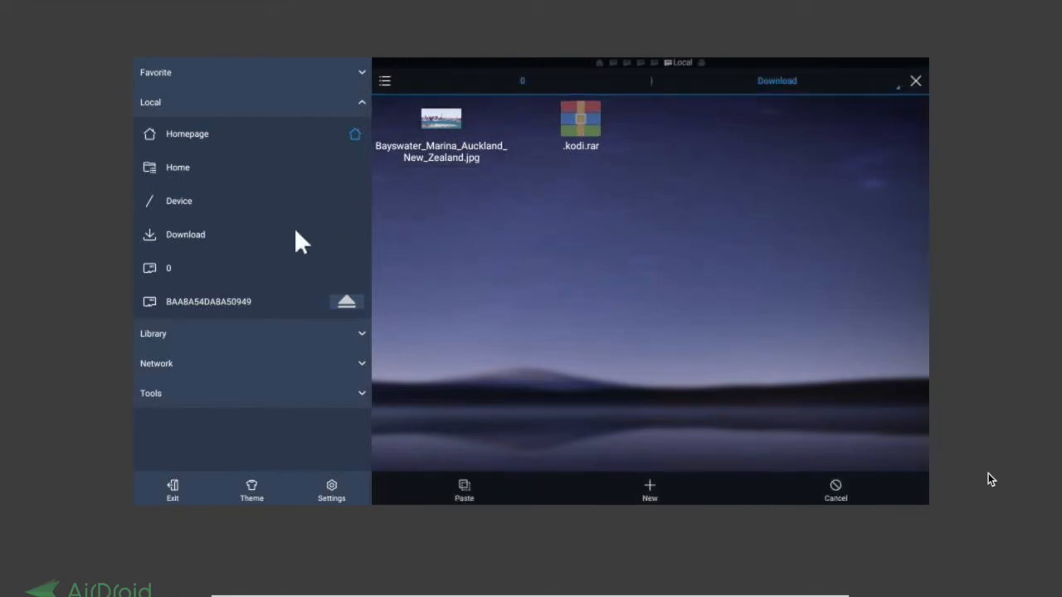
mouse_move(177, 174)
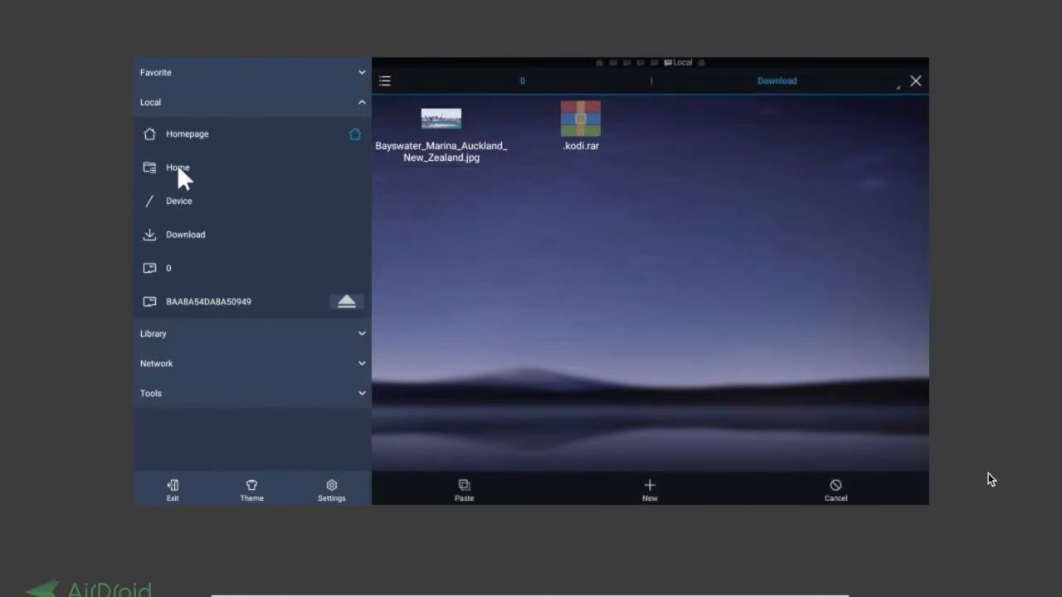
left_click(178, 168)
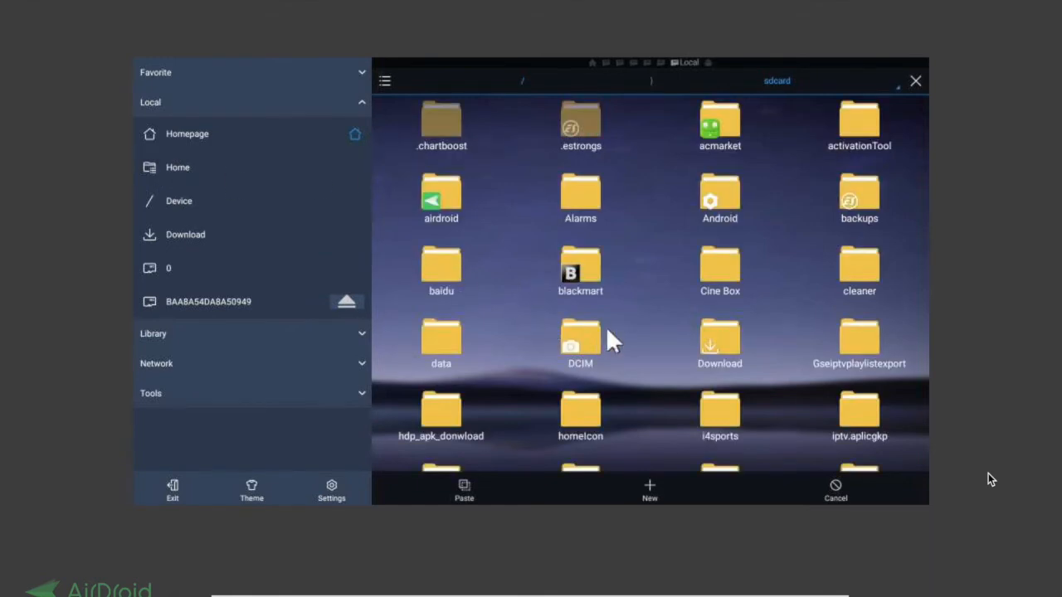
mouse_move(596, 343)
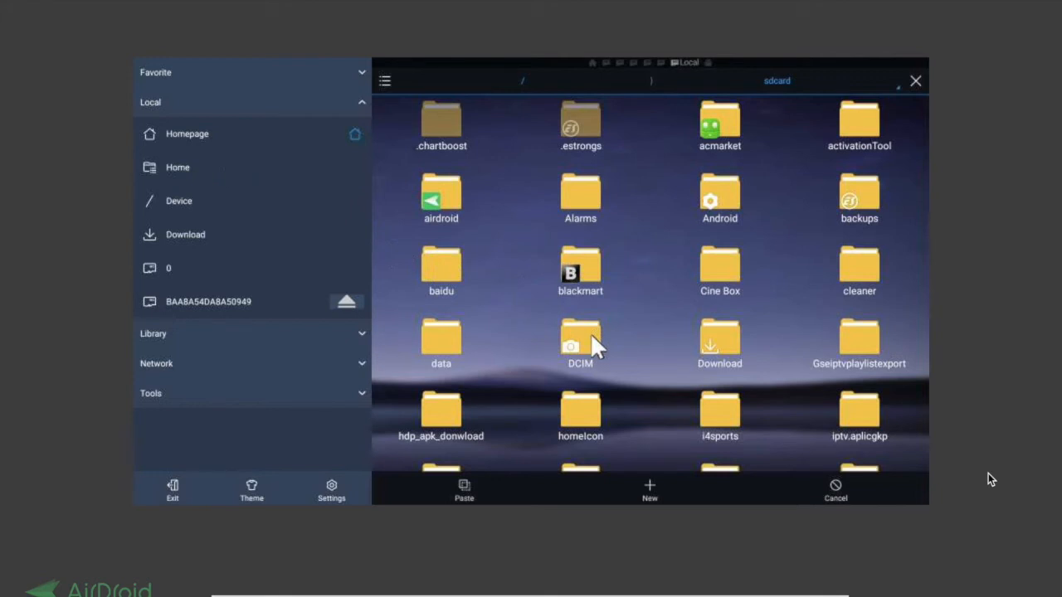
double_click(581, 341)
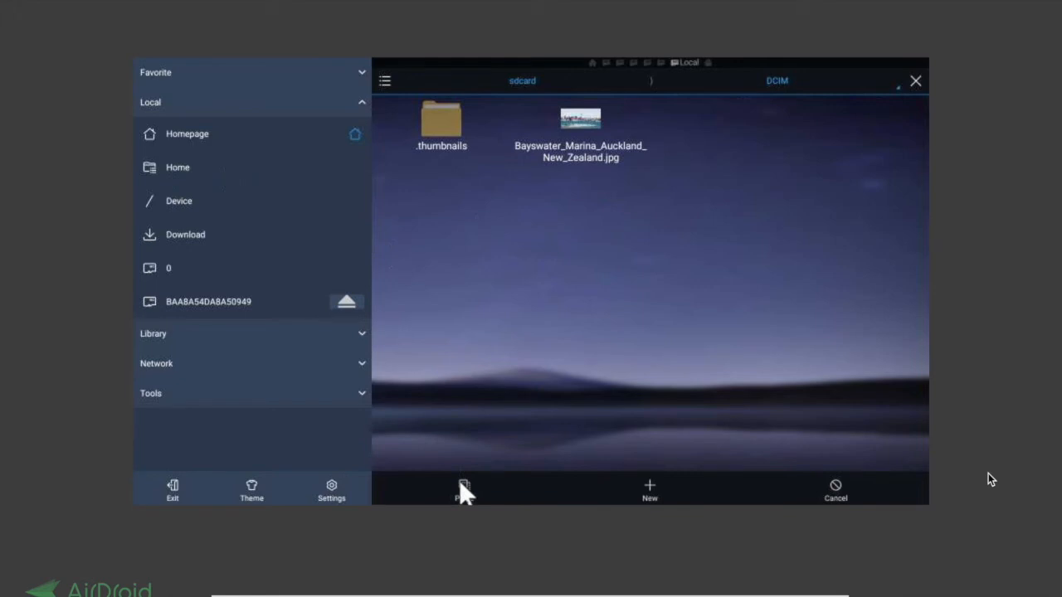
Step: Paste the image into DCIM, overwriting the existing file with Apply to all, and hide the progress
left_click(464, 490)
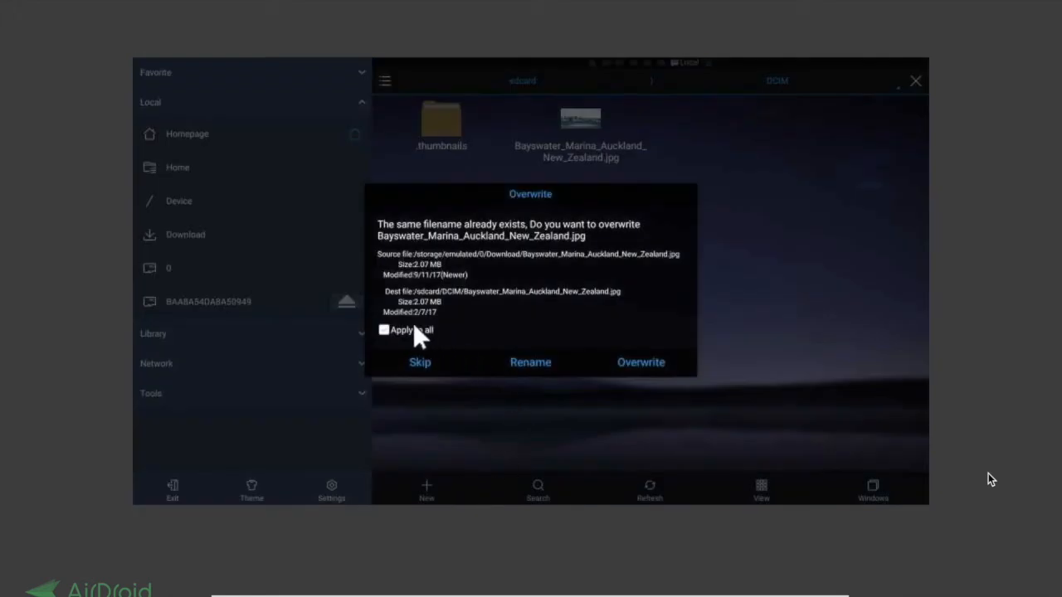
left_click(383, 330)
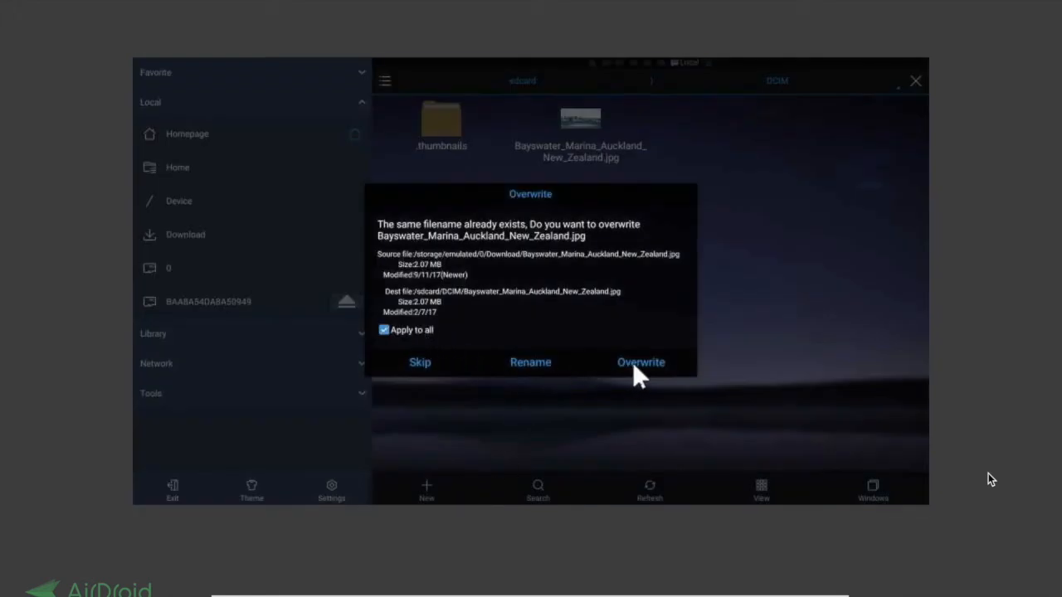
left_click(641, 362)
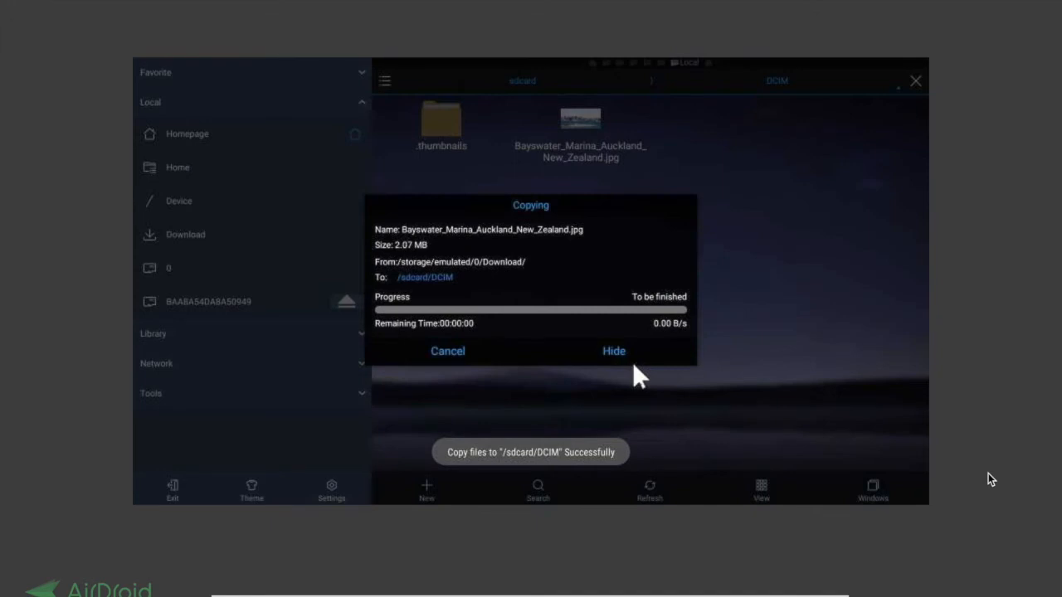
left_click(614, 350)
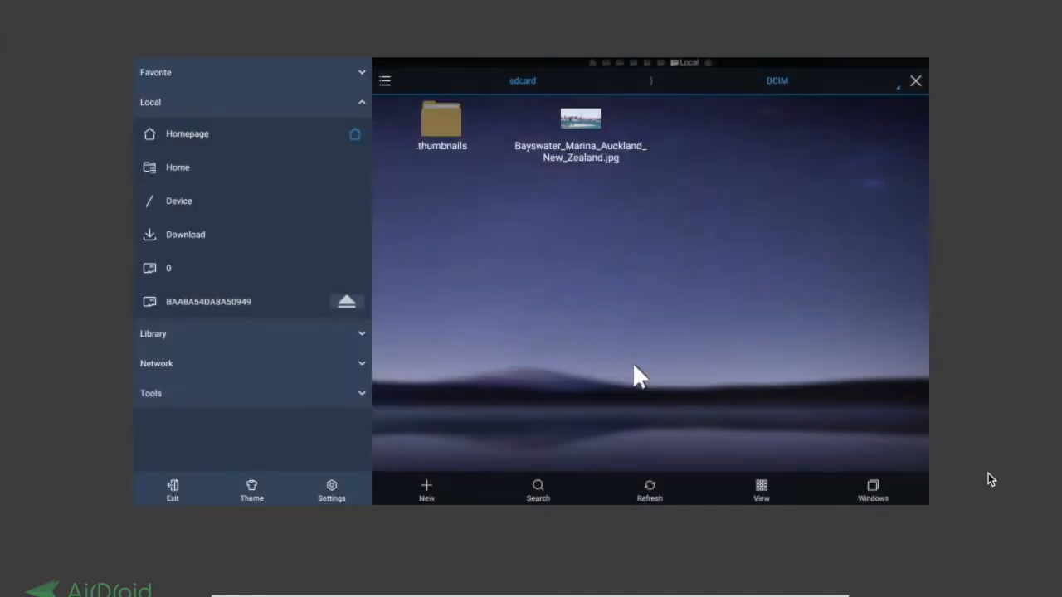
left_click(523, 79)
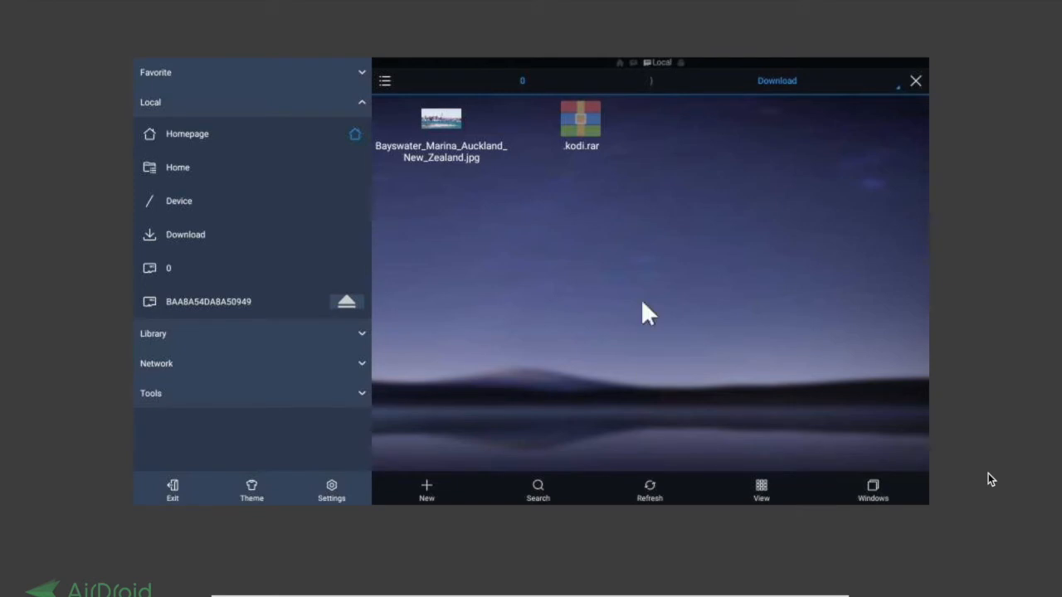
mouse_move(206, 305)
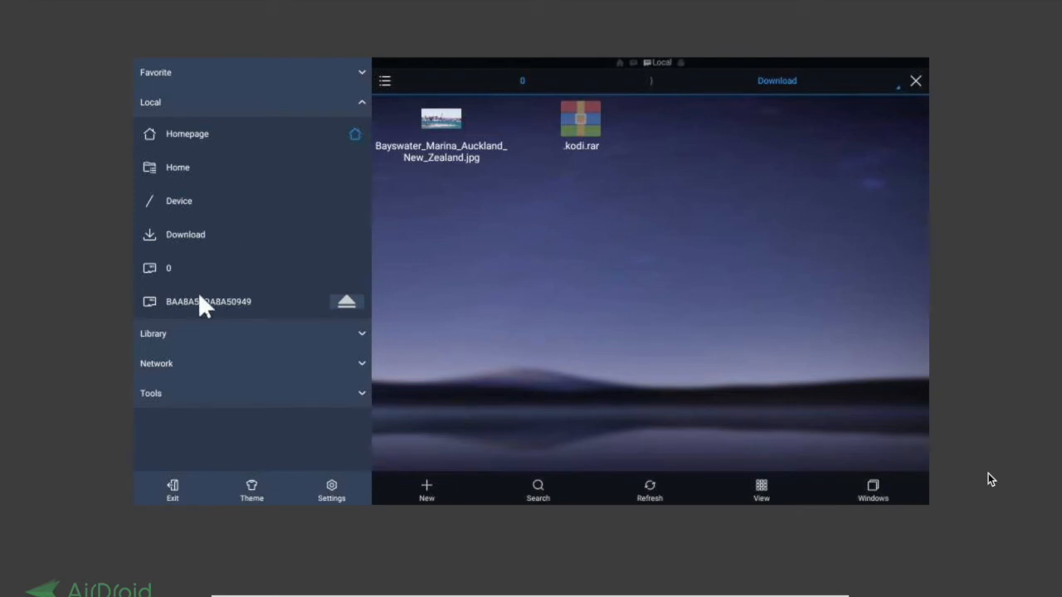
mouse_move(206, 252)
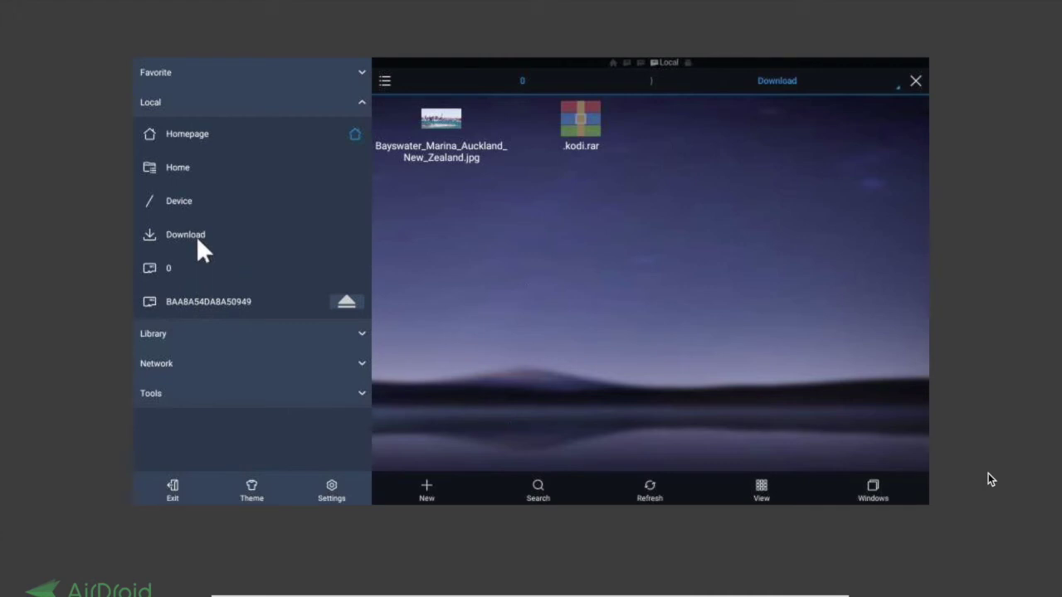
mouse_move(577, 136)
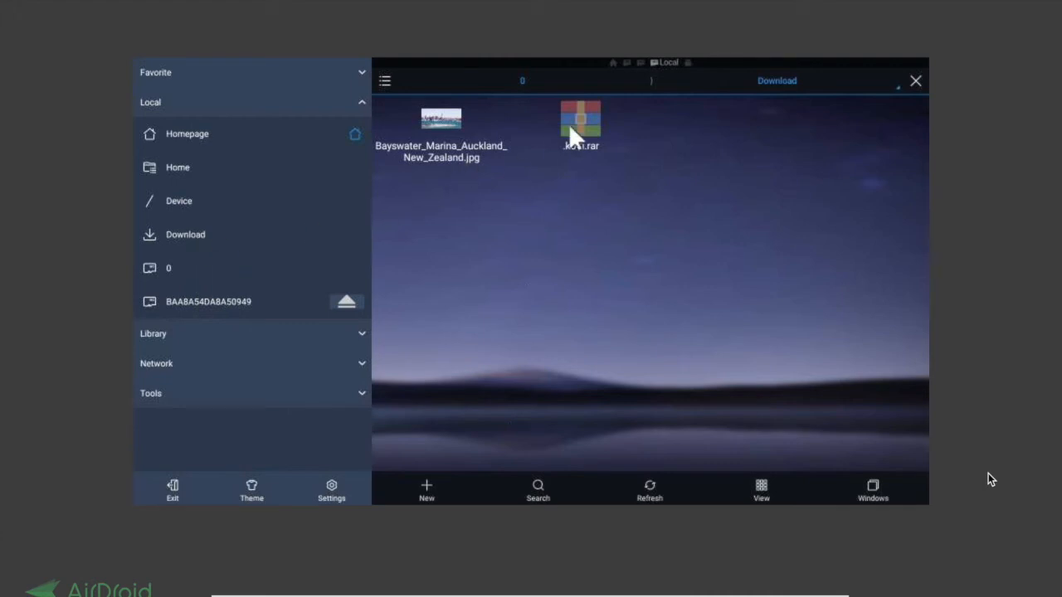
mouse_move(594, 123)
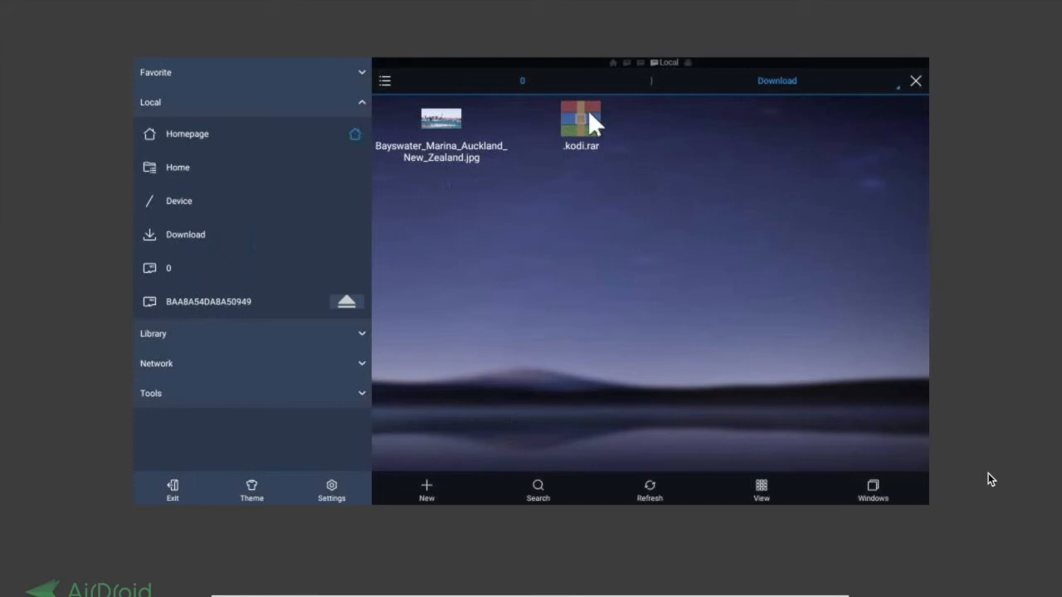
Step: Select kodi.rar in Download and choose Extract to from the More actions
left_click(581, 116)
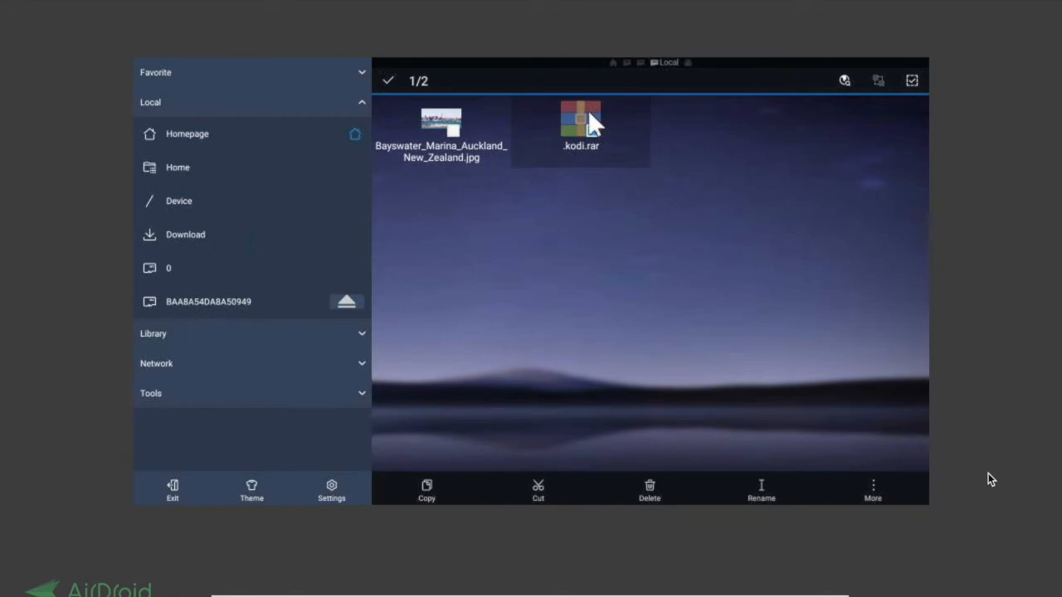
left_click(581, 120)
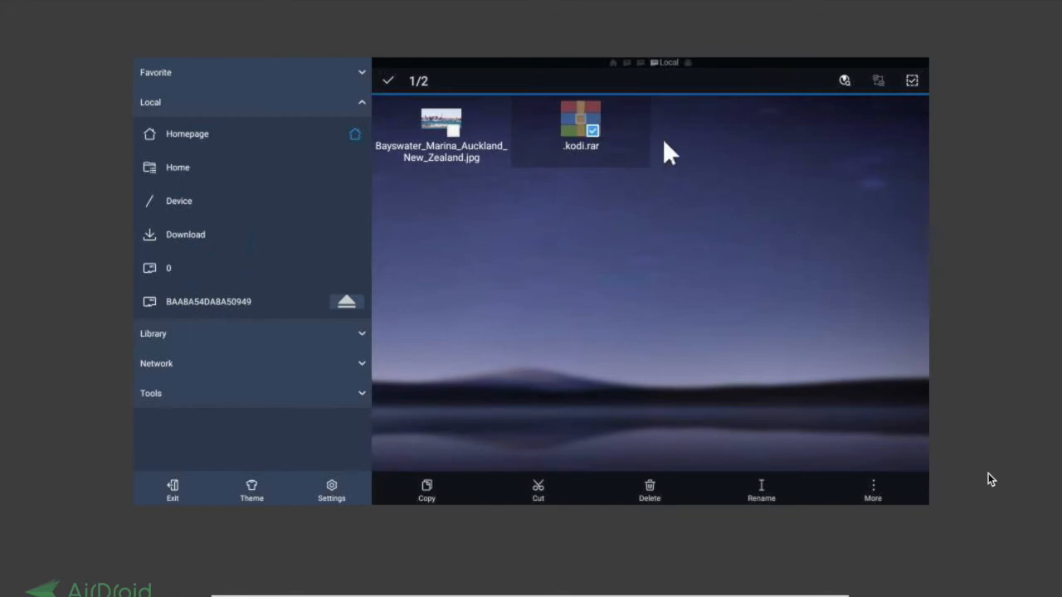
mouse_move(882, 451)
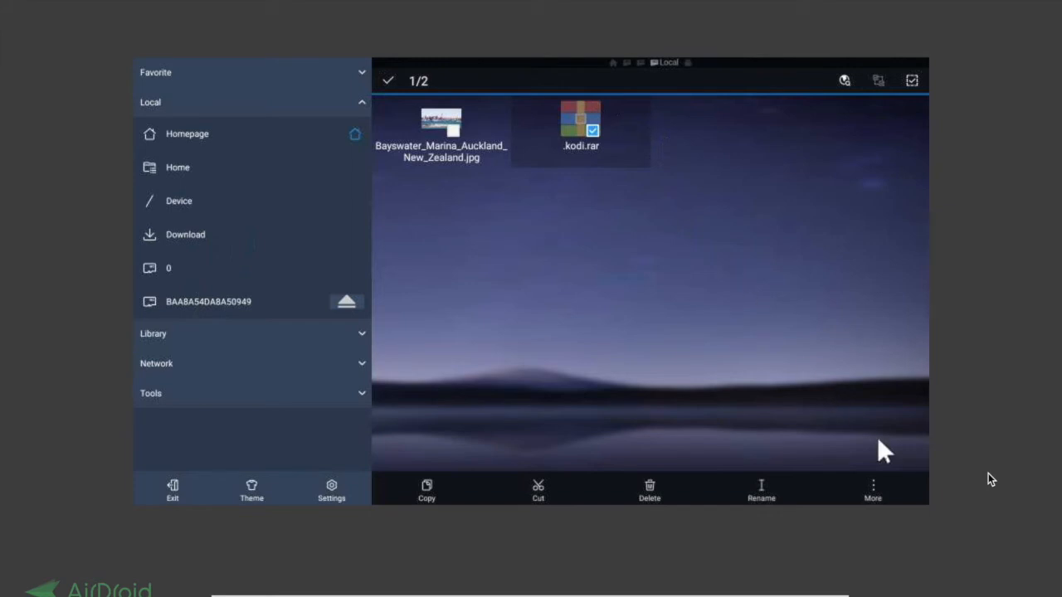
mouse_move(873, 489)
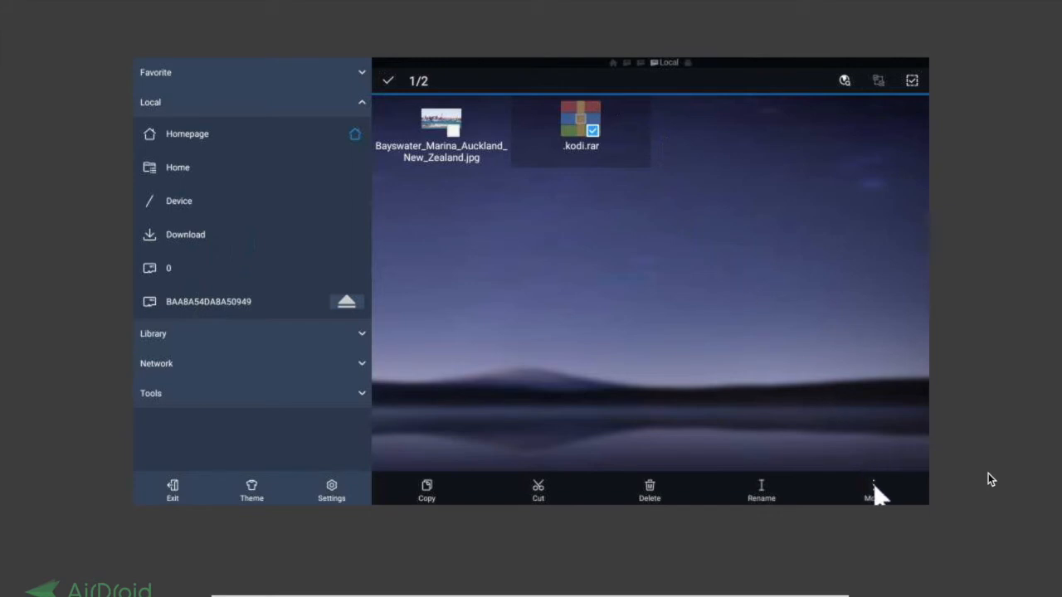
left_click(871, 490)
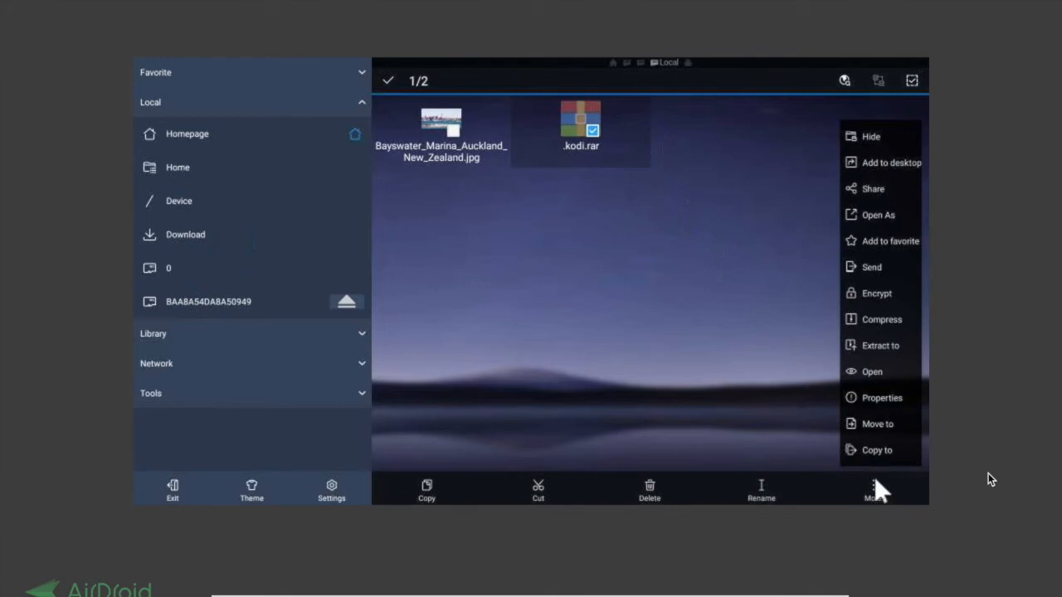
mouse_move(888, 352)
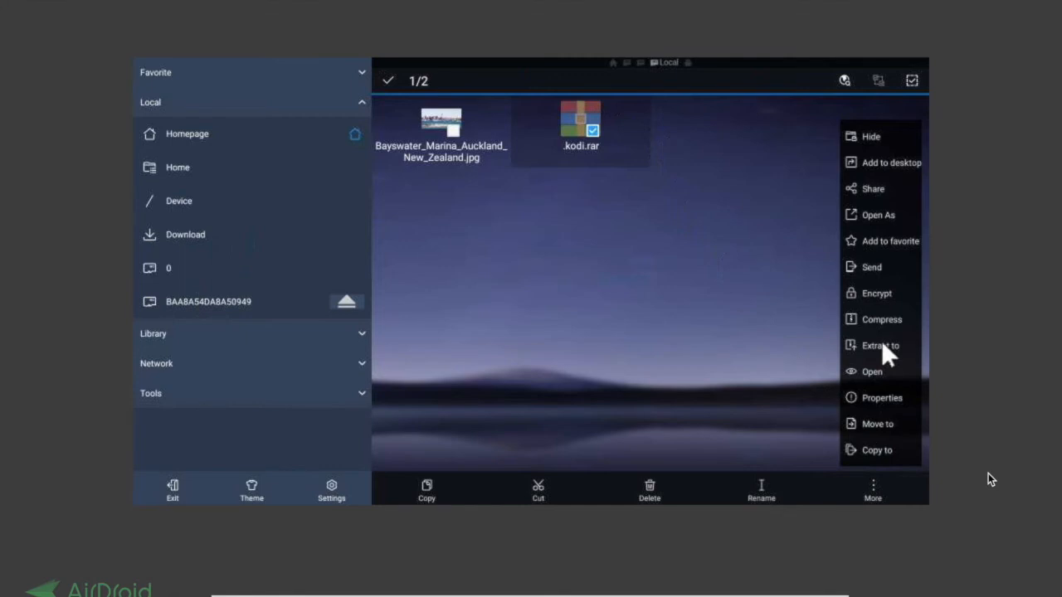
left_click(879, 345)
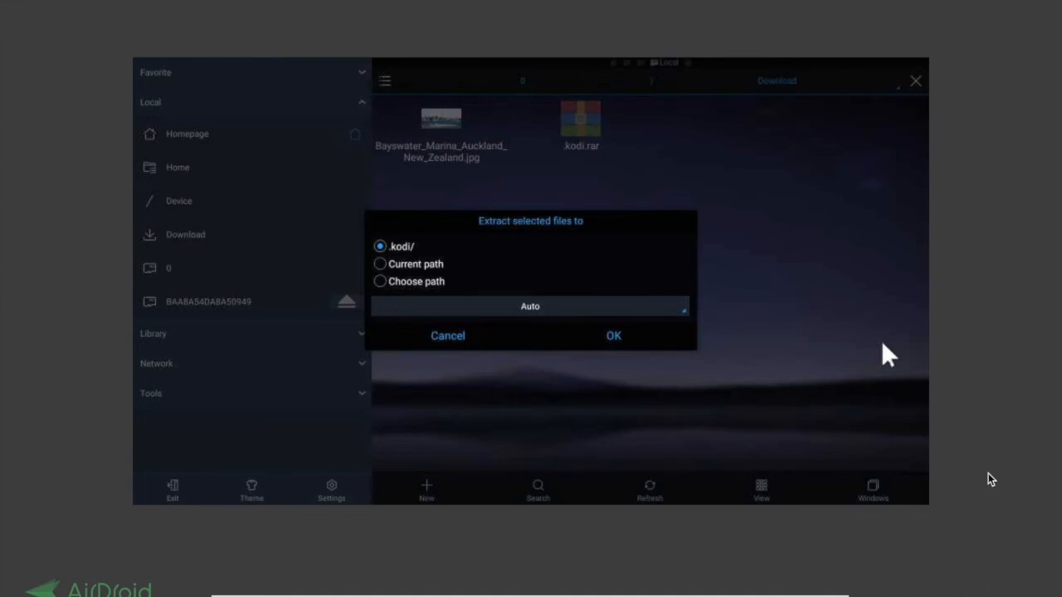
mouse_move(439, 288)
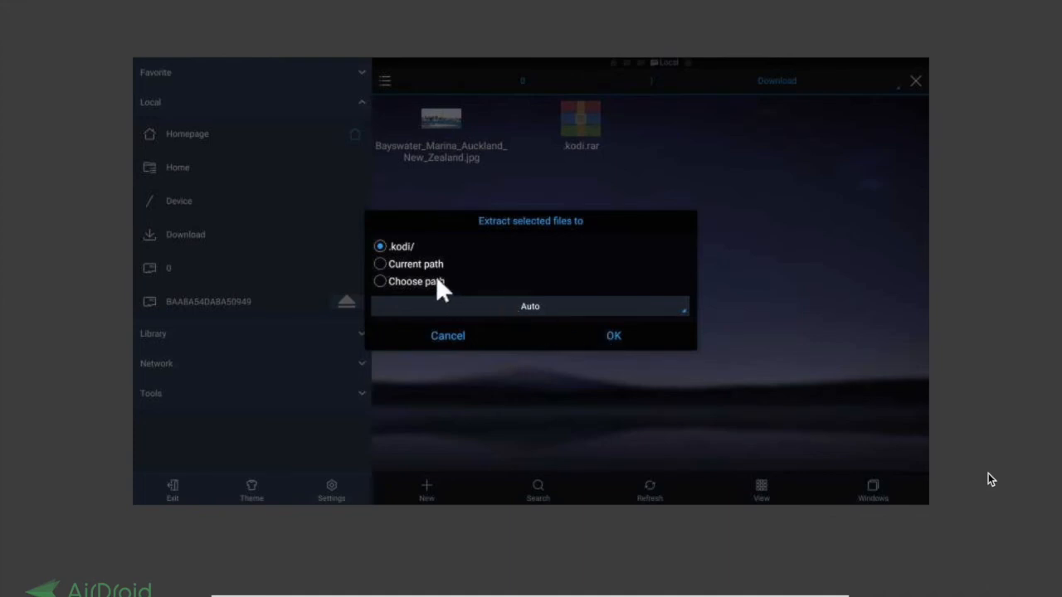
mouse_move(430, 285)
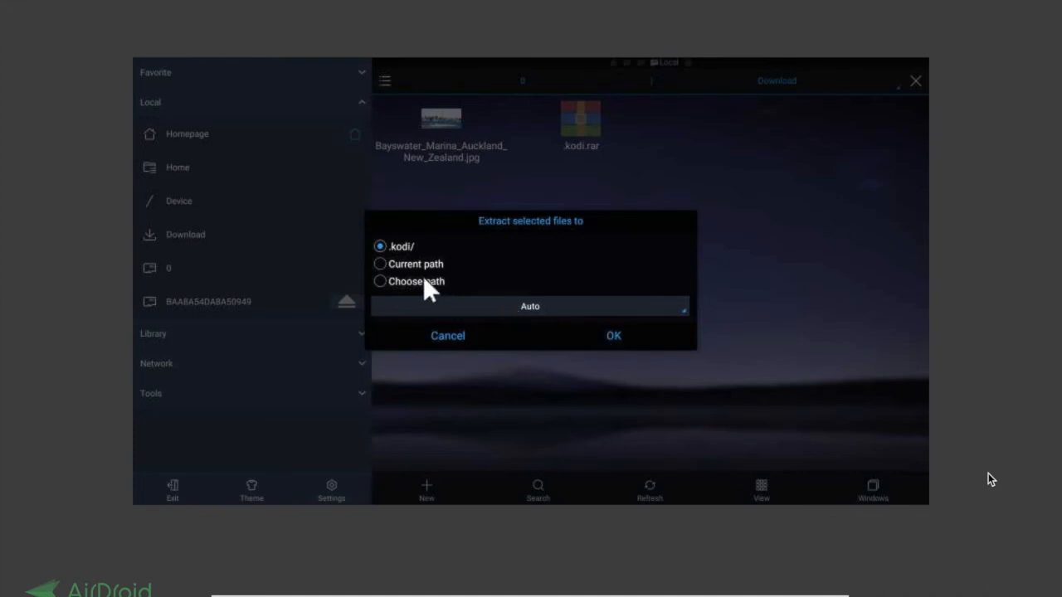
Step: Point the custom destination picker to /sdcard/Android/data/org.xbmc.kodi/files
left_click(380, 281)
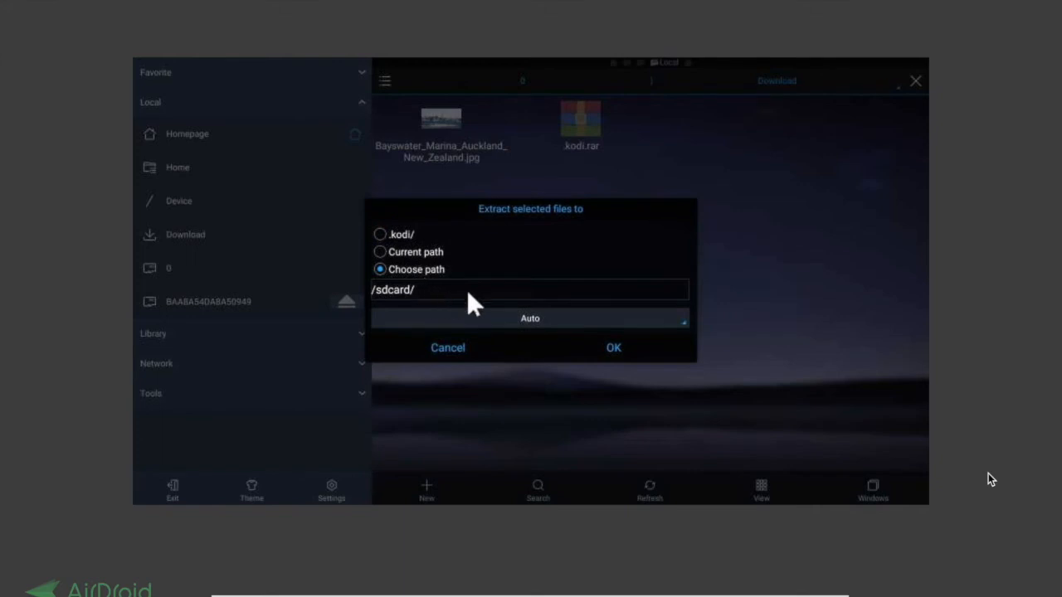
mouse_move(461, 297)
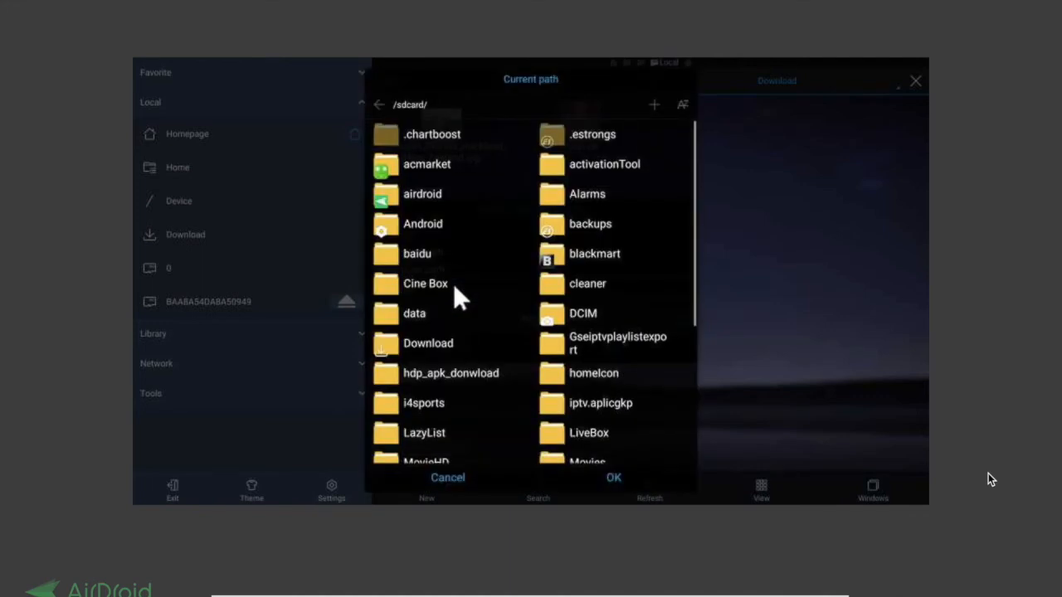
mouse_move(418, 232)
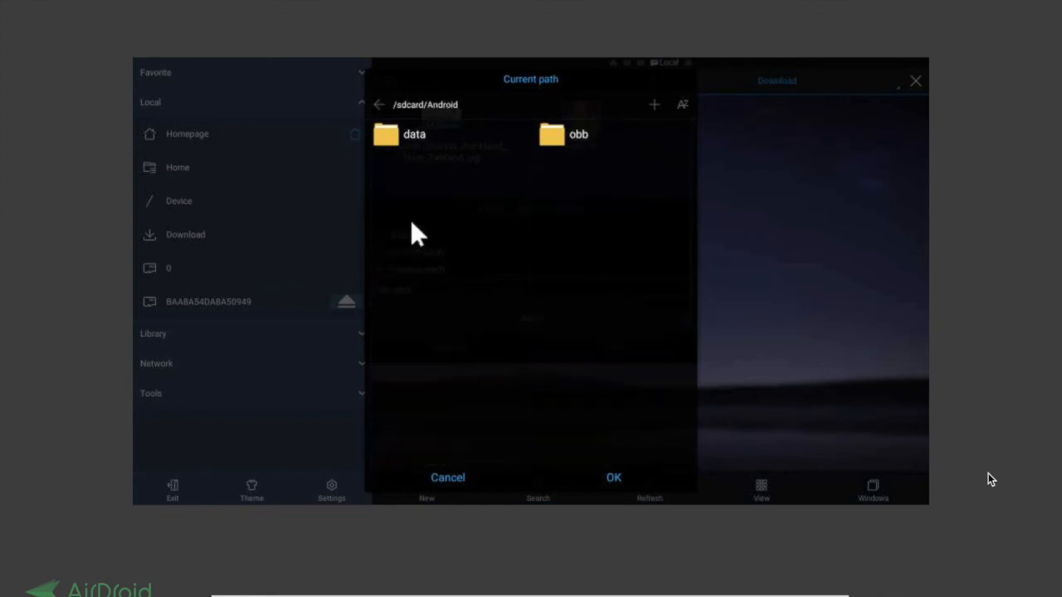
double_click(415, 133)
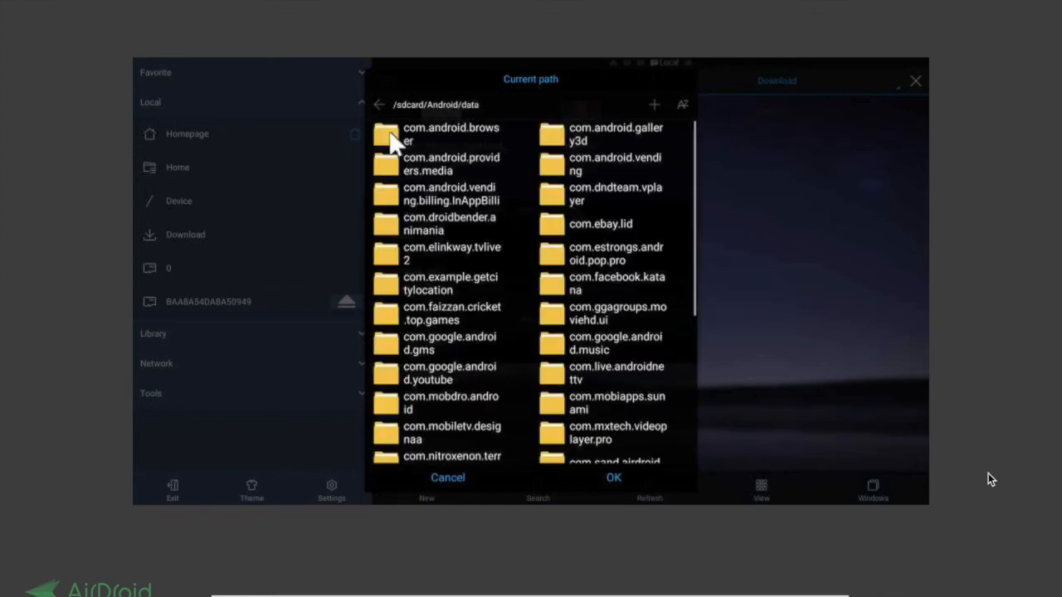
scroll("down", 3)
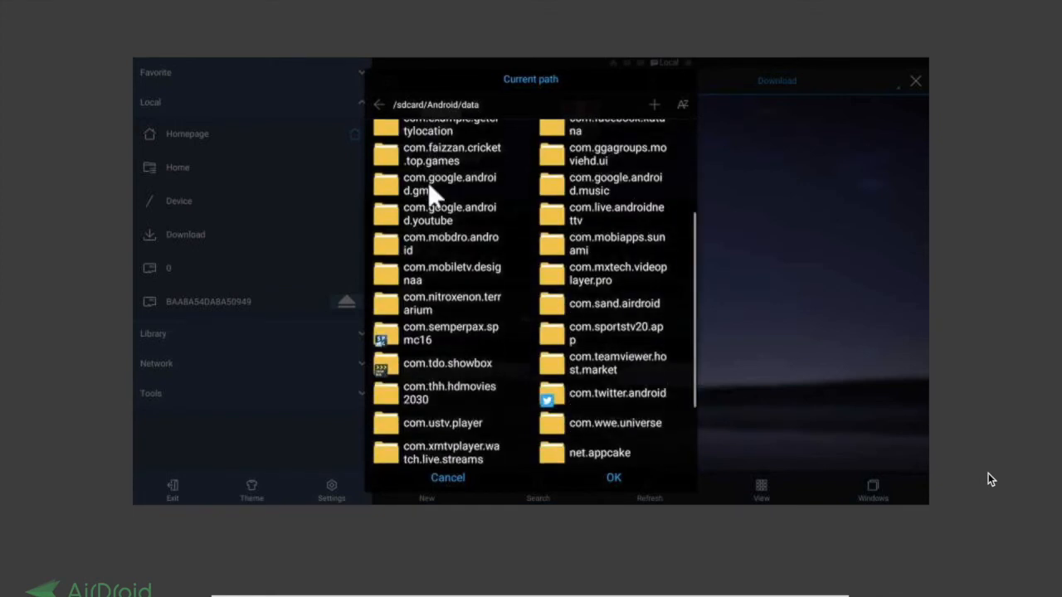
scroll("down", 3)
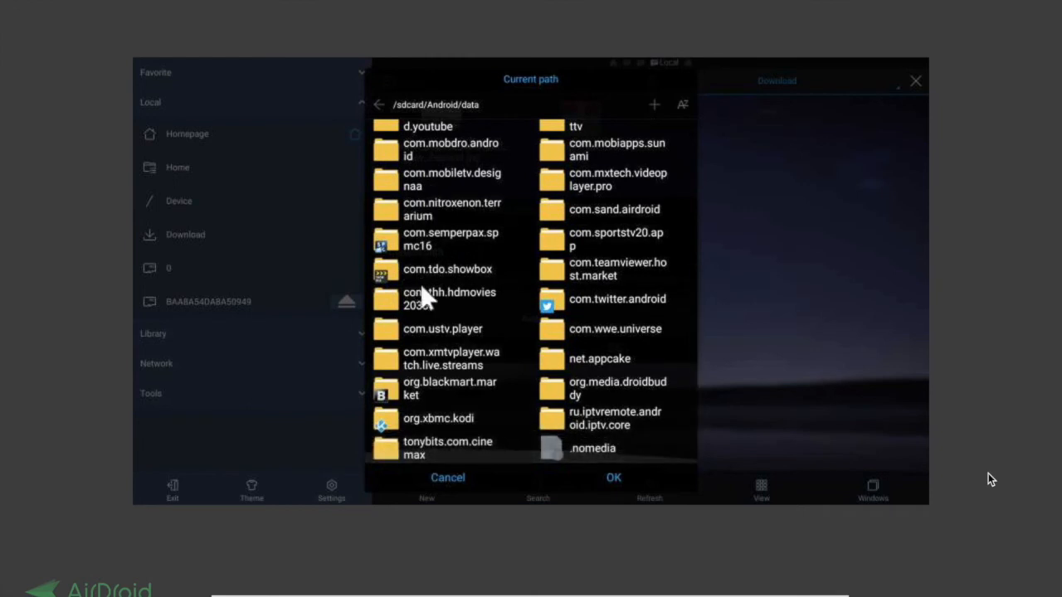
mouse_move(448, 418)
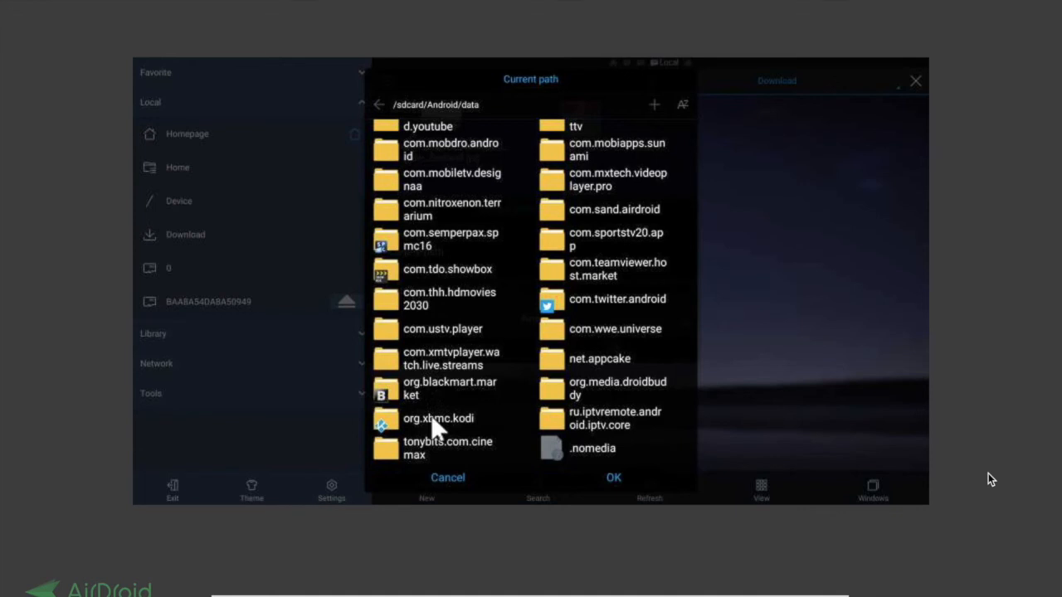
double_click(438, 418)
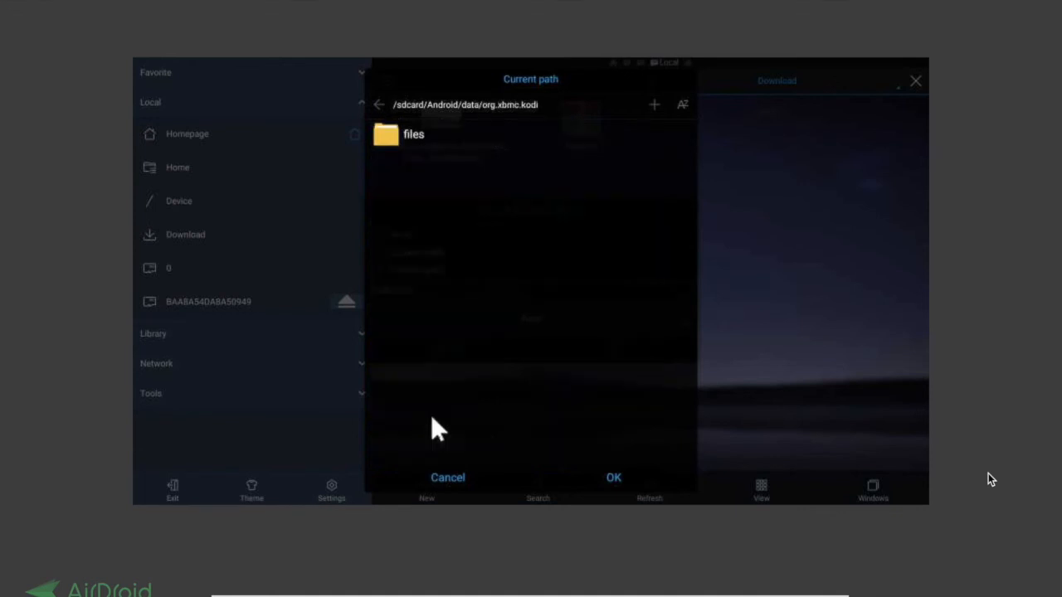
double_click(413, 133)
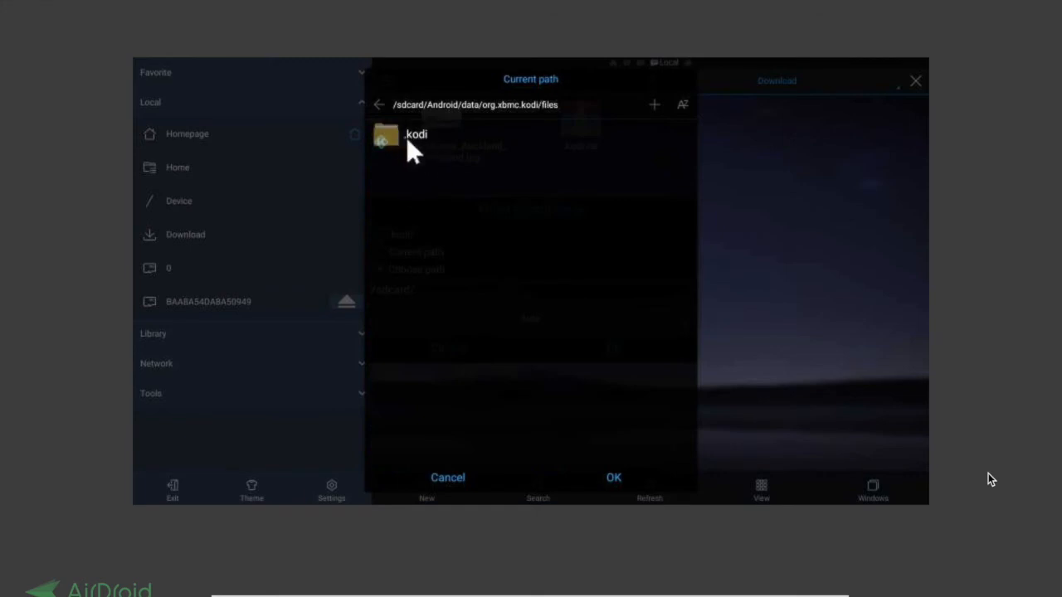
mouse_move(594, 389)
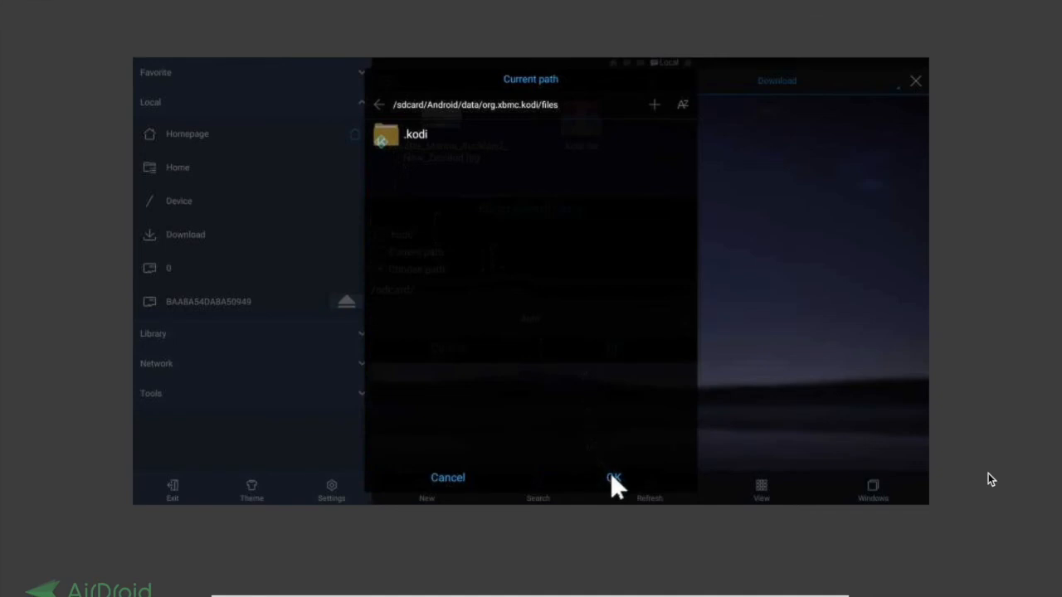
Step: Confirm the files folder as destination and begin extracting kodi.rar into it
left_click(614, 477)
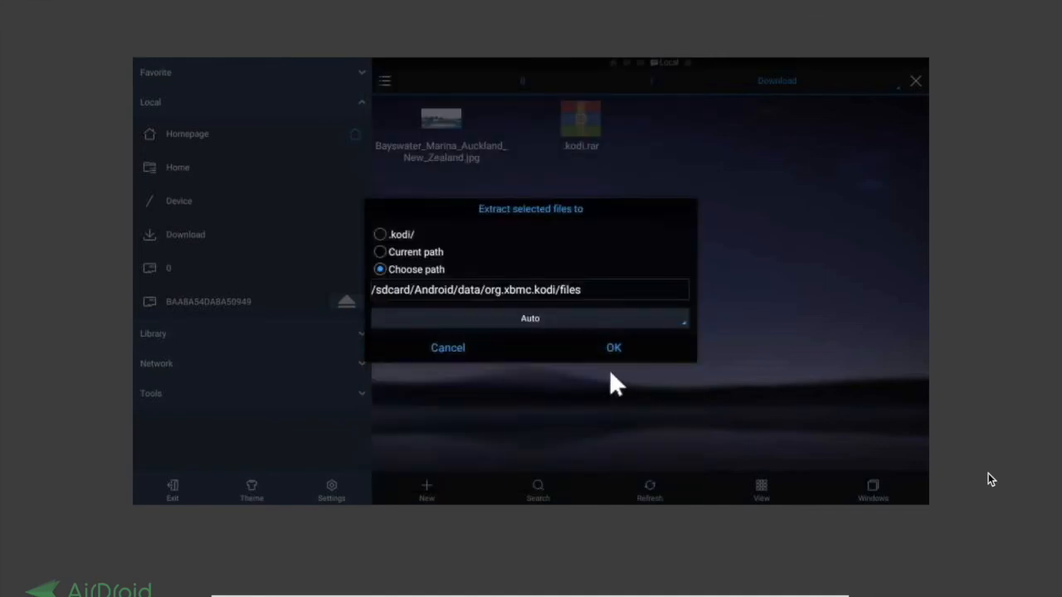
mouse_move(392, 308)
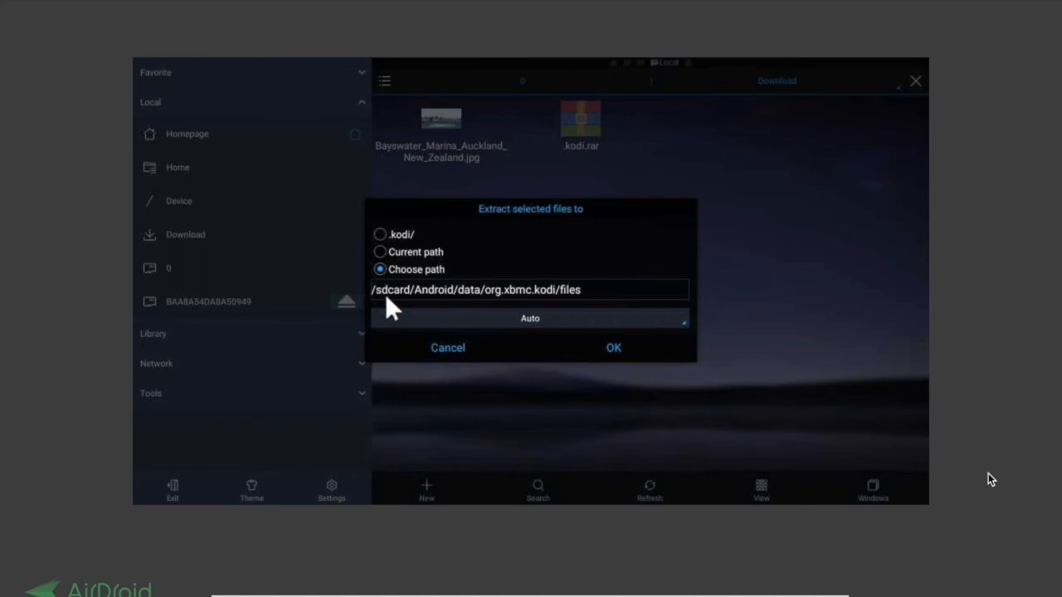
mouse_move(418, 302)
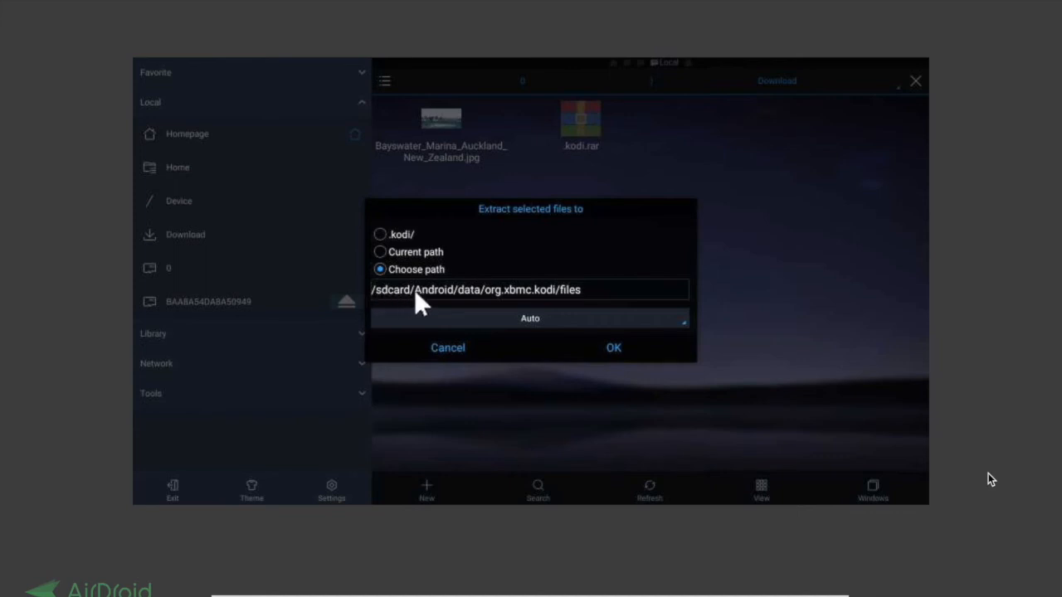
mouse_move(485, 305)
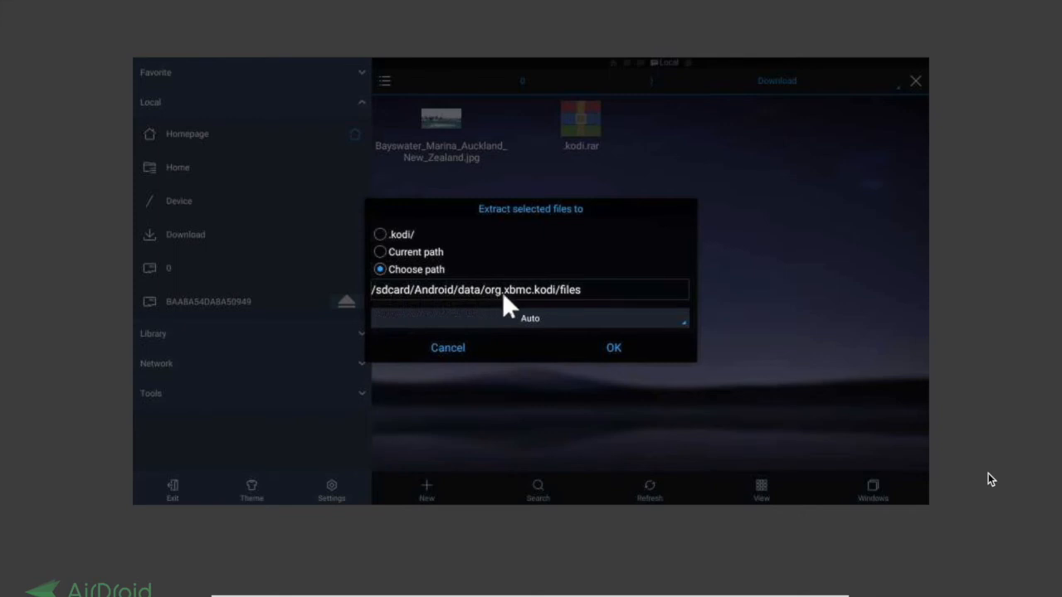
mouse_move(556, 307)
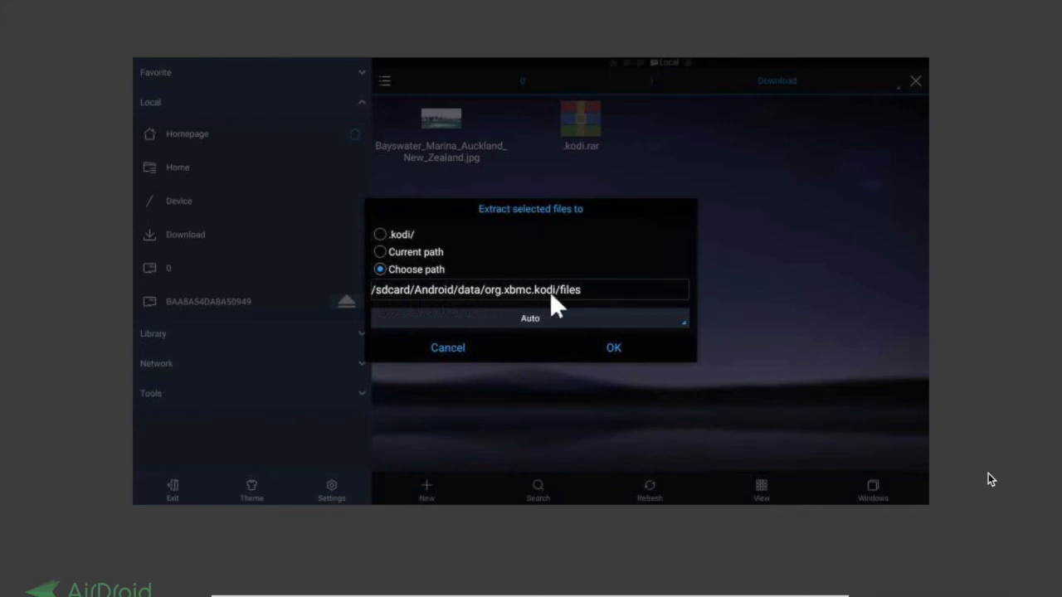
mouse_move(617, 352)
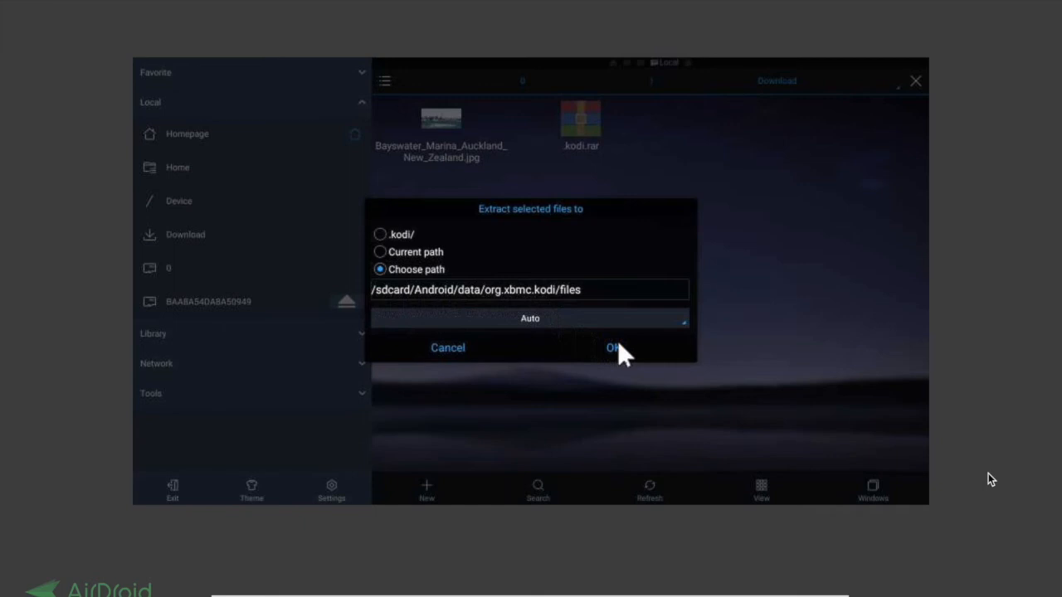
left_click(614, 349)
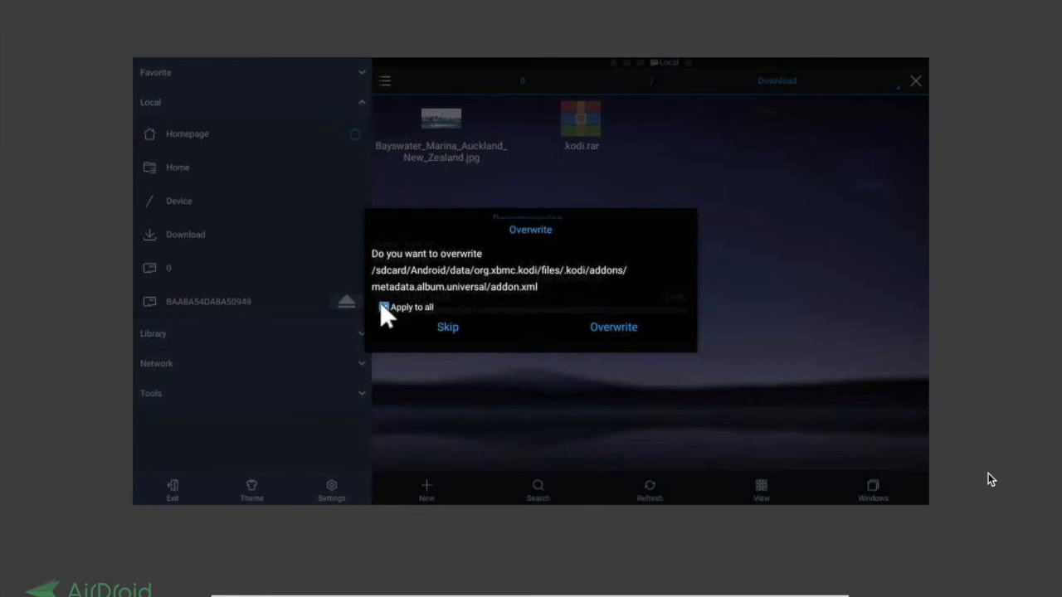
Step: Overwrite all conflicting Kodi files with Apply to all so extraction completes
left_click(384, 307)
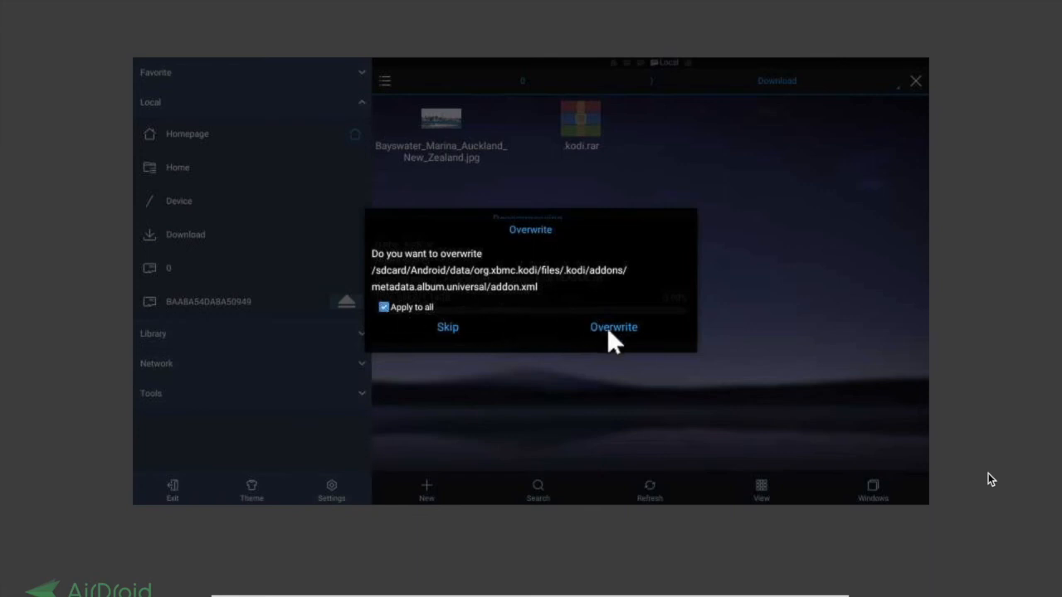
left_click(614, 325)
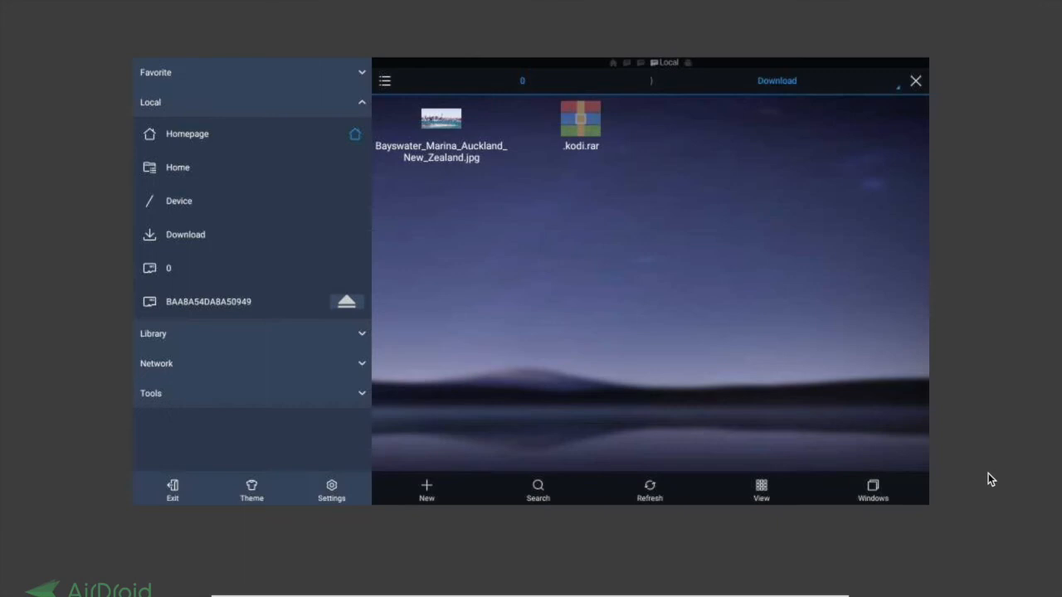
mouse_move(531, 274)
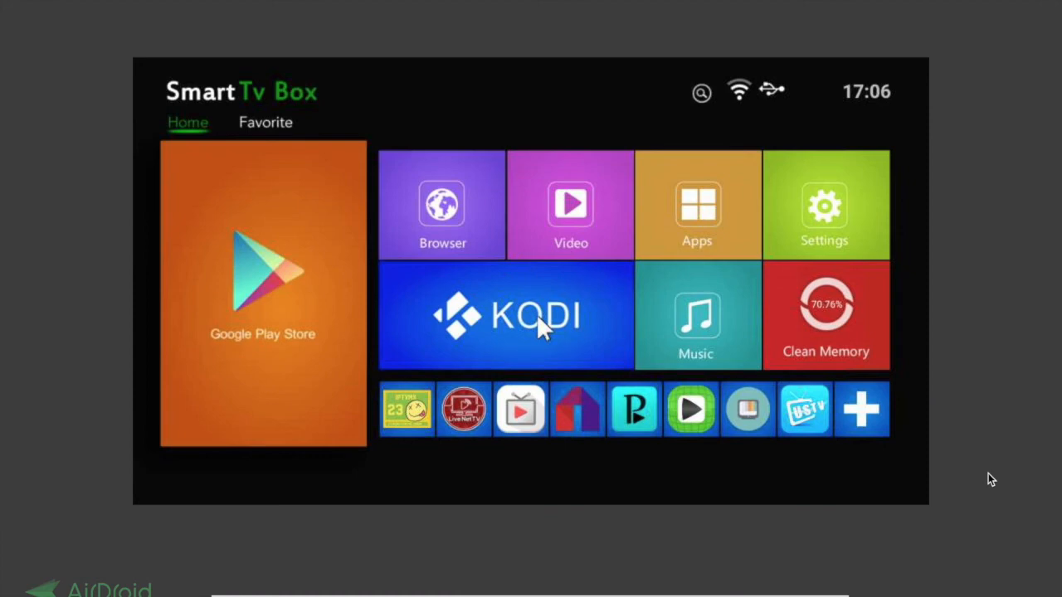
Step: Launch Kodi from the KODI tile on the Smart TV Box home screen
left_click(504, 315)
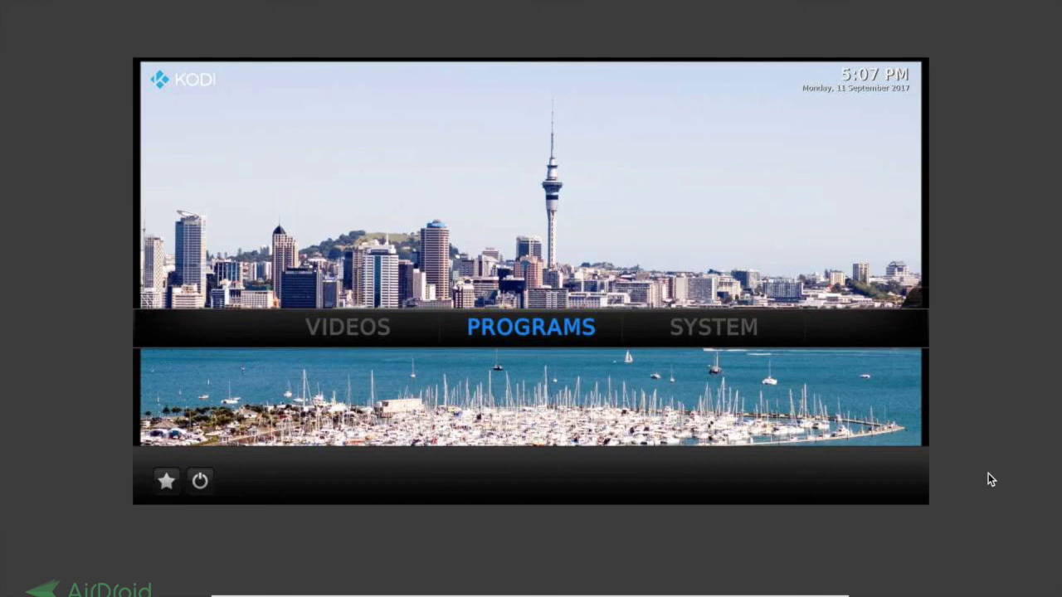
Step: Browse Videos, Programs and System, then dismiss the add-on announcement with OK
left_click(347, 327)
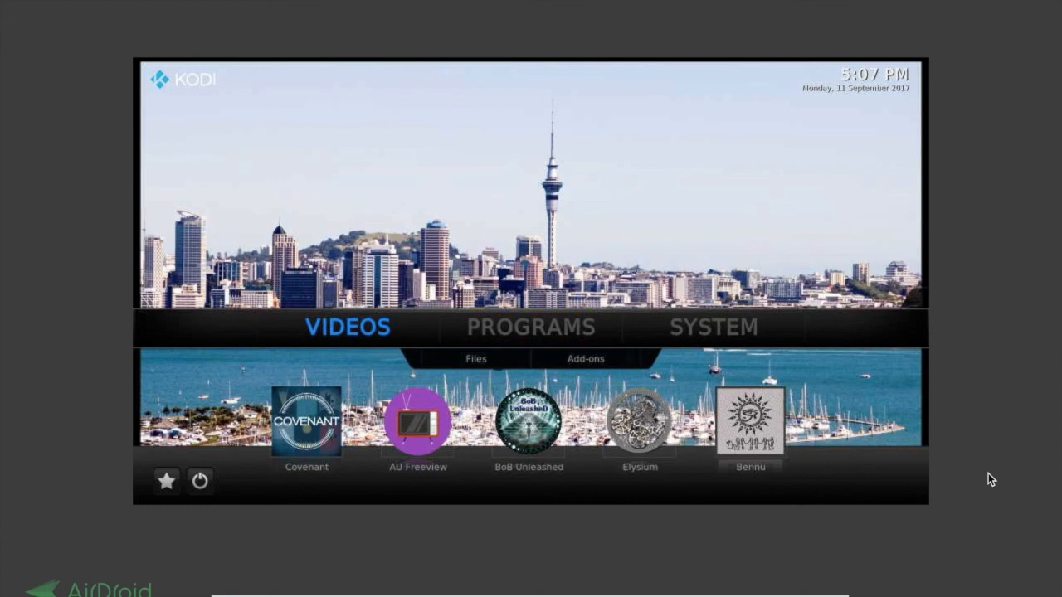
left_click(531, 327)
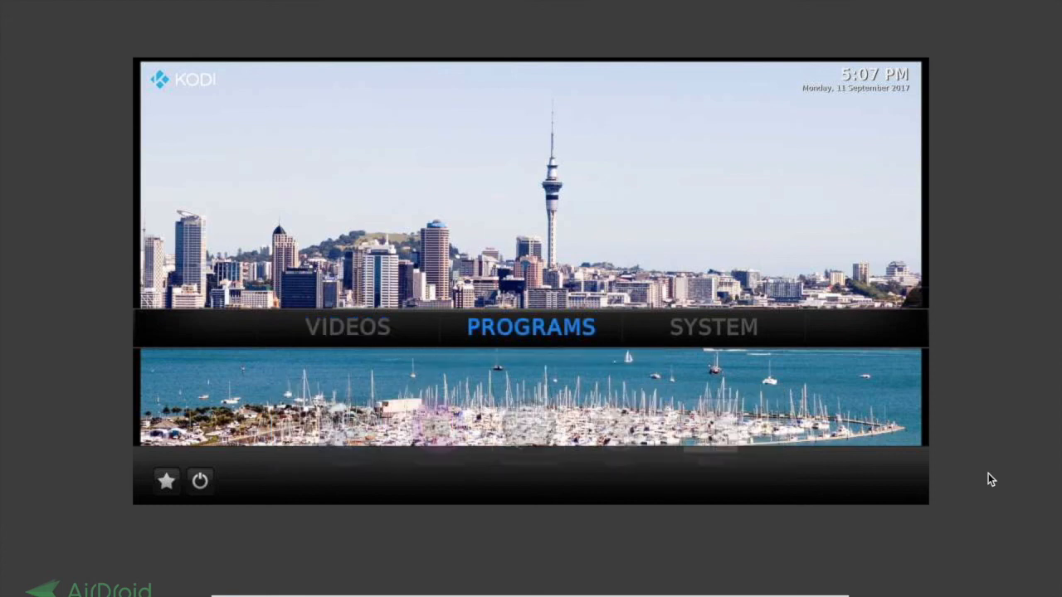
left_click(713, 325)
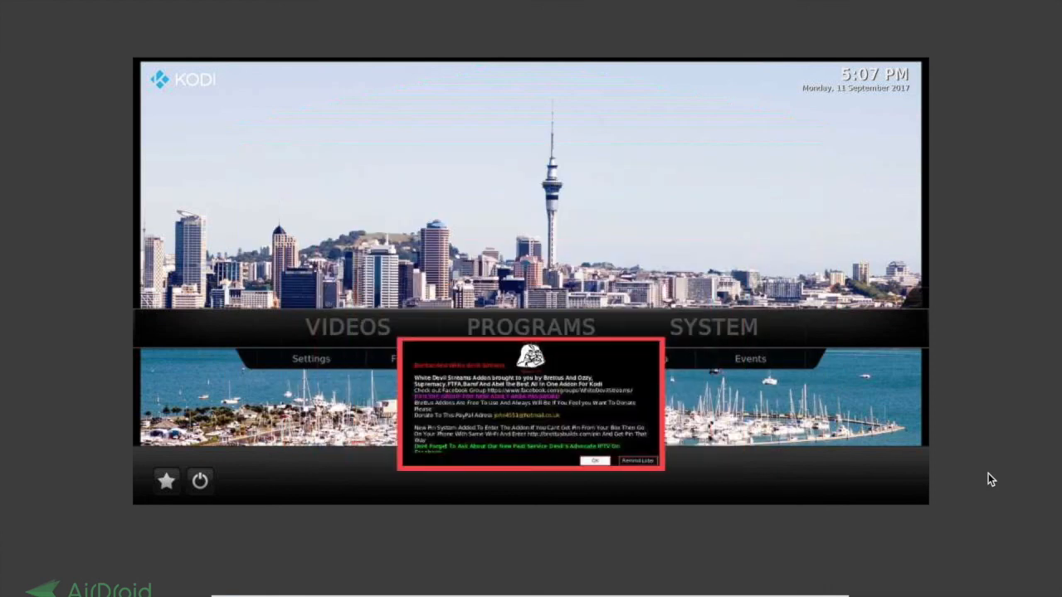
left_click(594, 461)
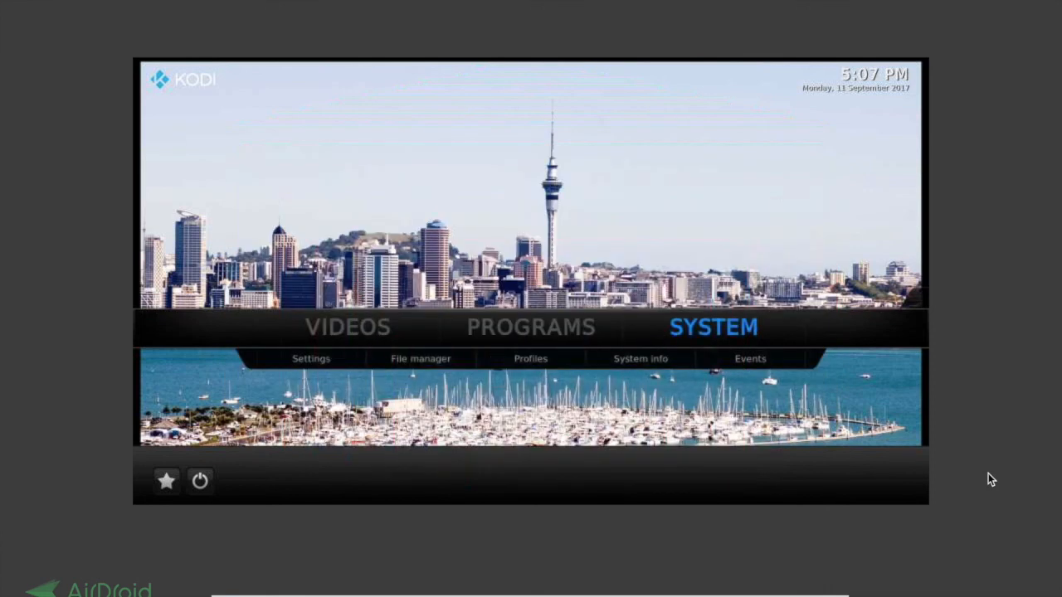
Step: Go through Settings and Add-ons to the Available updates list of 13 add-ons
left_click(310, 358)
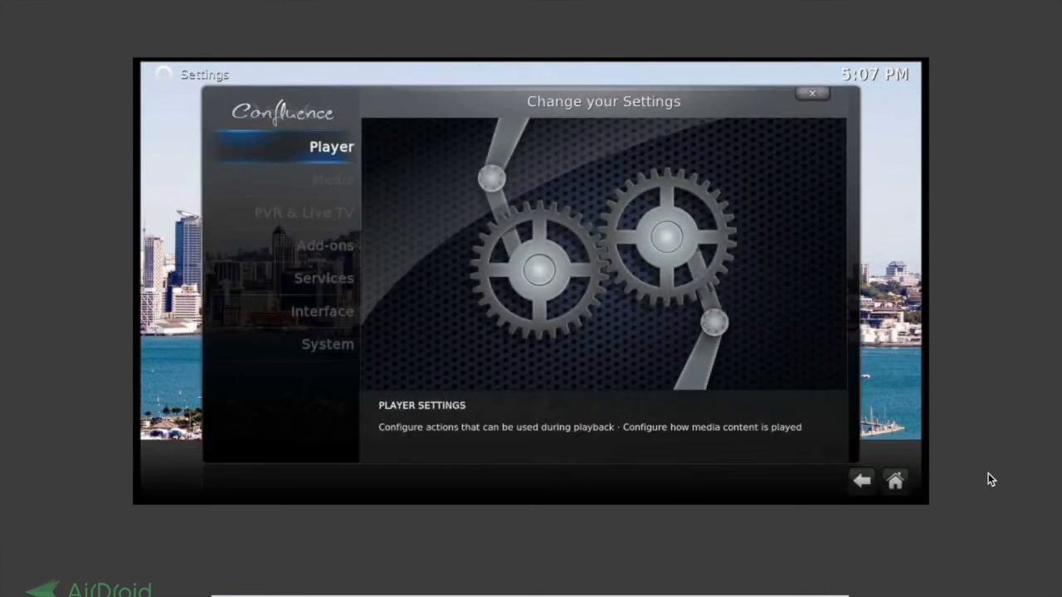
left_click(811, 93)
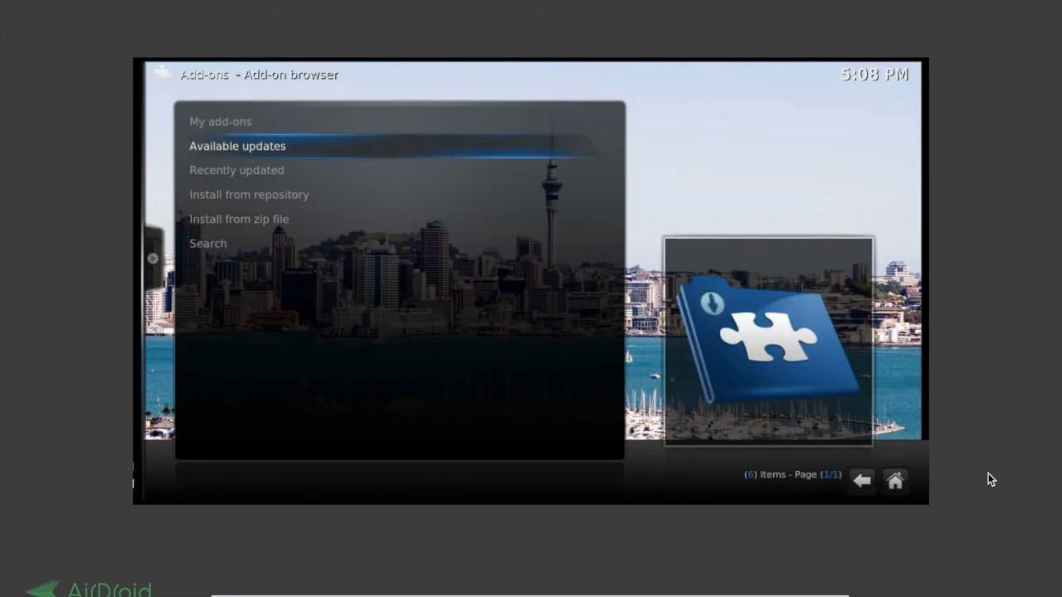
left_click(237, 146)
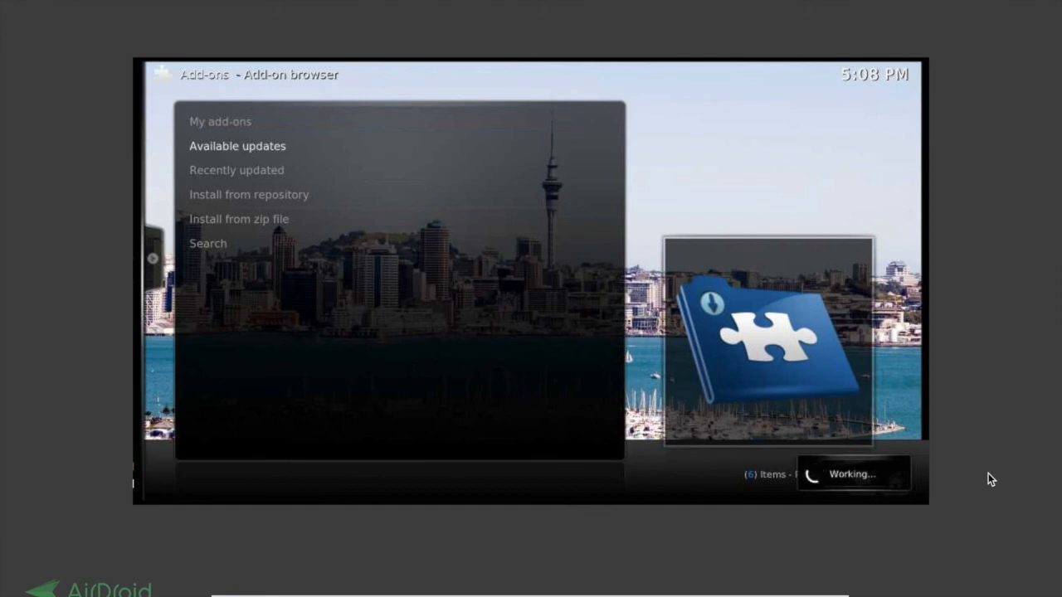
left_click(237, 146)
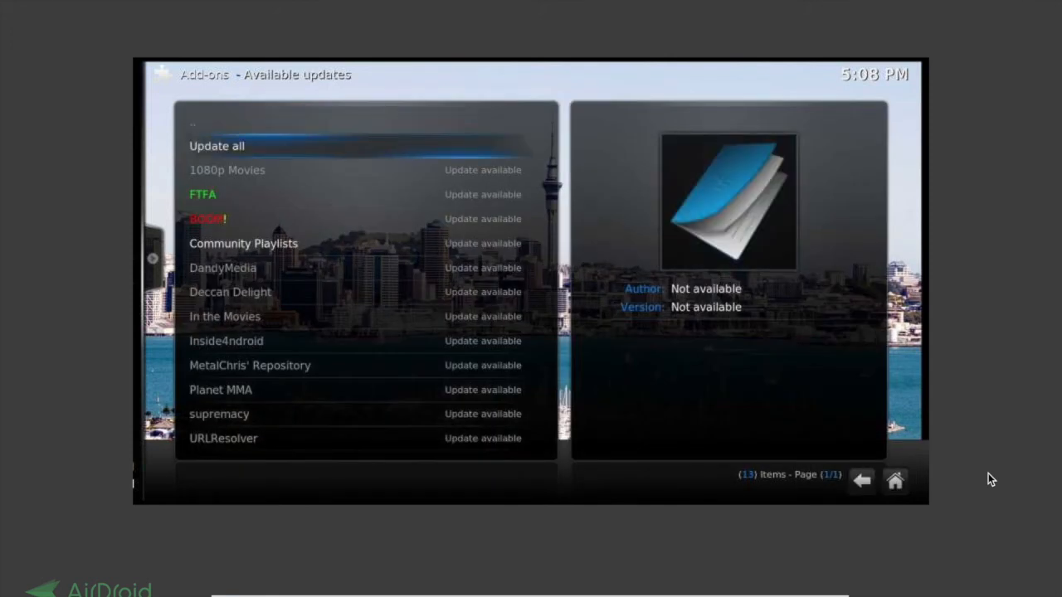
Step: Choose Update all to download updates for all 13 listed add-ons
left_click(216, 146)
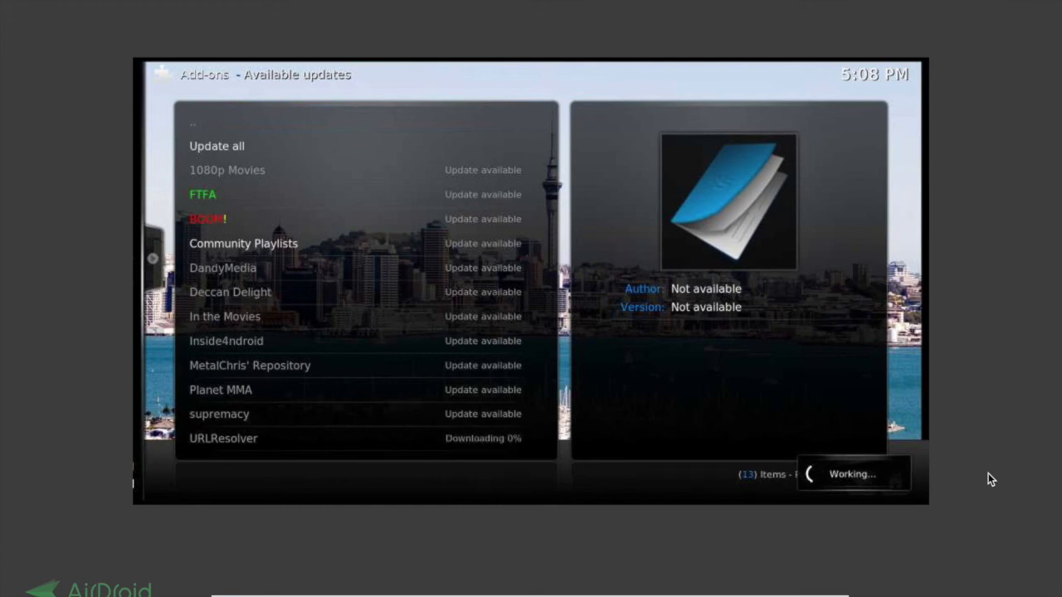
left_click(216, 146)
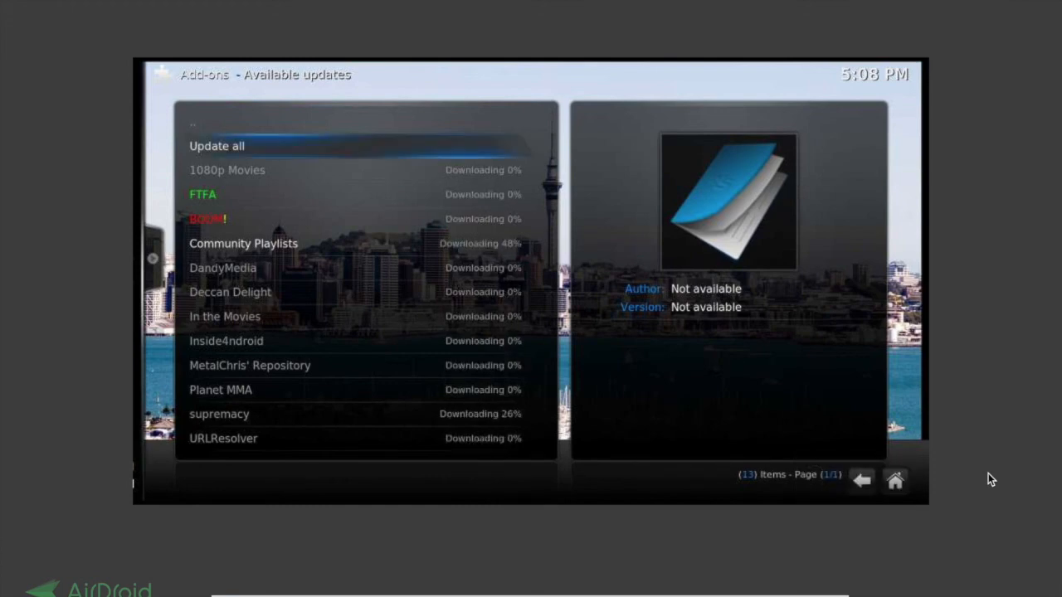